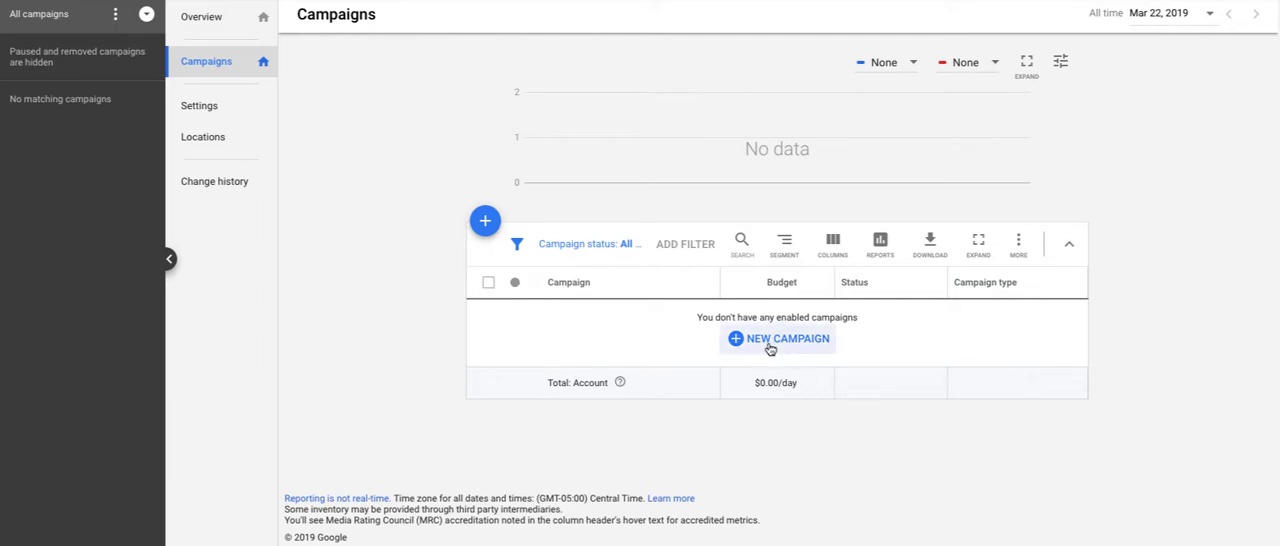
# - Start a new campaign from the Campaigns page and reach the goal-selection screen
pyautogui.click(786, 338)
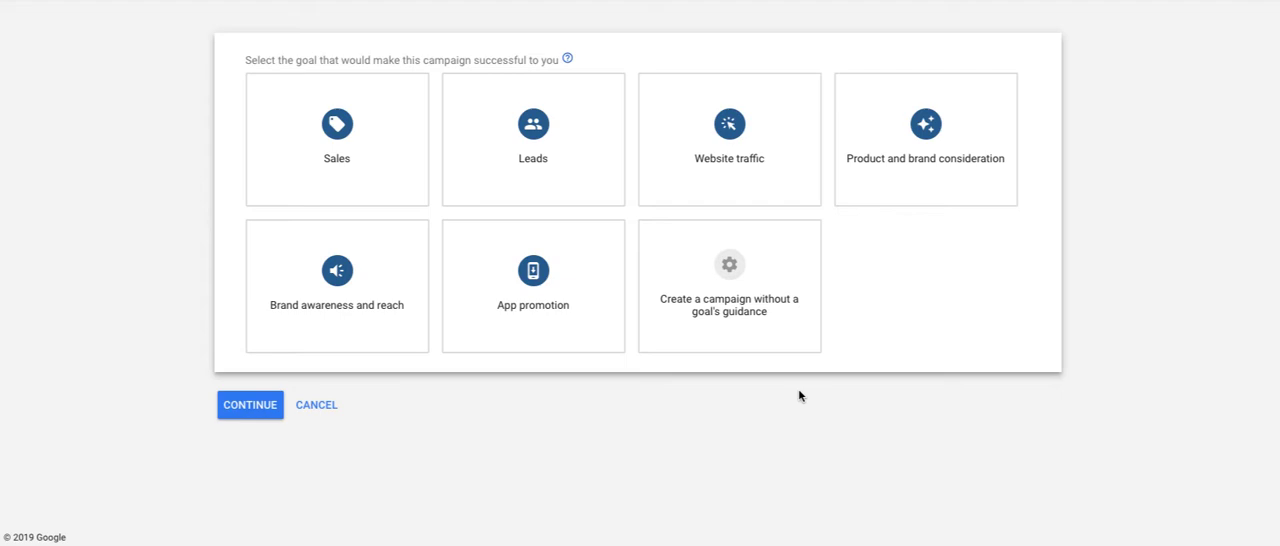
pyautogui.click(729, 285)
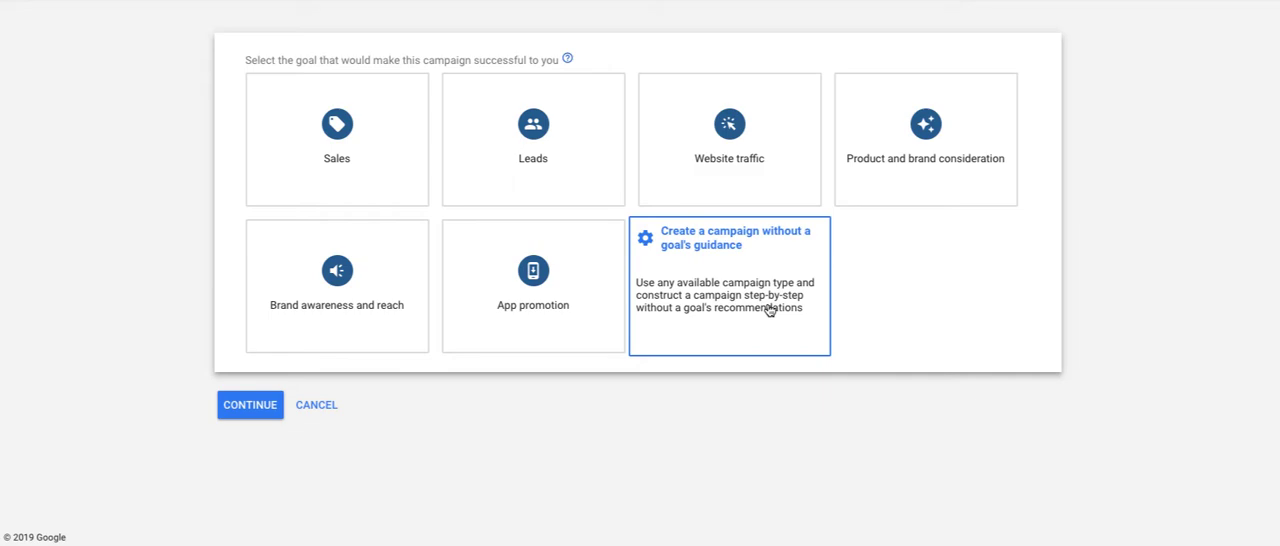
# - Choose 'Create a campaign without a goal's guidance' with the Search type and continue
pyautogui.click(729, 285)
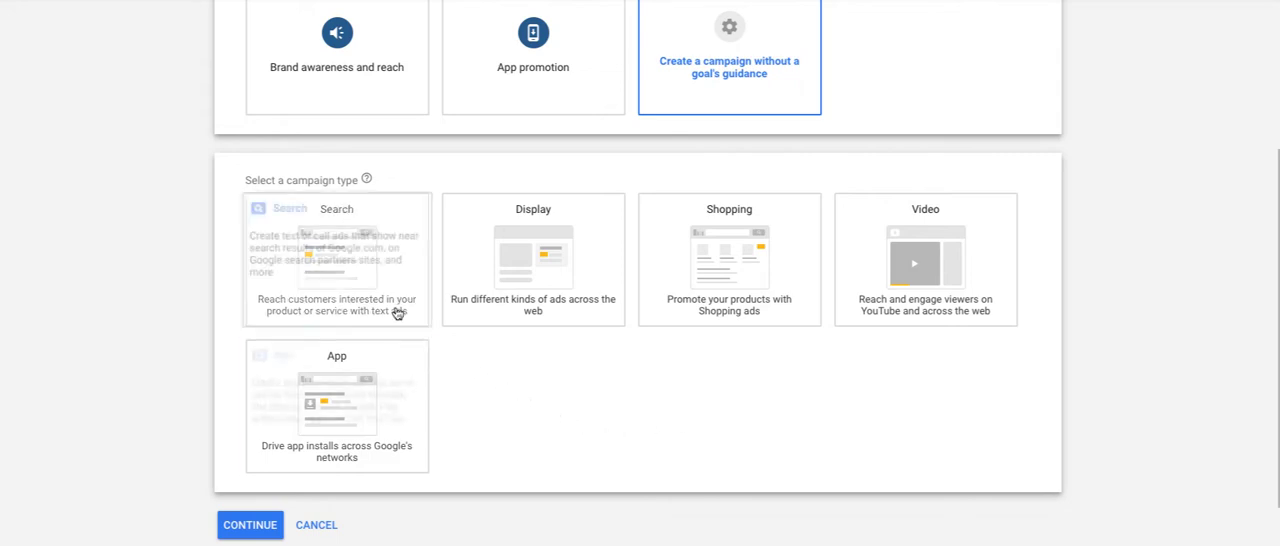
pyautogui.click(337, 258)
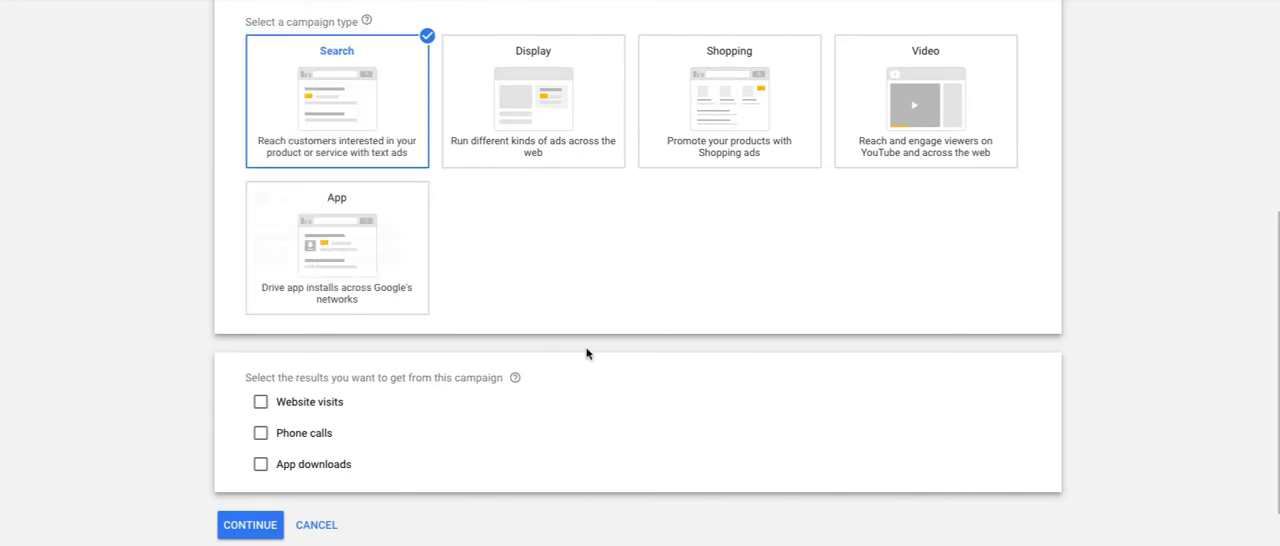
pyautogui.moveTo(489, 528)
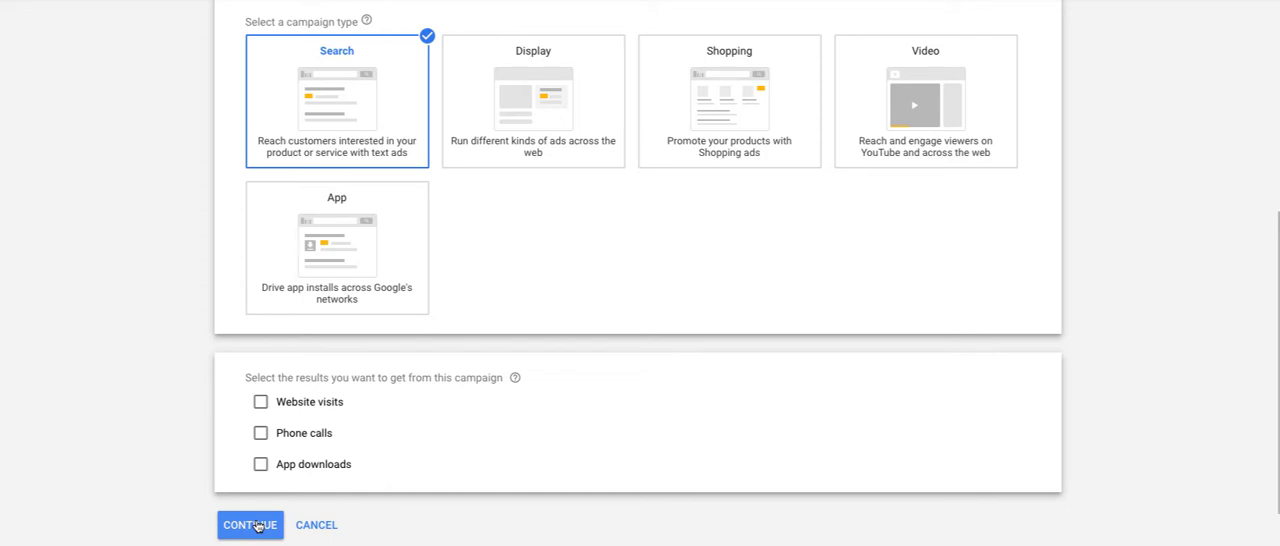
pyautogui.click(249, 524)
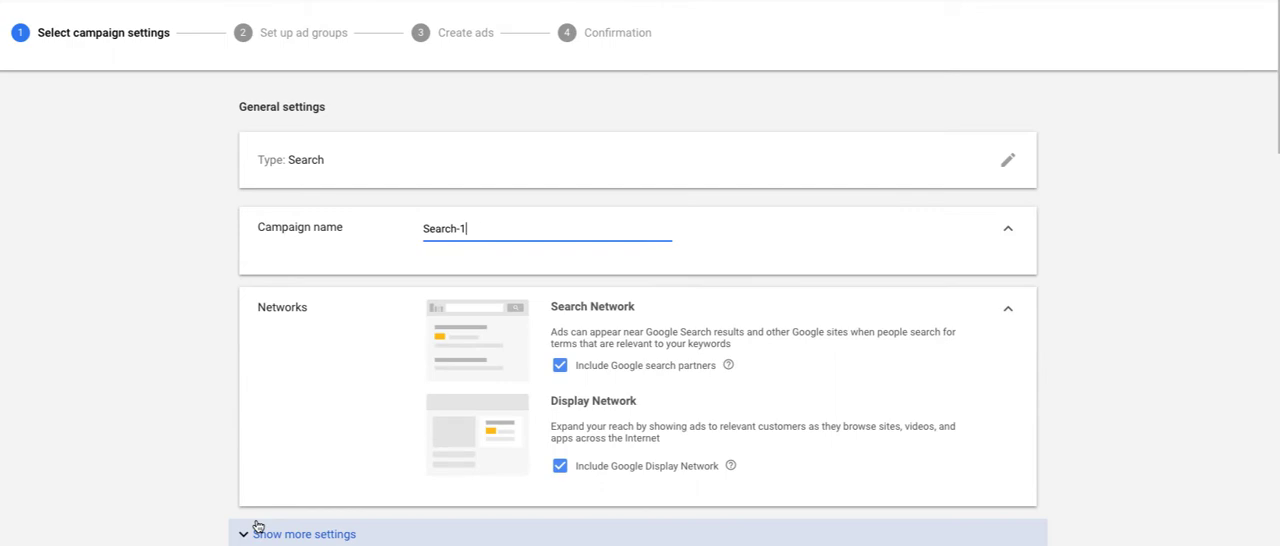
pyautogui.moveTo(158, 375)
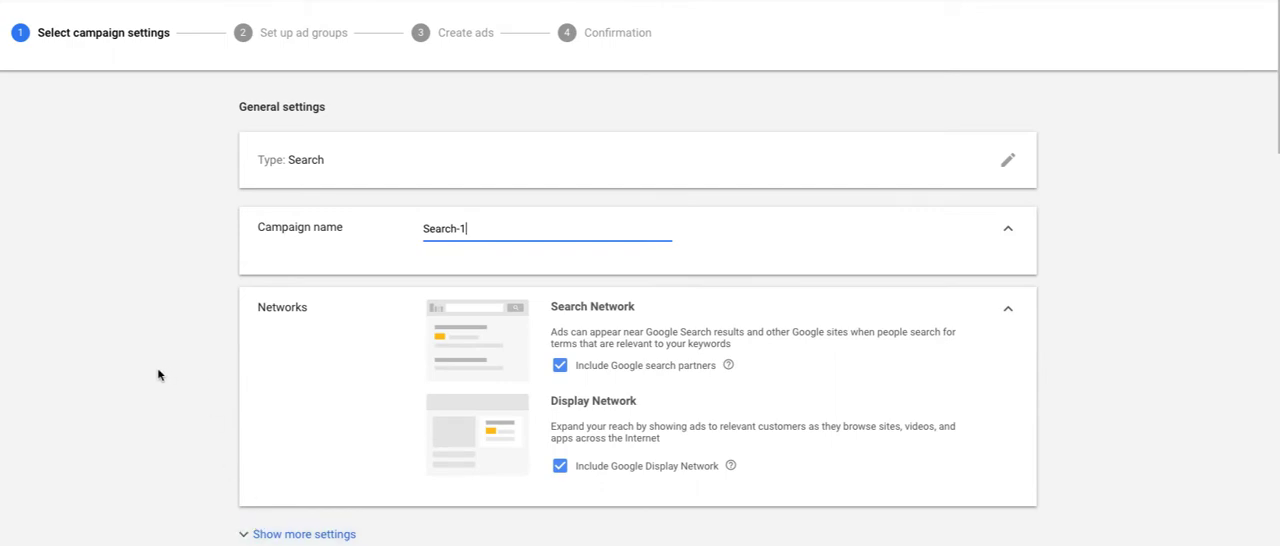
pyautogui.moveTo(167, 320)
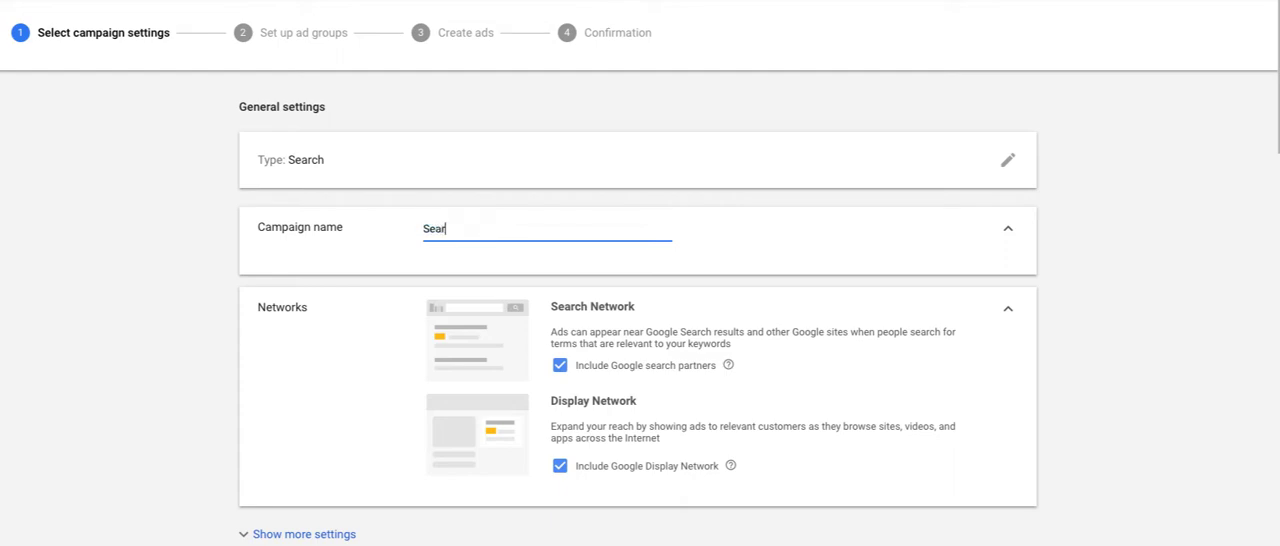
# - Rename the campaign to 'Search' and uncheck Include Google Display Network
pyautogui.write('ch')
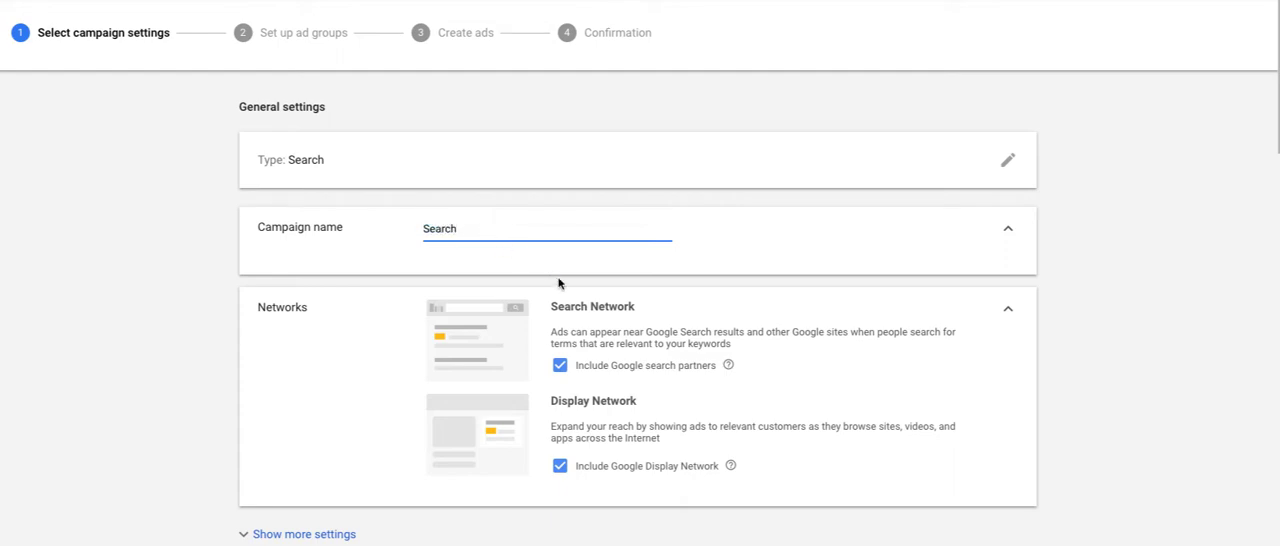
pyautogui.moveTo(579, 455)
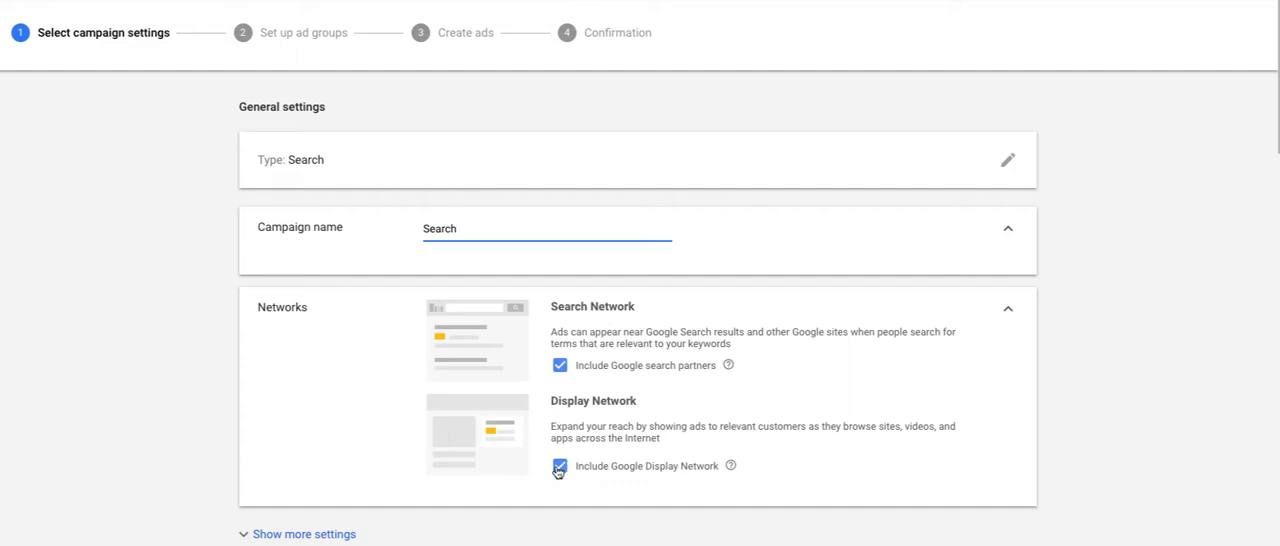
pyautogui.click(559, 466)
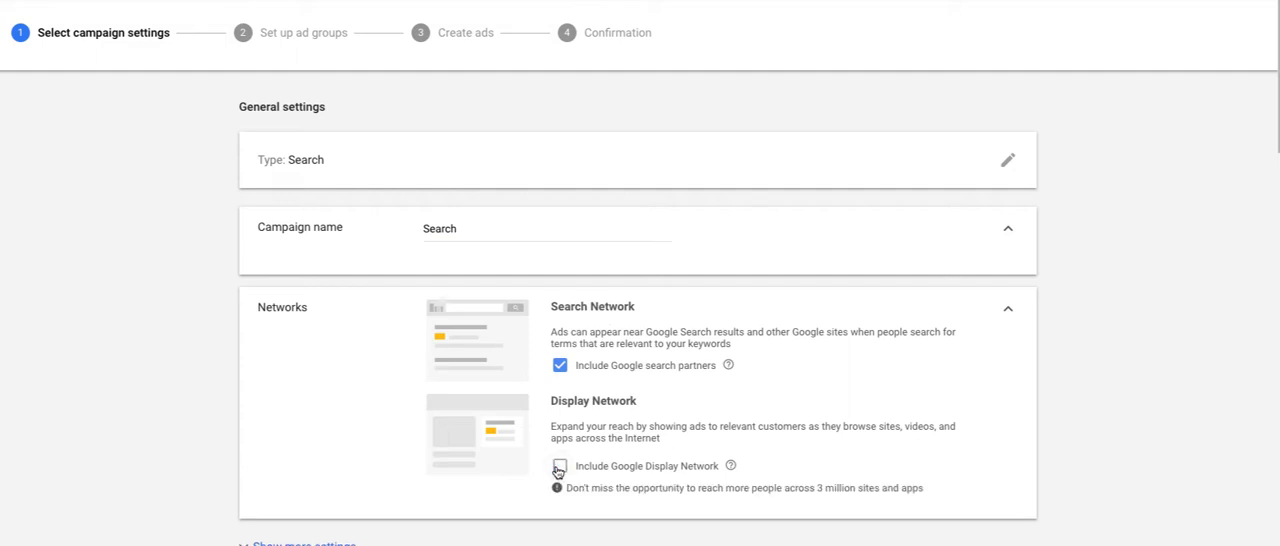
pyautogui.click(560, 465)
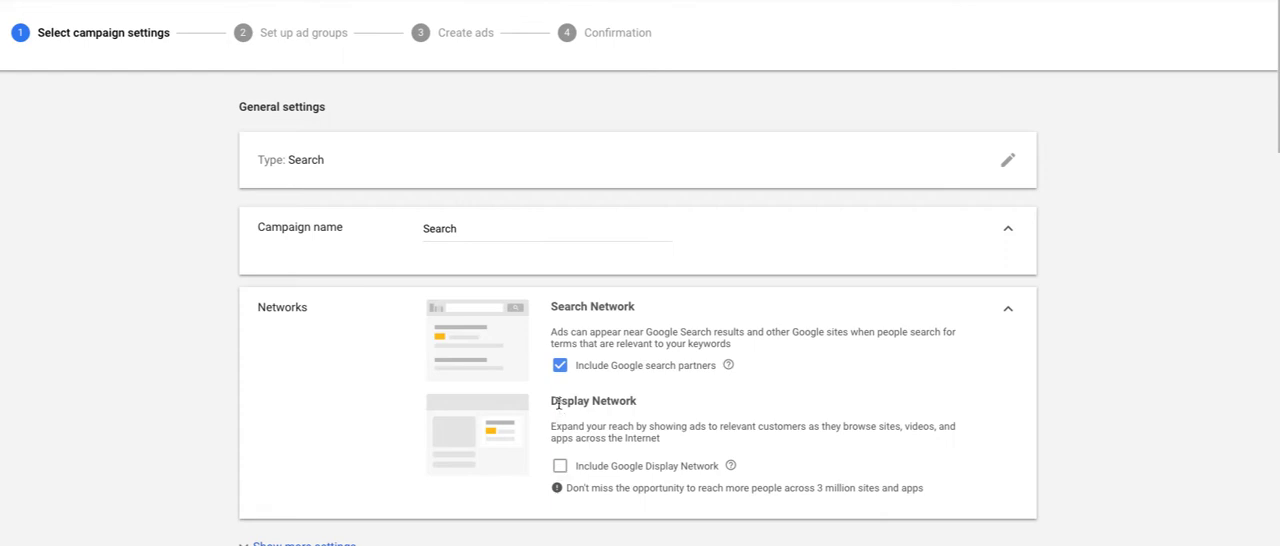
pyautogui.moveTo(666, 373)
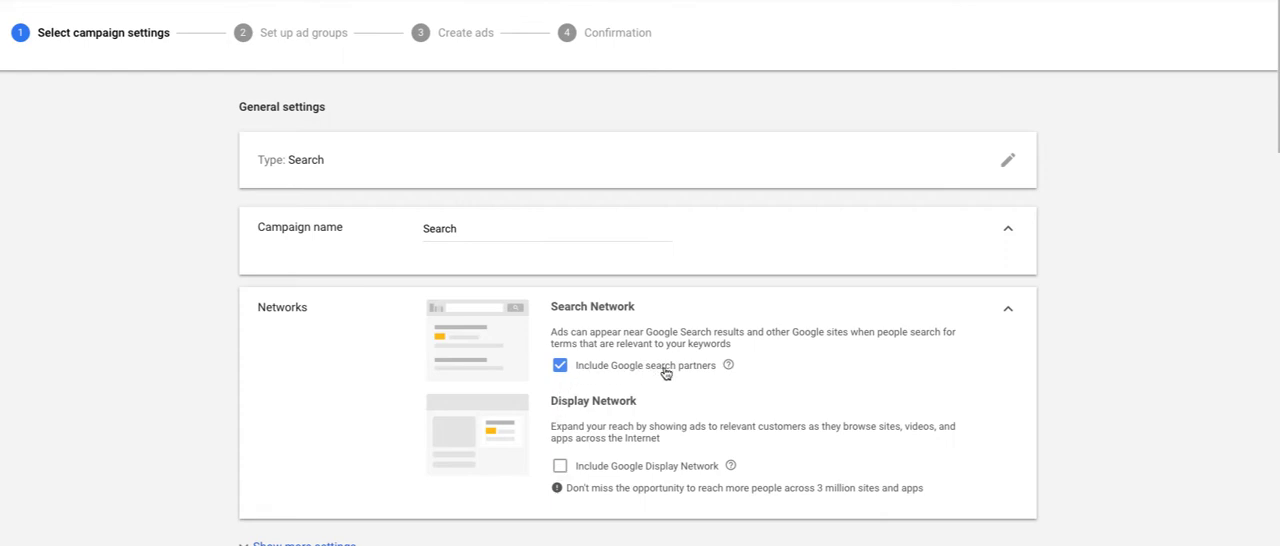
pyautogui.moveTo(670, 375)
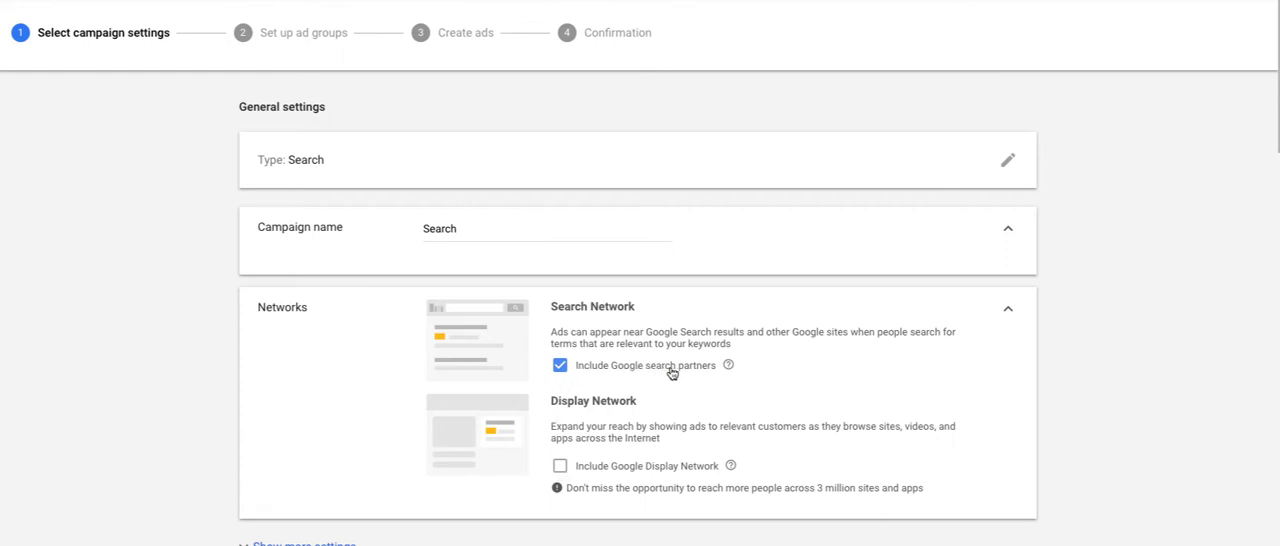
# - Expand more settings and keep the start date at March 22, 2019 with no end date
pyautogui.scroll(-3)
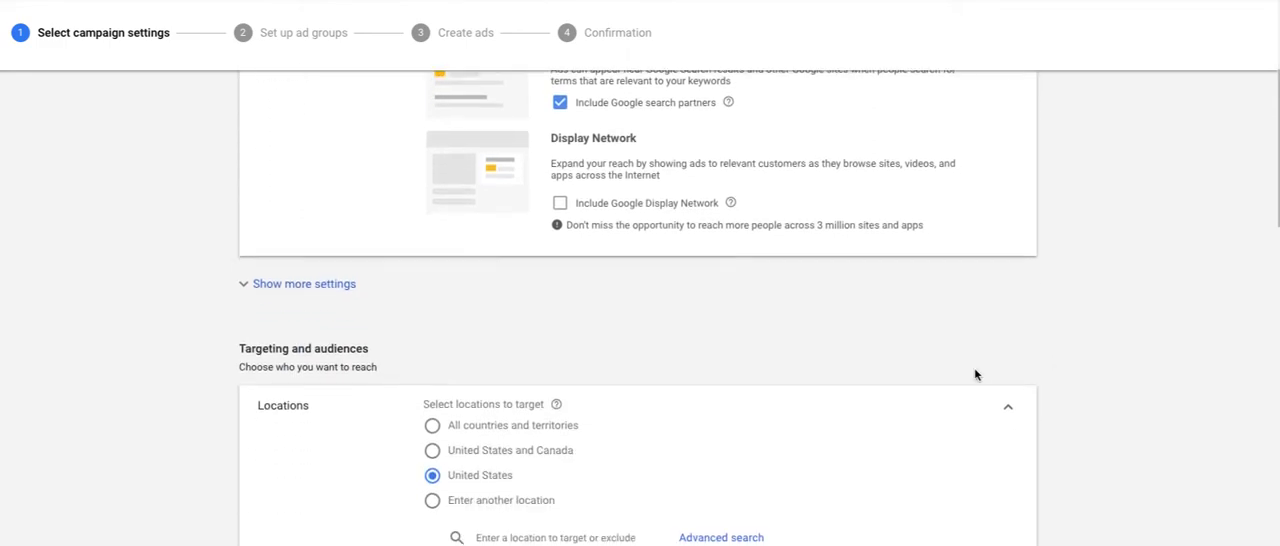
pyautogui.click(303, 283)
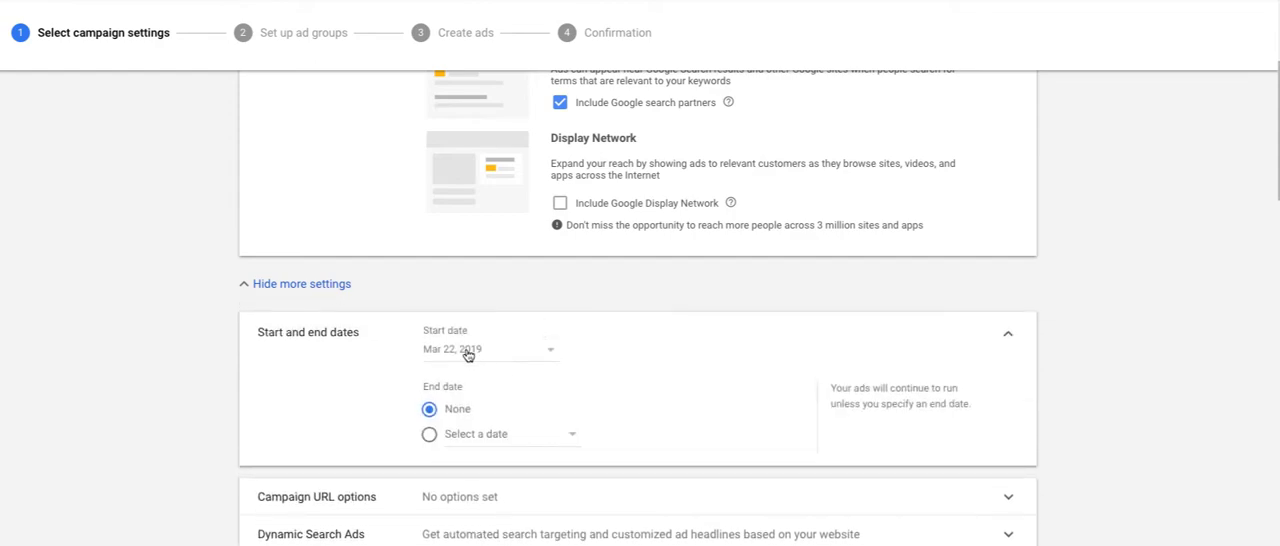
pyautogui.click(490, 349)
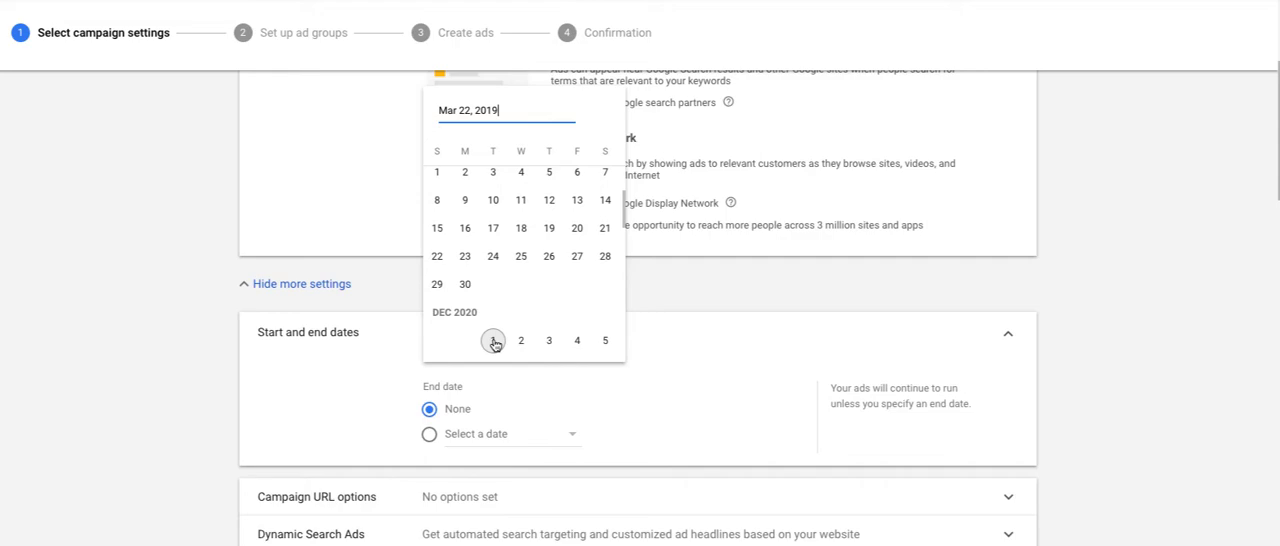
pyautogui.click(492, 340)
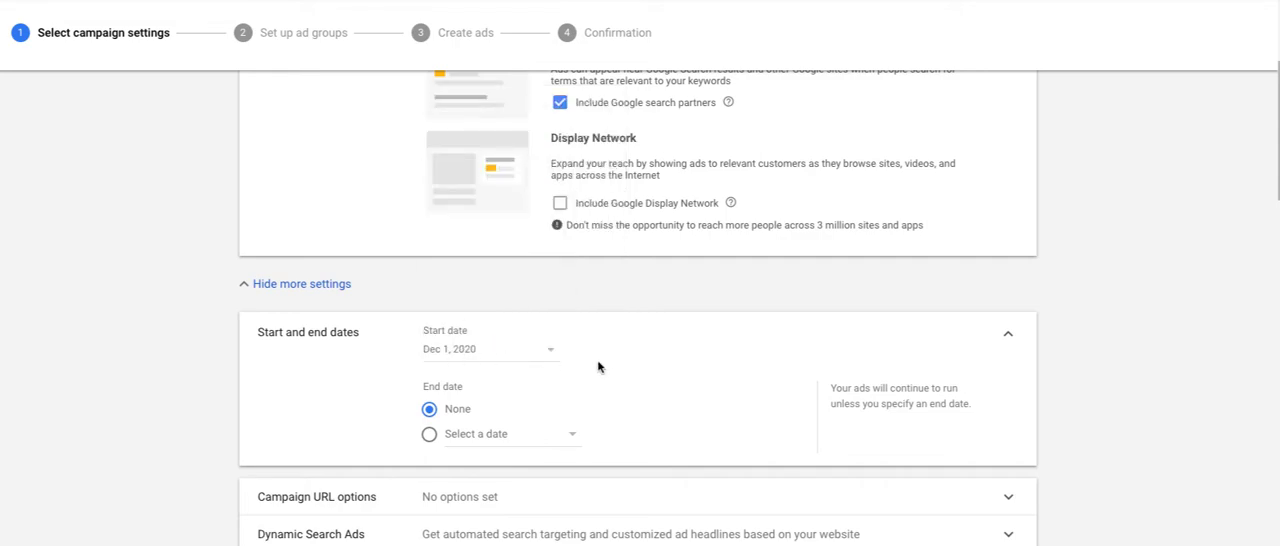
pyautogui.moveTo(463, 357)
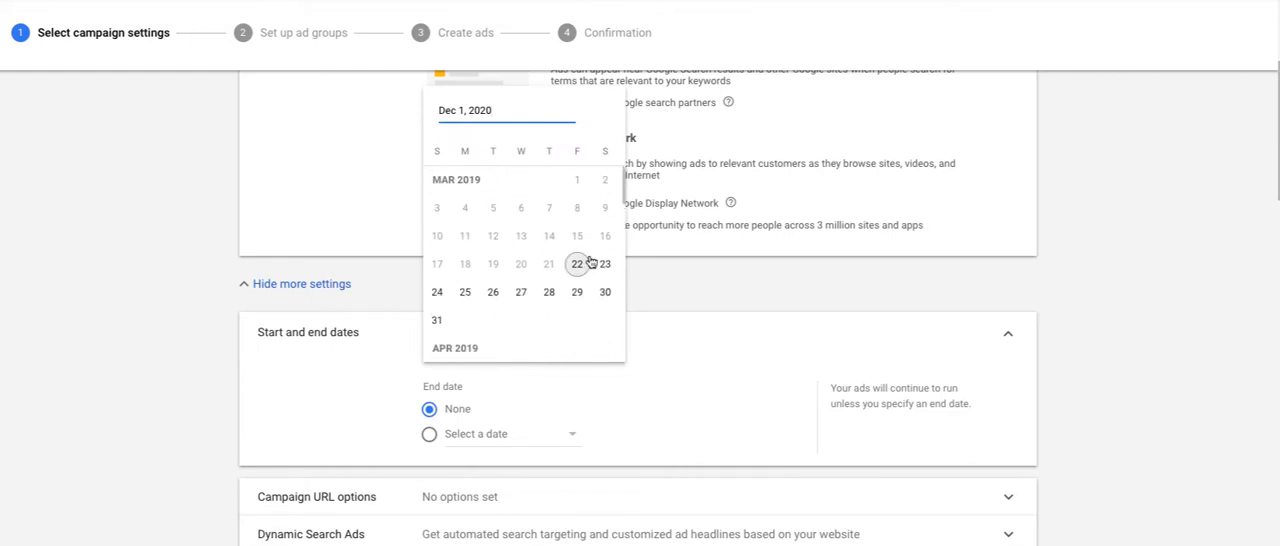
pyautogui.click(302, 283)
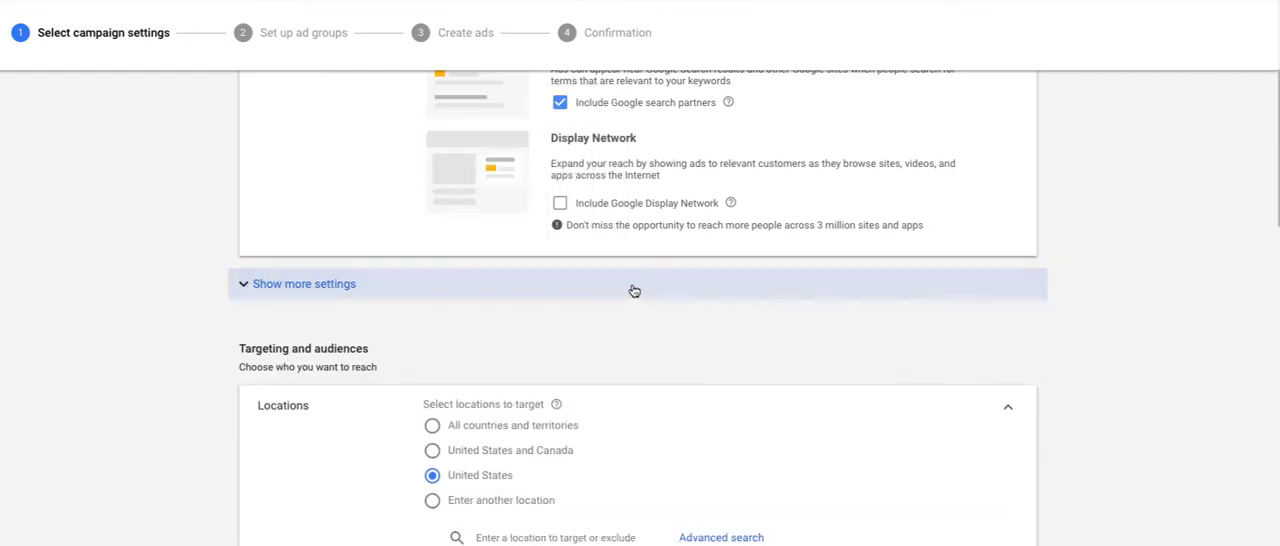
pyautogui.click(303, 283)
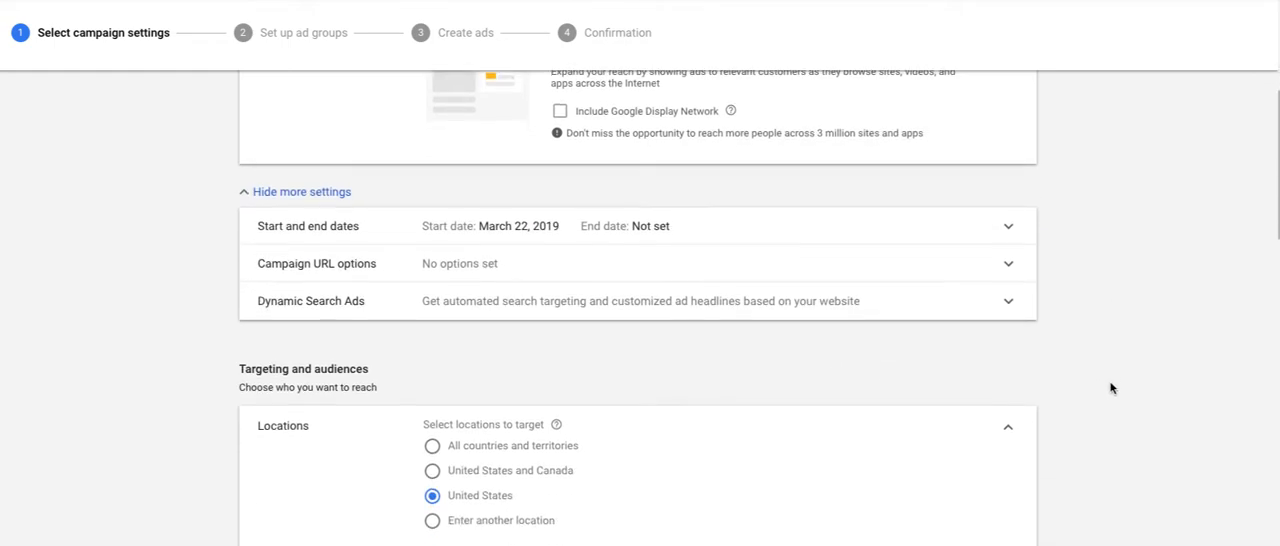
pyautogui.scroll(-3)
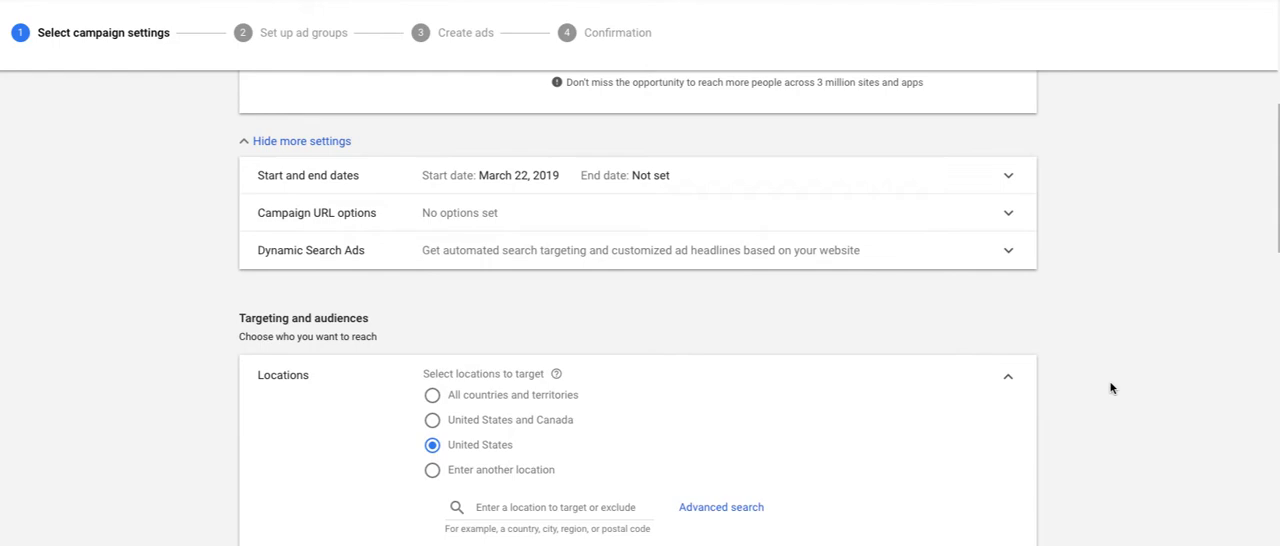
pyautogui.moveTo(976, 240)
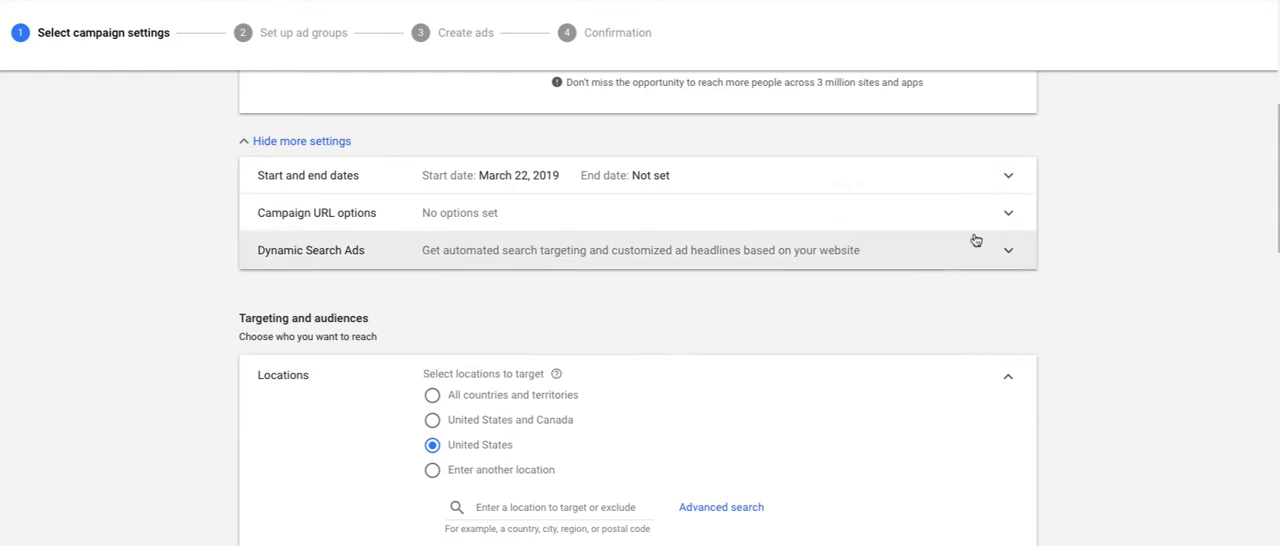
# - Keep United States targeting and set Target to 'People in your targeted locations'
pyautogui.scroll(-3)
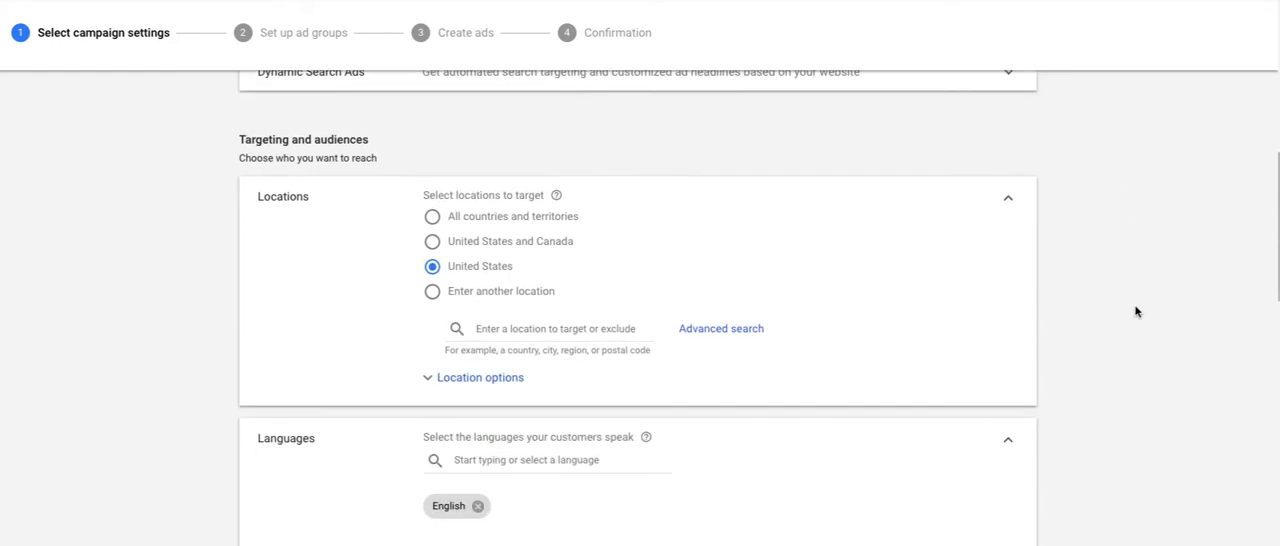
pyautogui.scroll(-3)
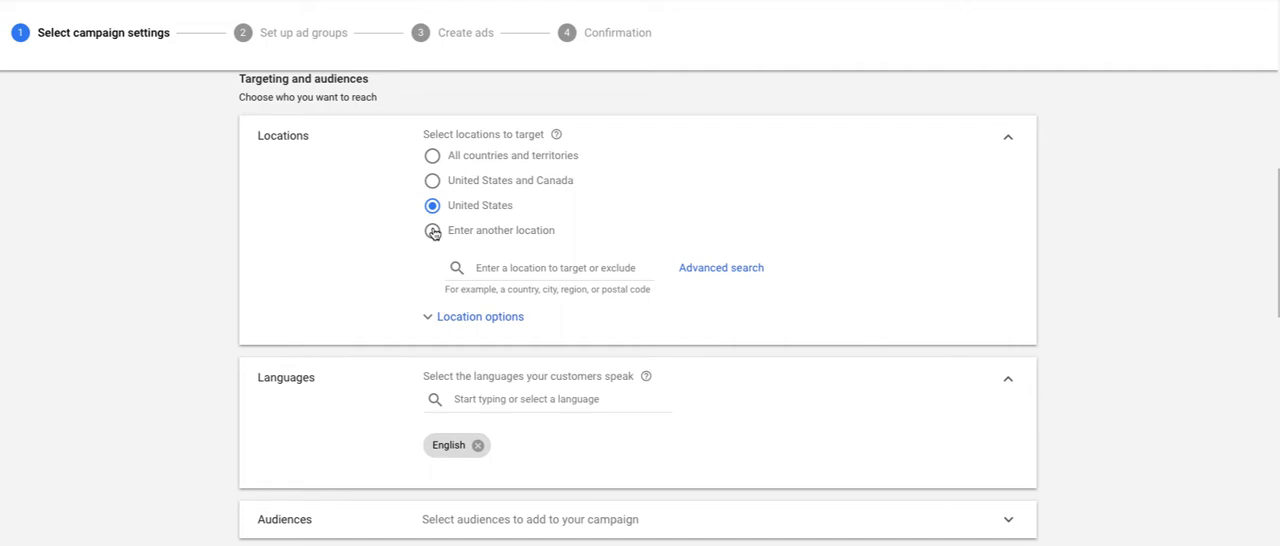
pyautogui.moveTo(370, 250)
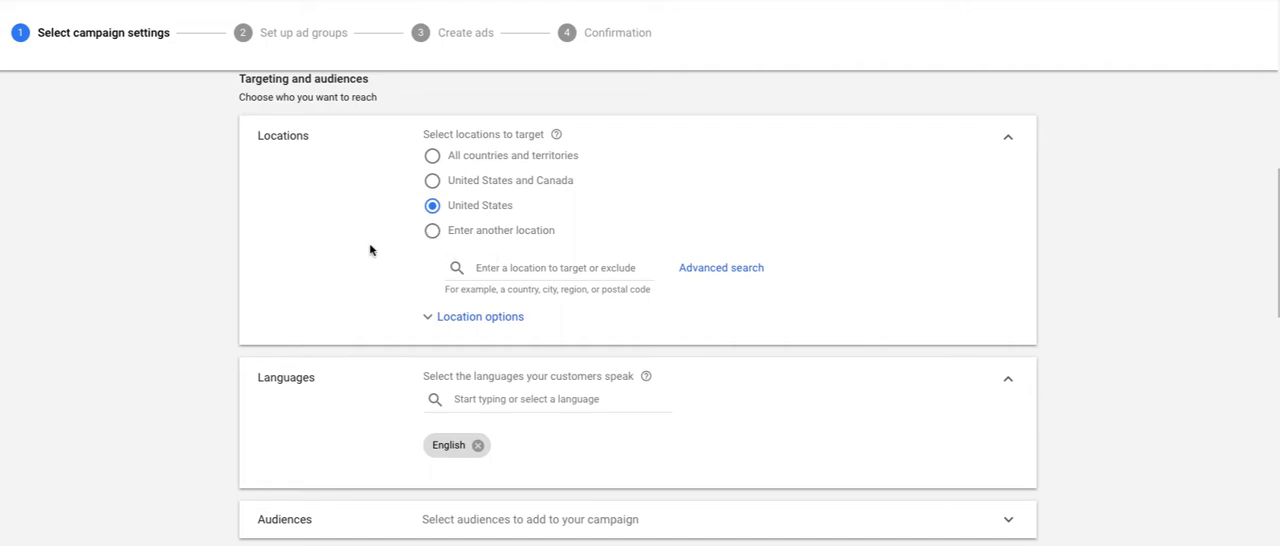
pyautogui.moveTo(308, 256)
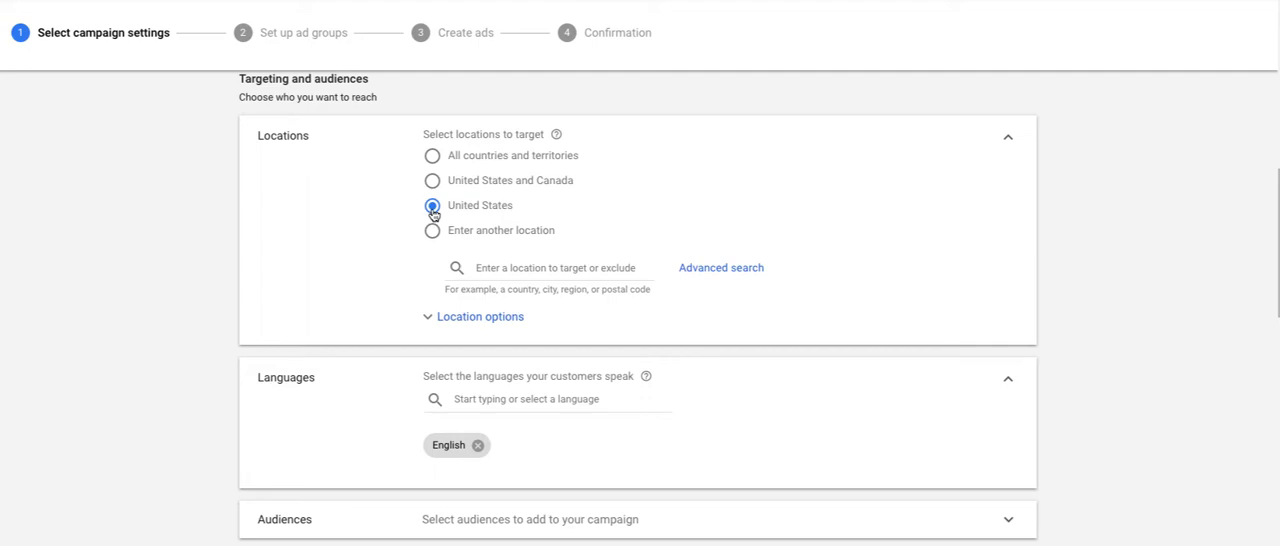
pyautogui.click(432, 205)
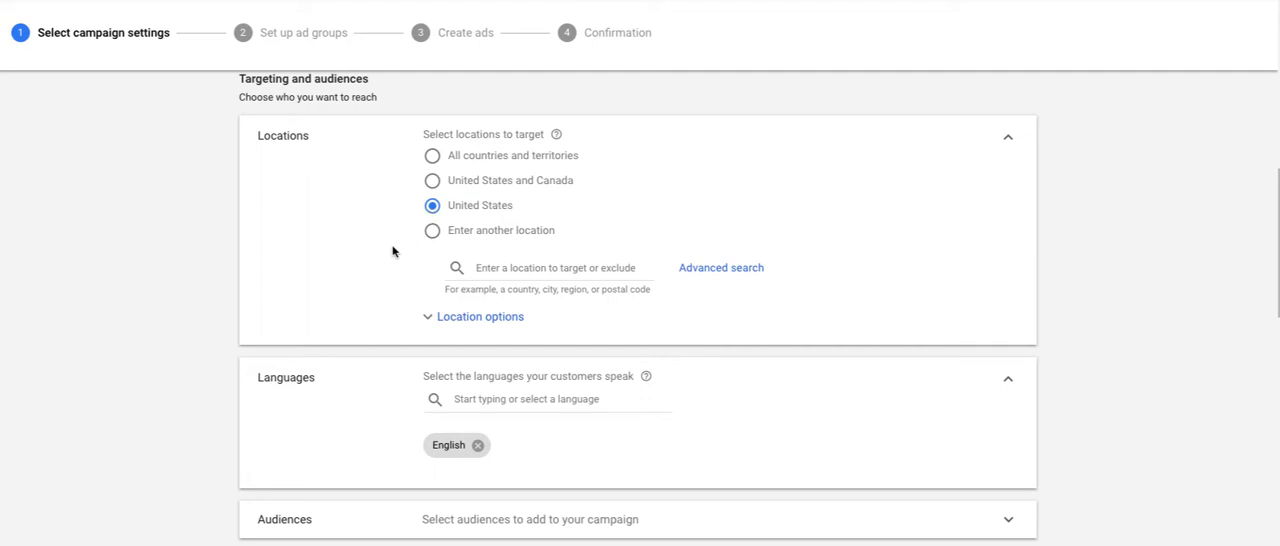
pyautogui.scroll(-3)
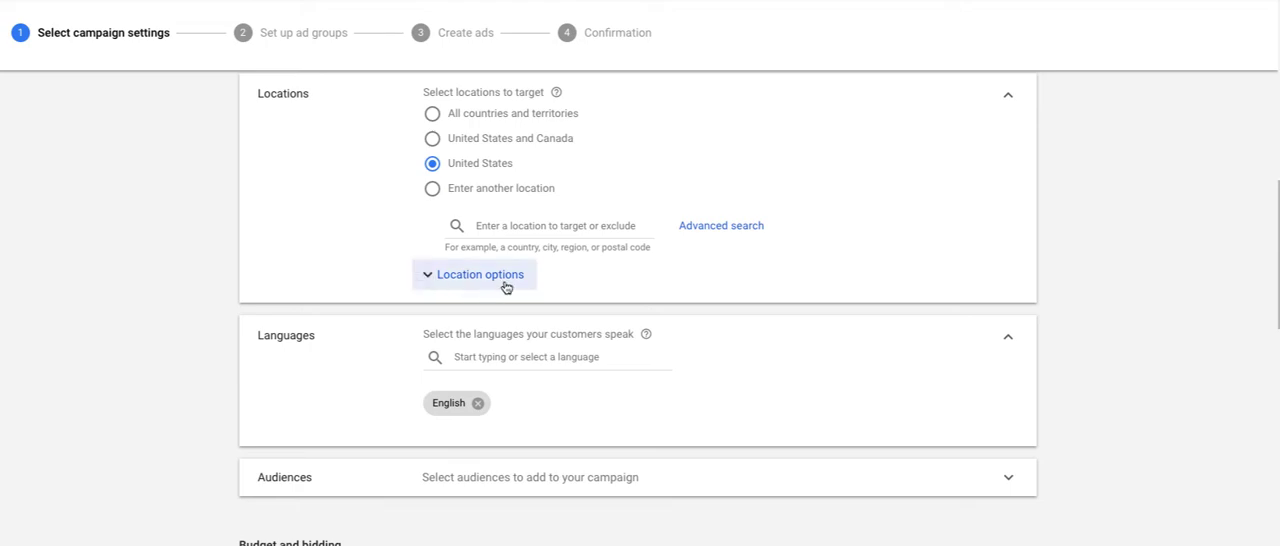
pyautogui.click(480, 274)
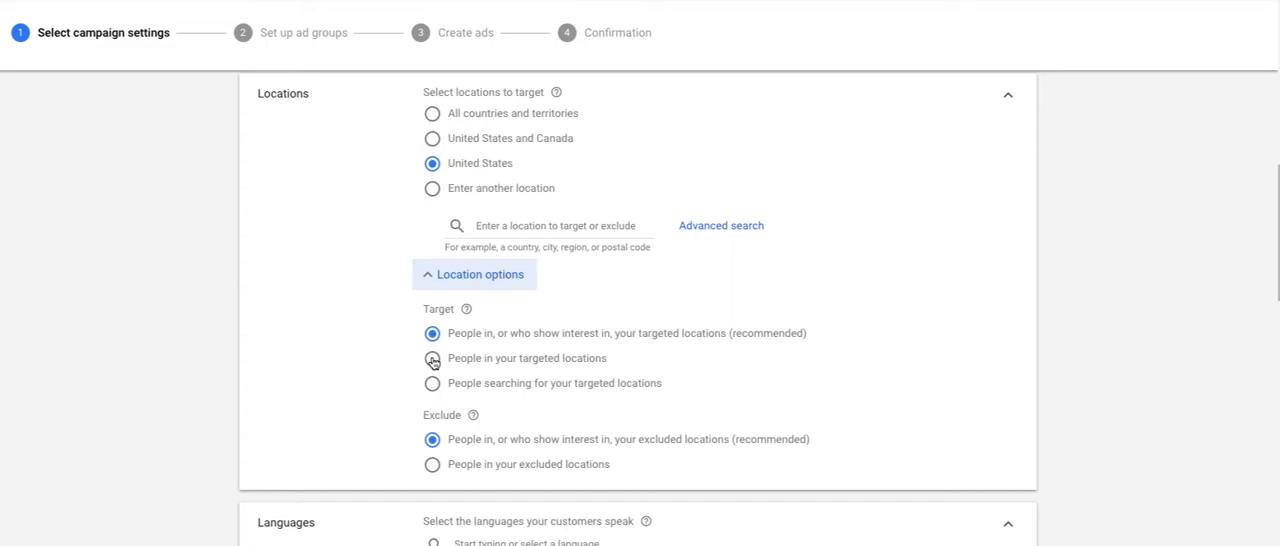
pyautogui.click(433, 358)
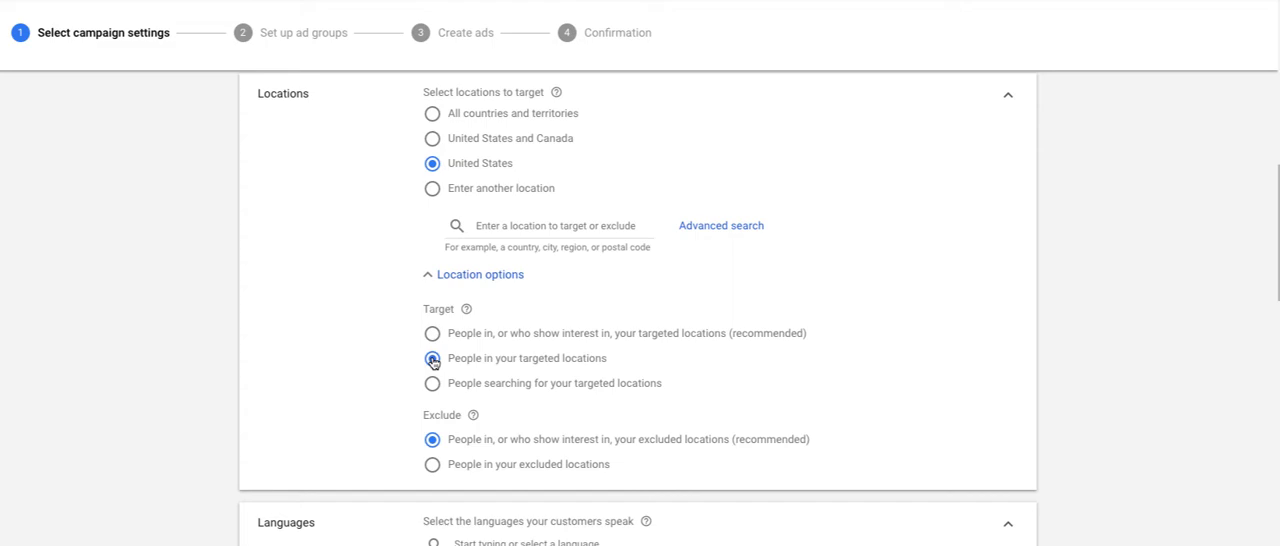
pyautogui.click(432, 358)
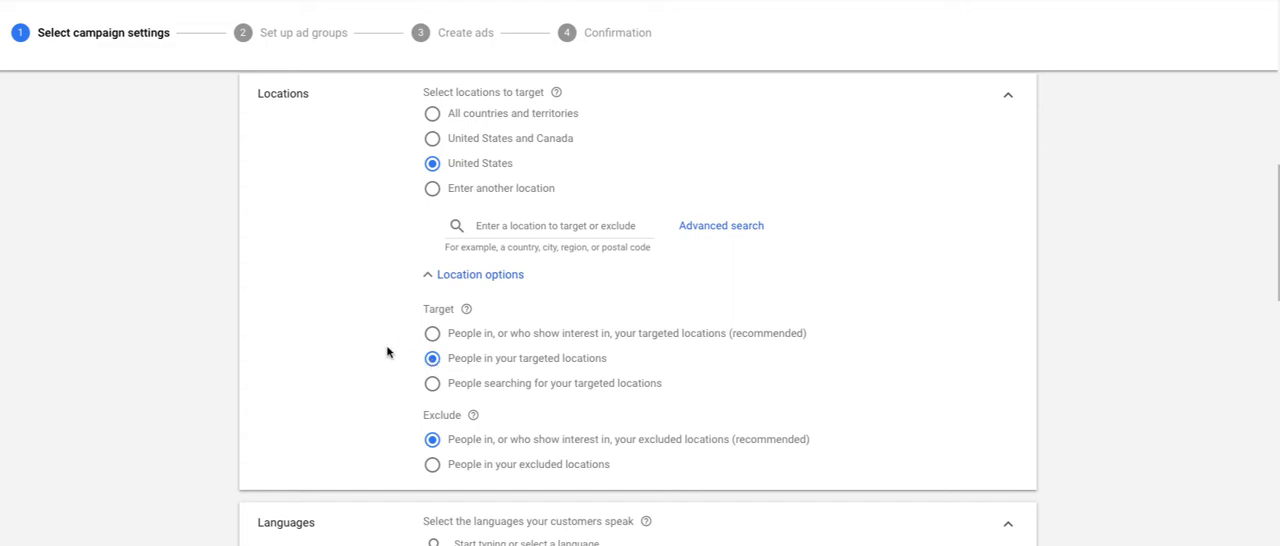
pyautogui.moveTo(205, 363)
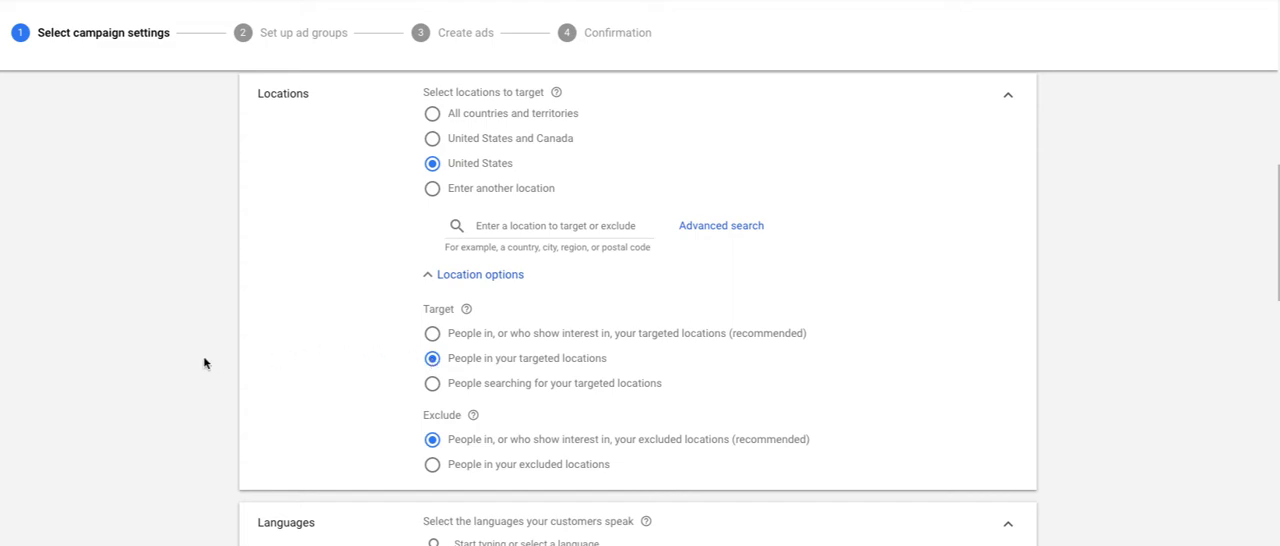
pyautogui.scroll(-3)
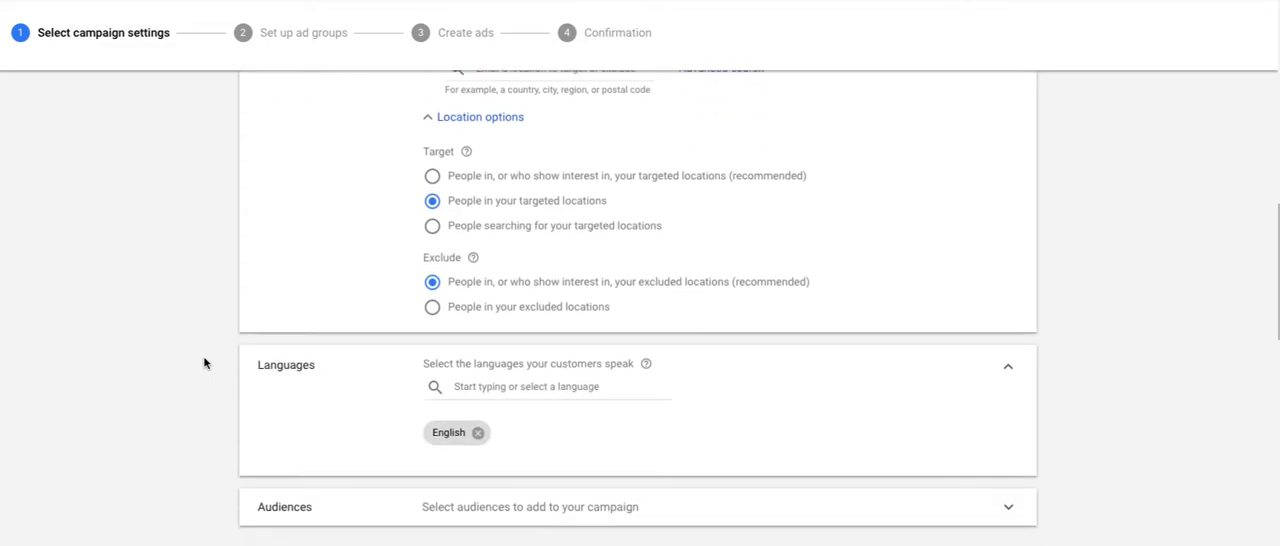
# - Enter .01 as the campaign's average daily budget
pyautogui.scroll(-3)
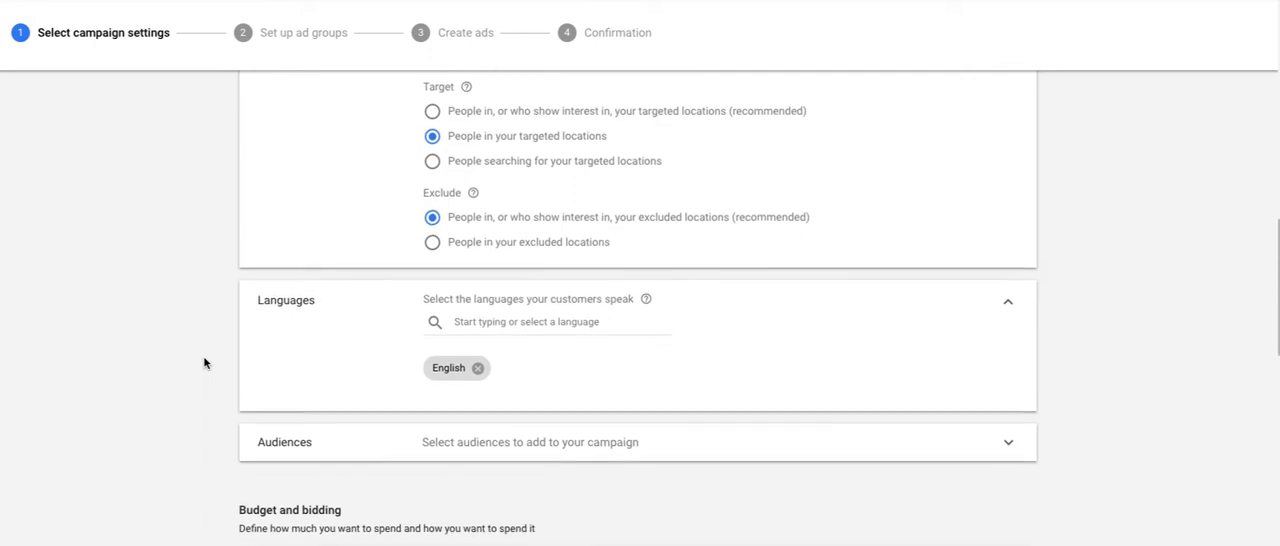
pyautogui.scroll(-3)
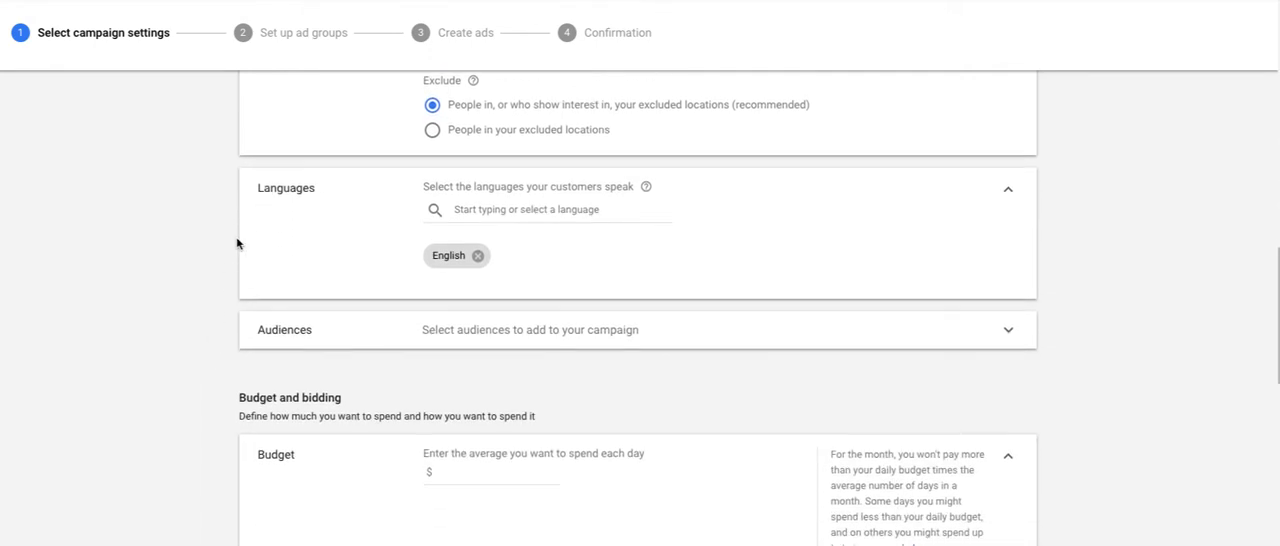
pyautogui.moveTo(318, 257)
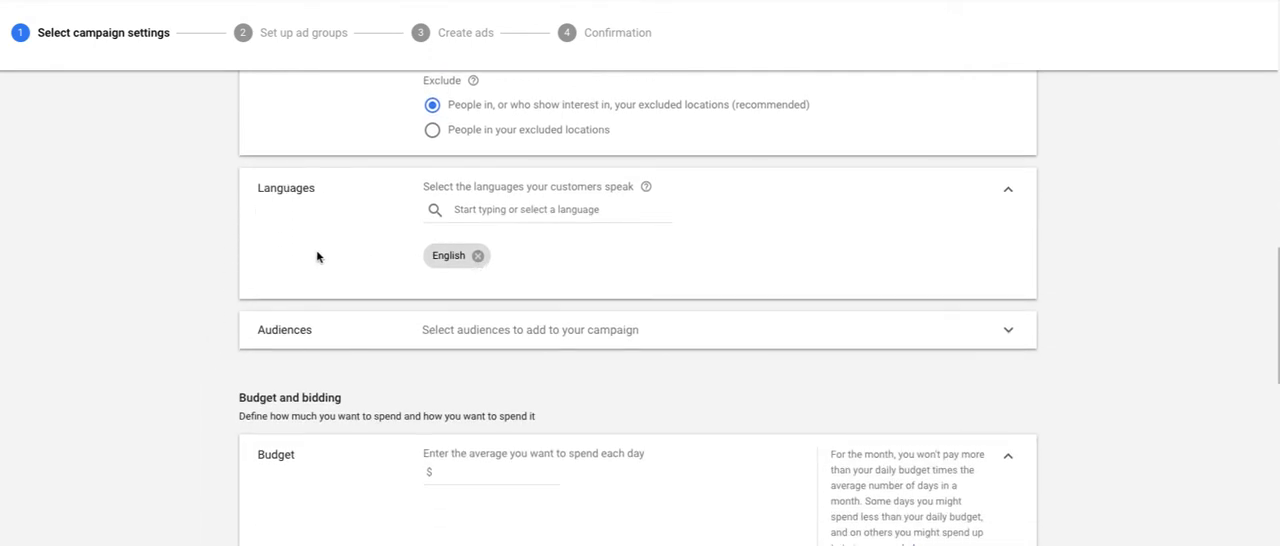
pyautogui.scroll(-3)
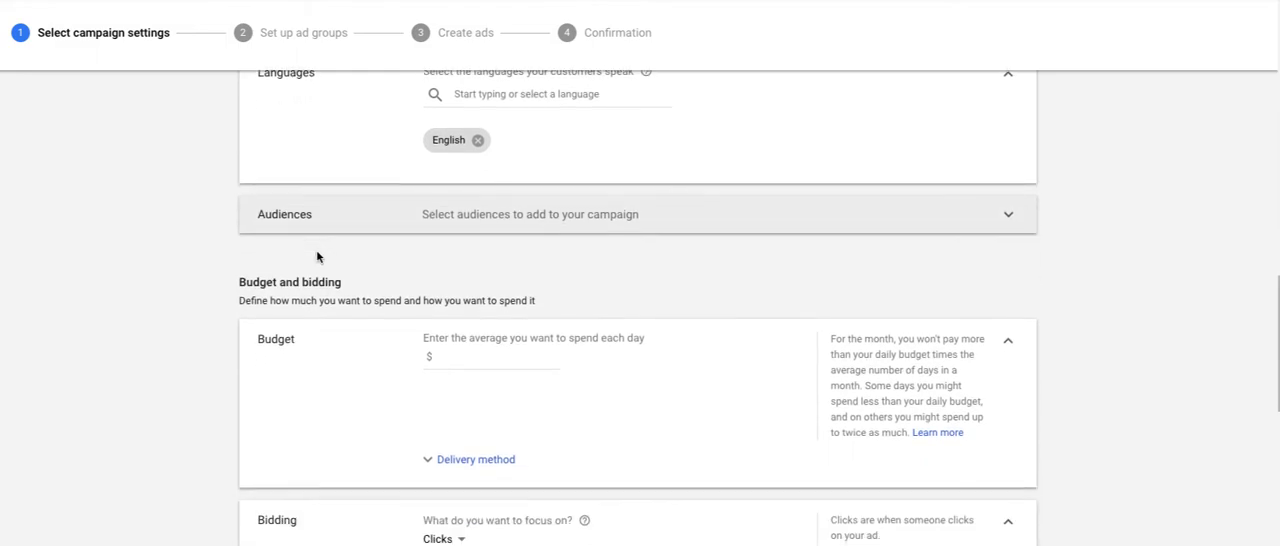
pyautogui.scroll(-3)
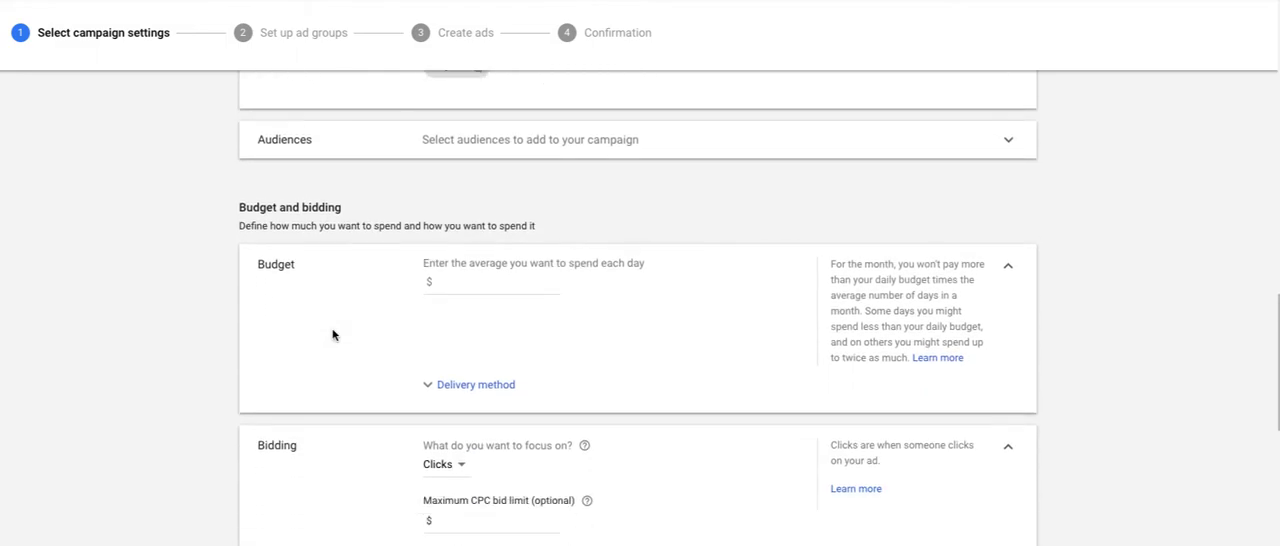
pyautogui.click(490, 281)
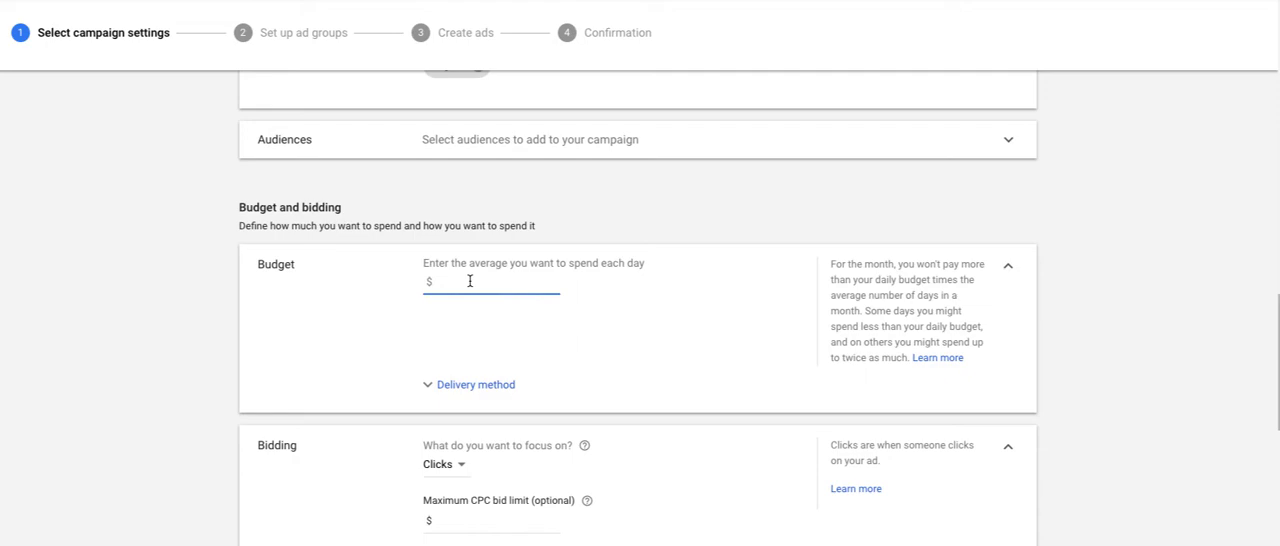
pyautogui.write('.01')
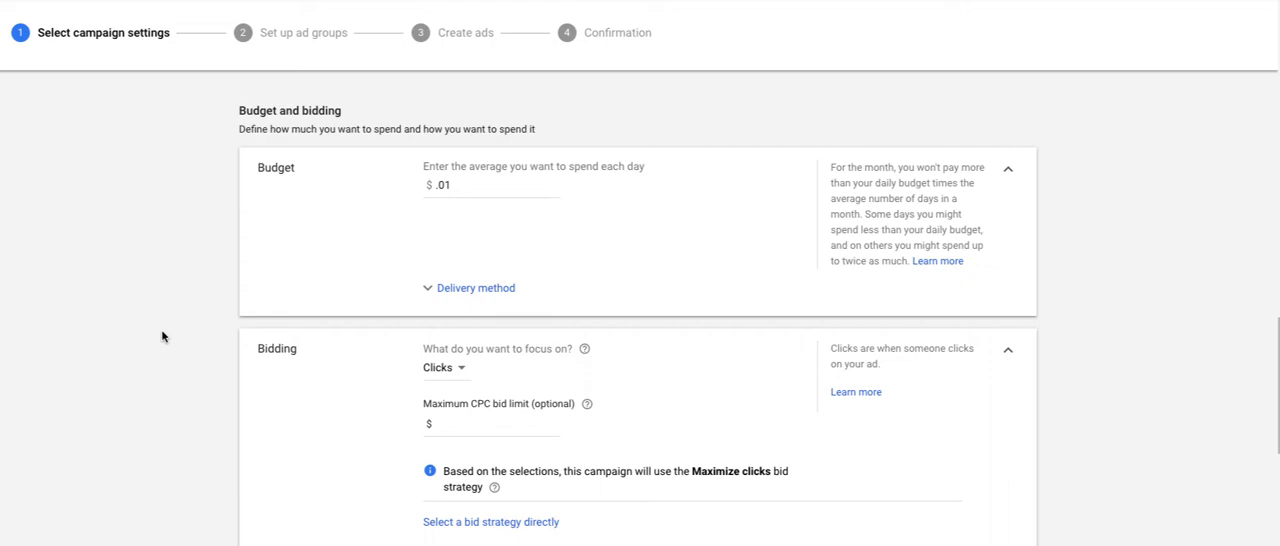
pyautogui.scroll(-3)
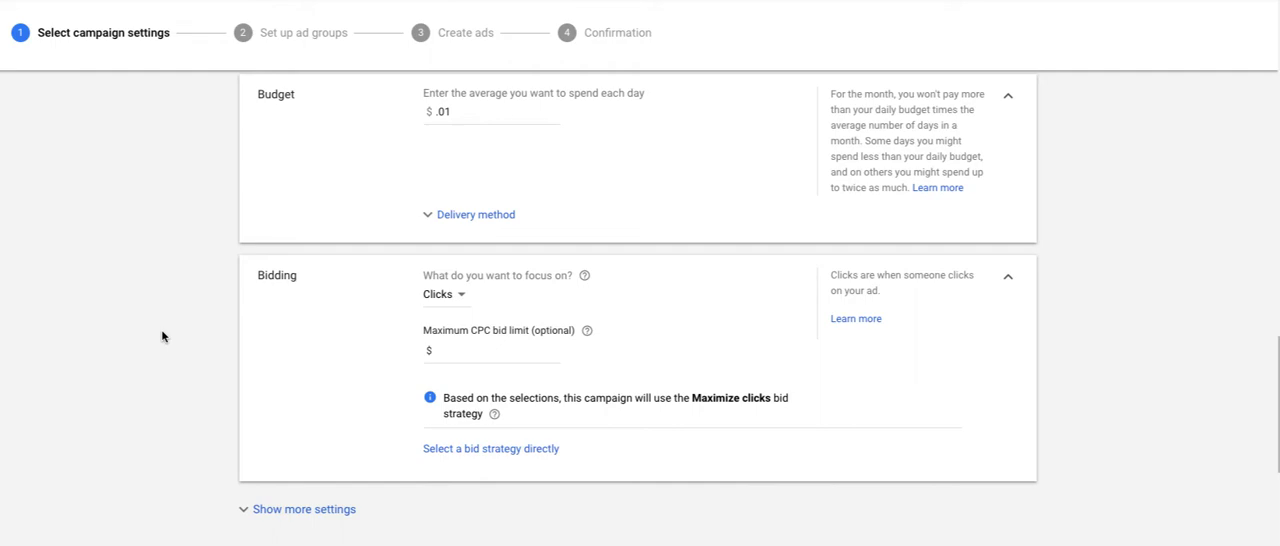
pyautogui.moveTo(388, 402)
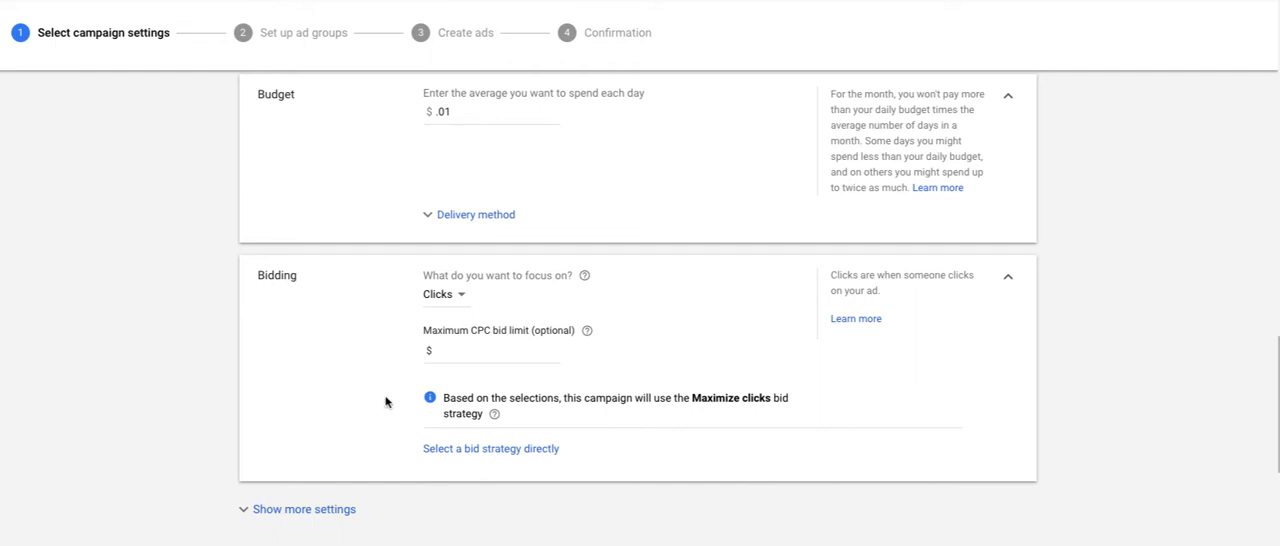
# - Change the bid strategy from Maximize clicks to Manual CPC
pyautogui.click(490, 448)
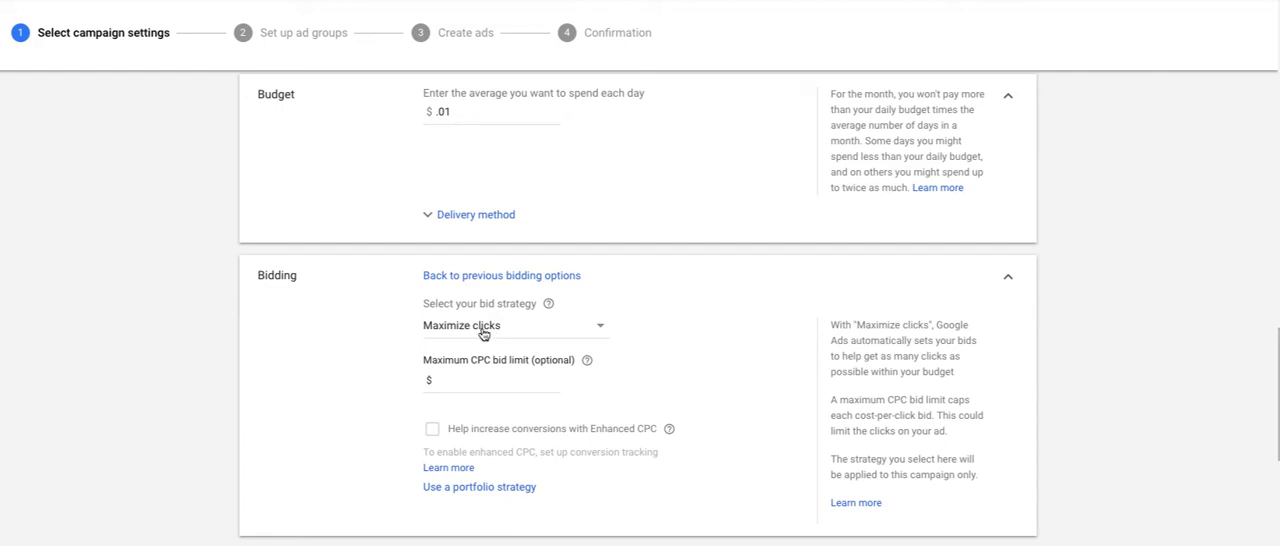
pyautogui.moveTo(494, 278)
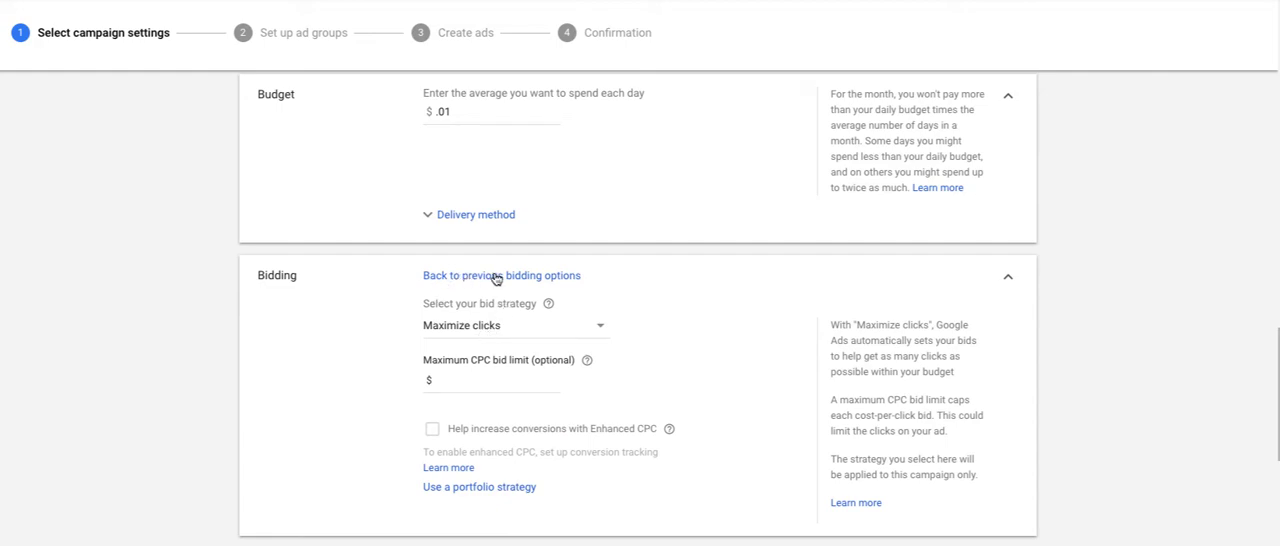
pyautogui.moveTo(476, 280)
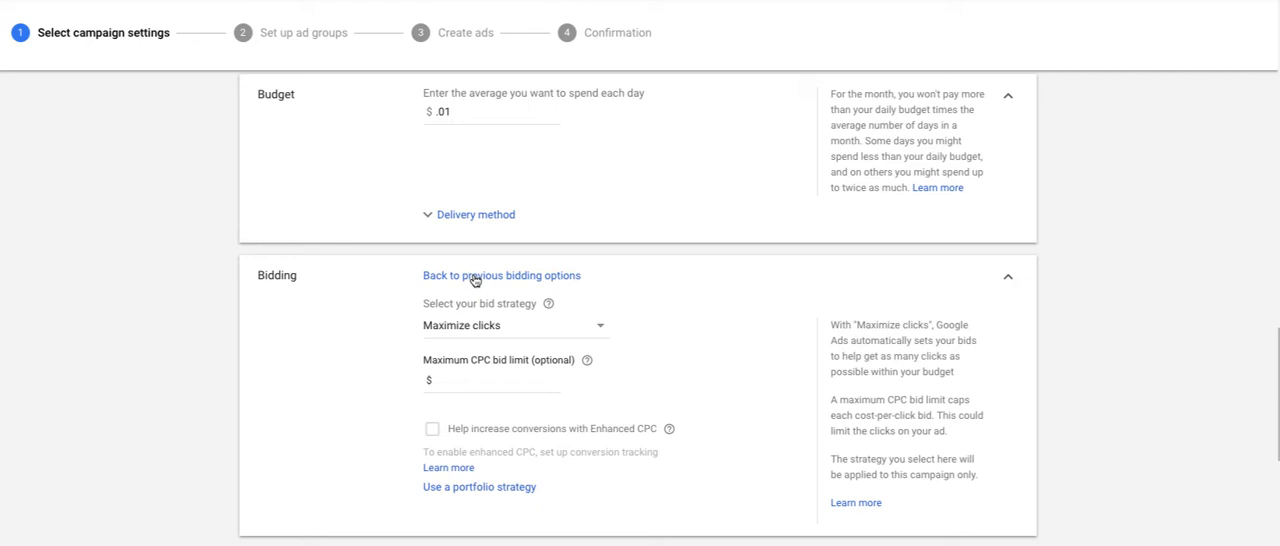
pyautogui.click(502, 275)
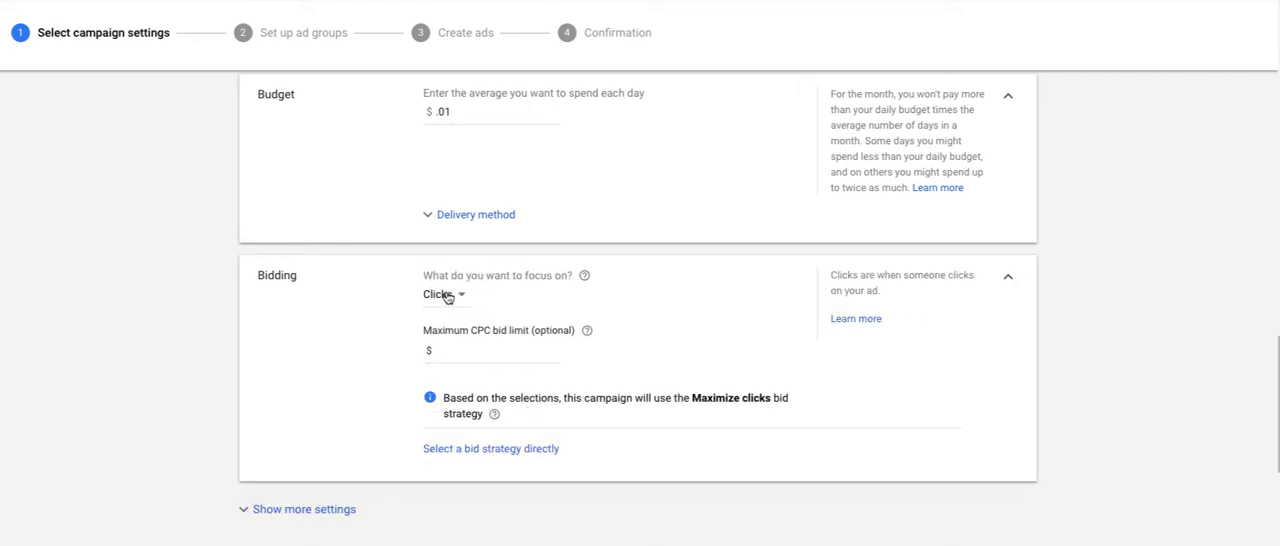
pyautogui.click(443, 294)
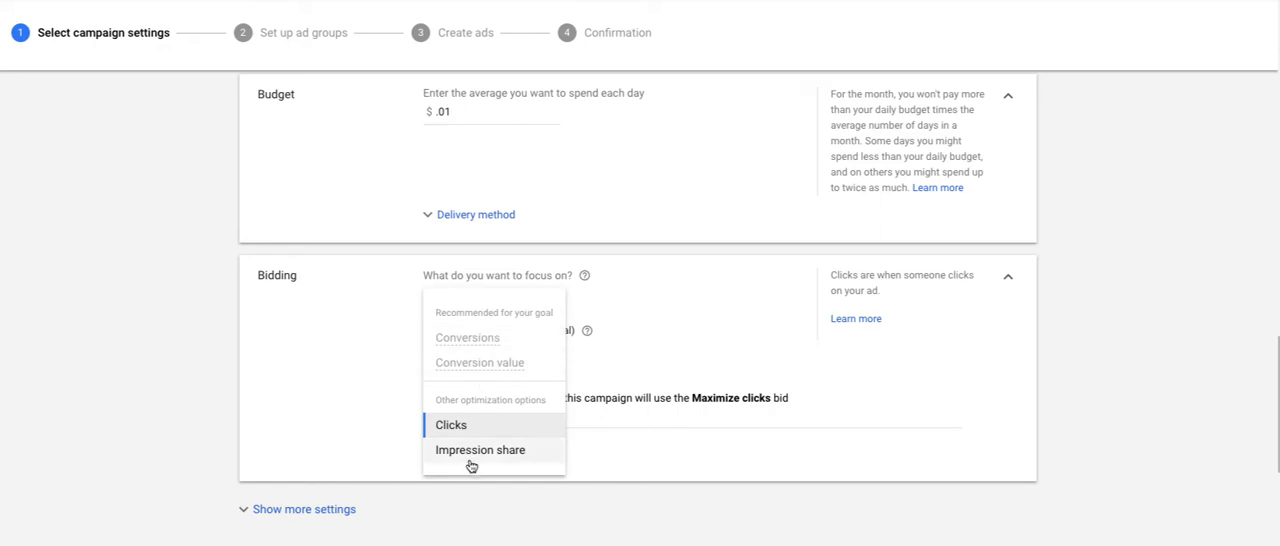
pyautogui.click(451, 425)
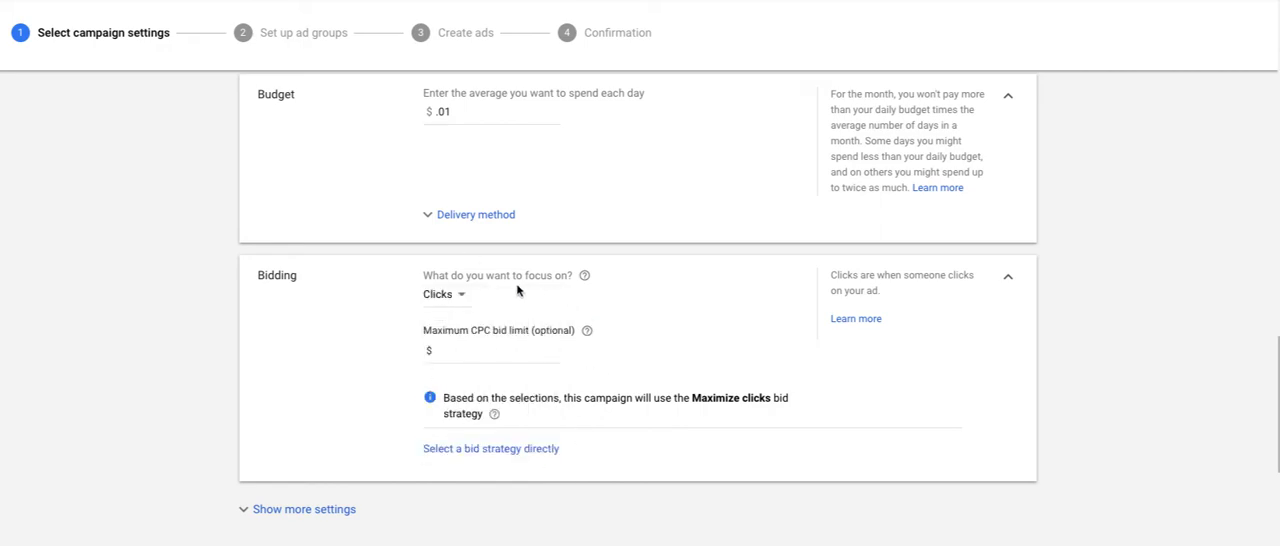
pyautogui.moveTo(467, 453)
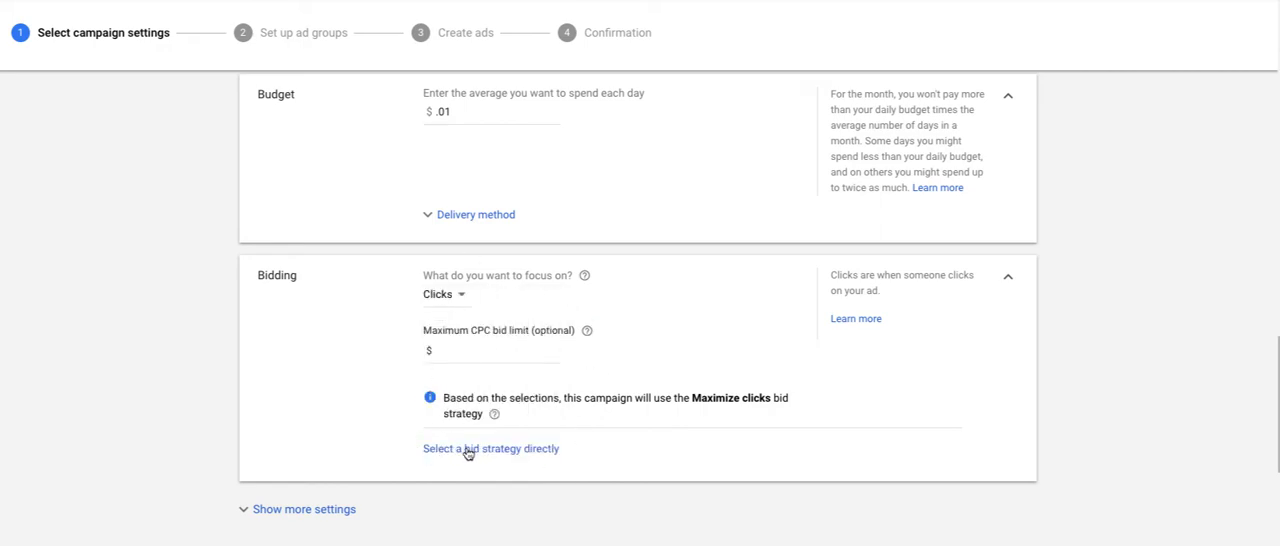
pyautogui.moveTo(501, 456)
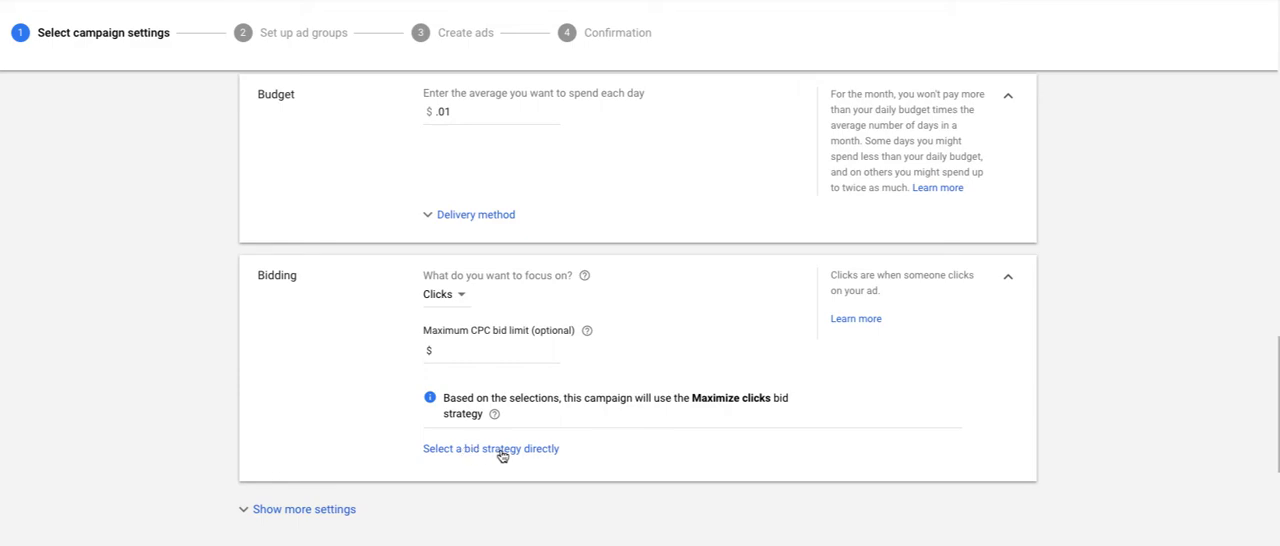
pyautogui.click(490, 448)
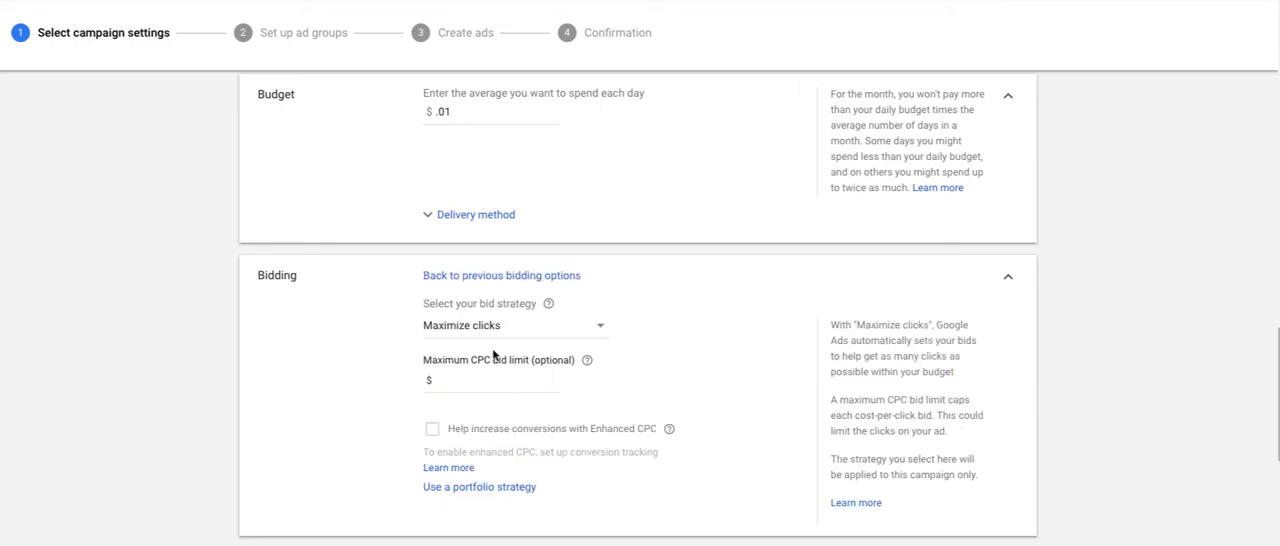
pyautogui.click(515, 325)
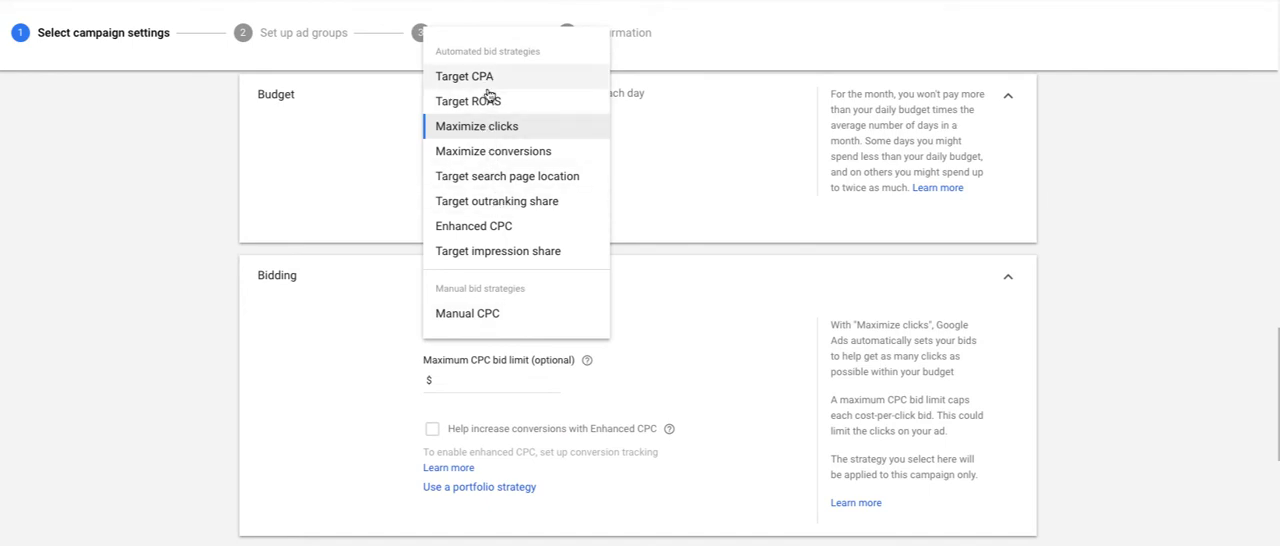
pyautogui.moveTo(478, 103)
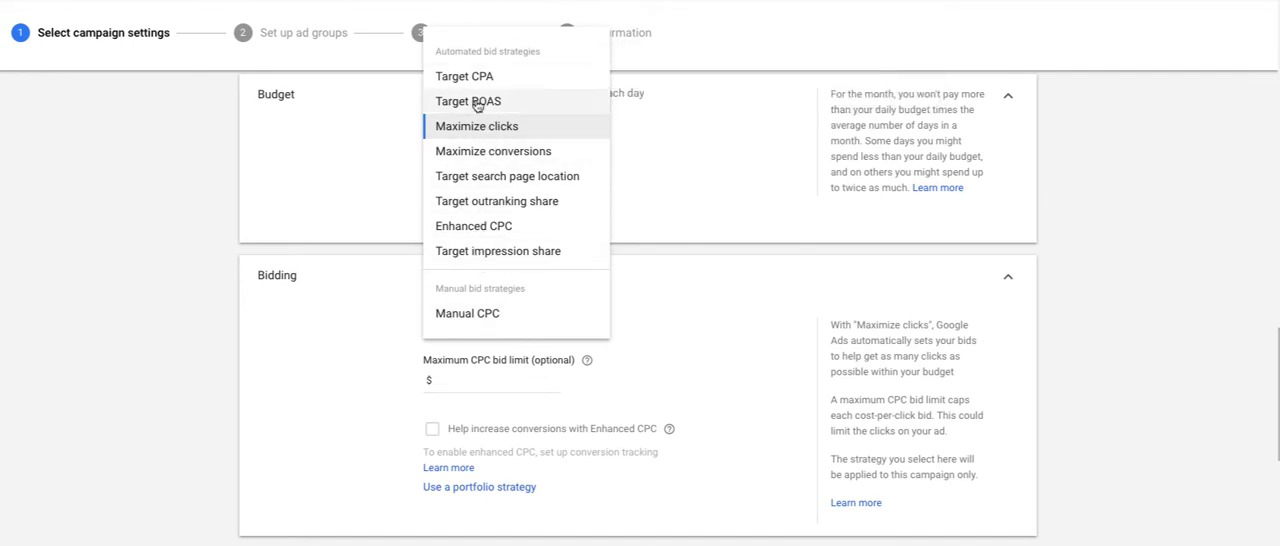
pyautogui.moveTo(467, 313)
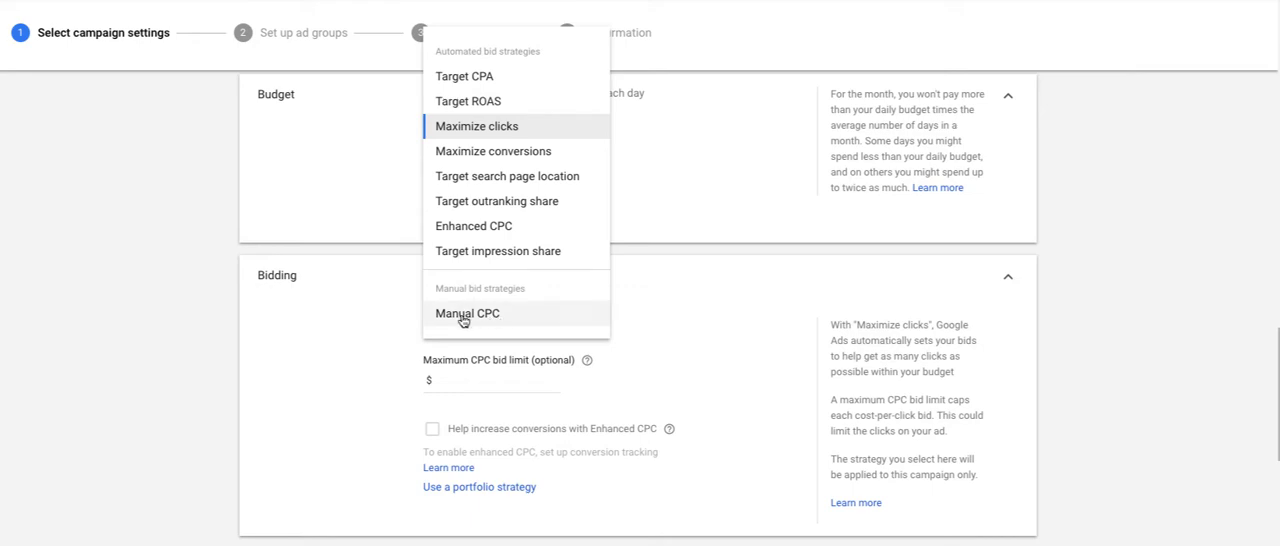
pyautogui.moveTo(490, 315)
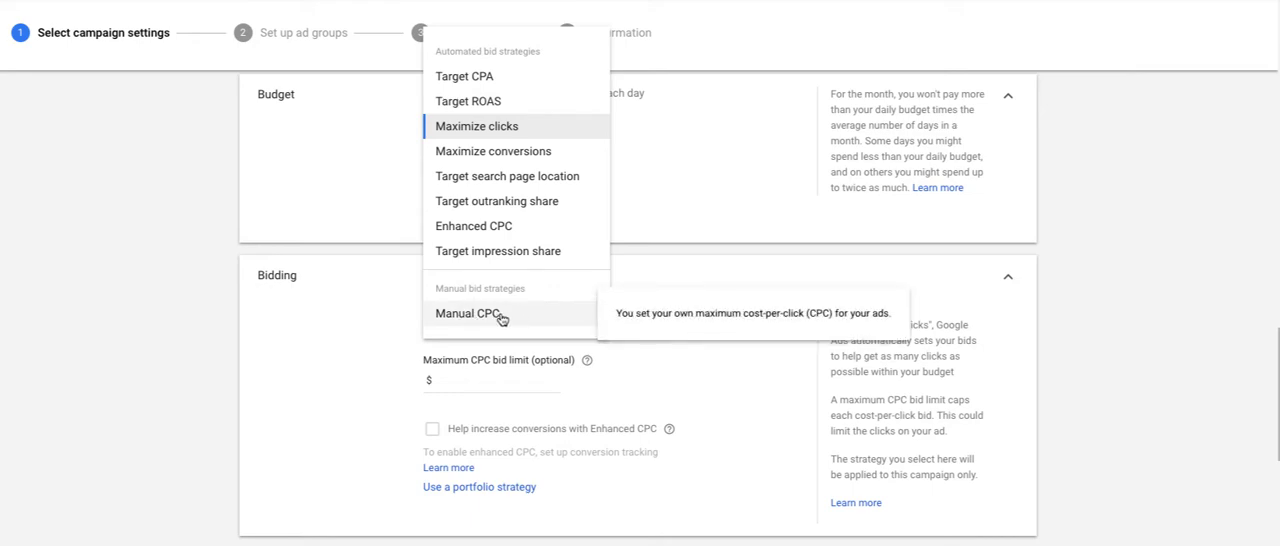
pyautogui.click(466, 313)
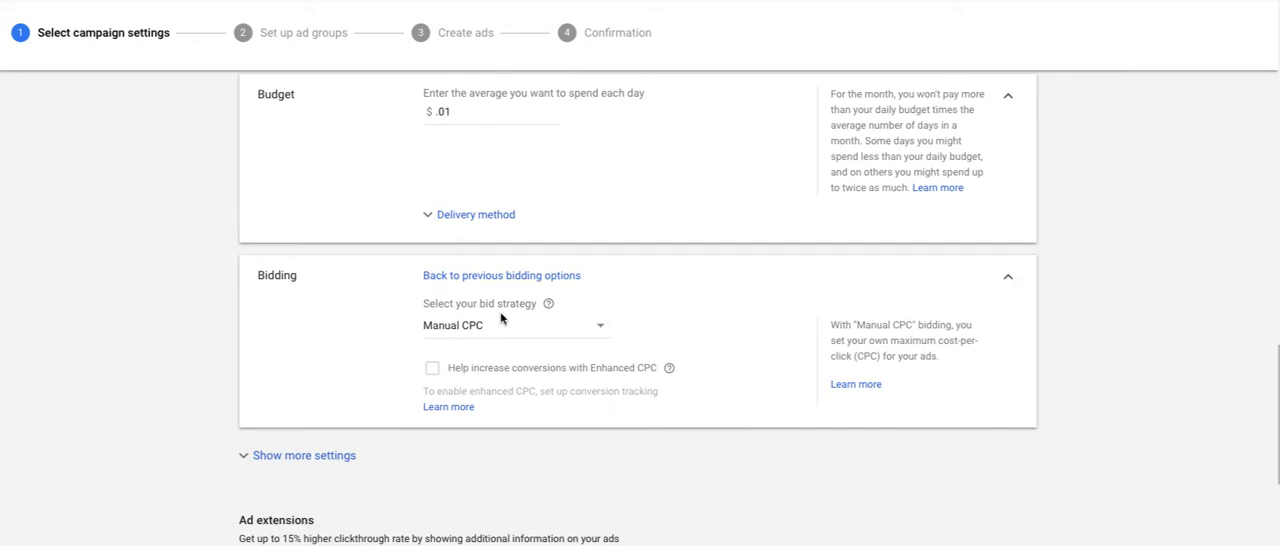
pyautogui.moveTo(324, 341)
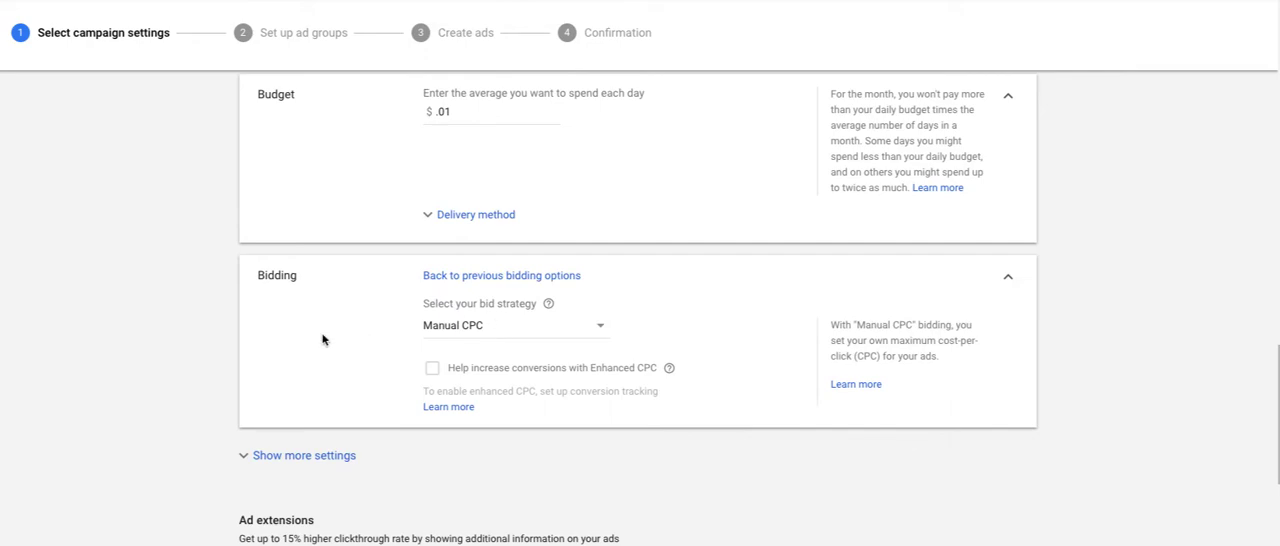
# - Expand the remaining settings to view the all-day Ad schedule and Ad rotation options
pyautogui.scroll(-3)
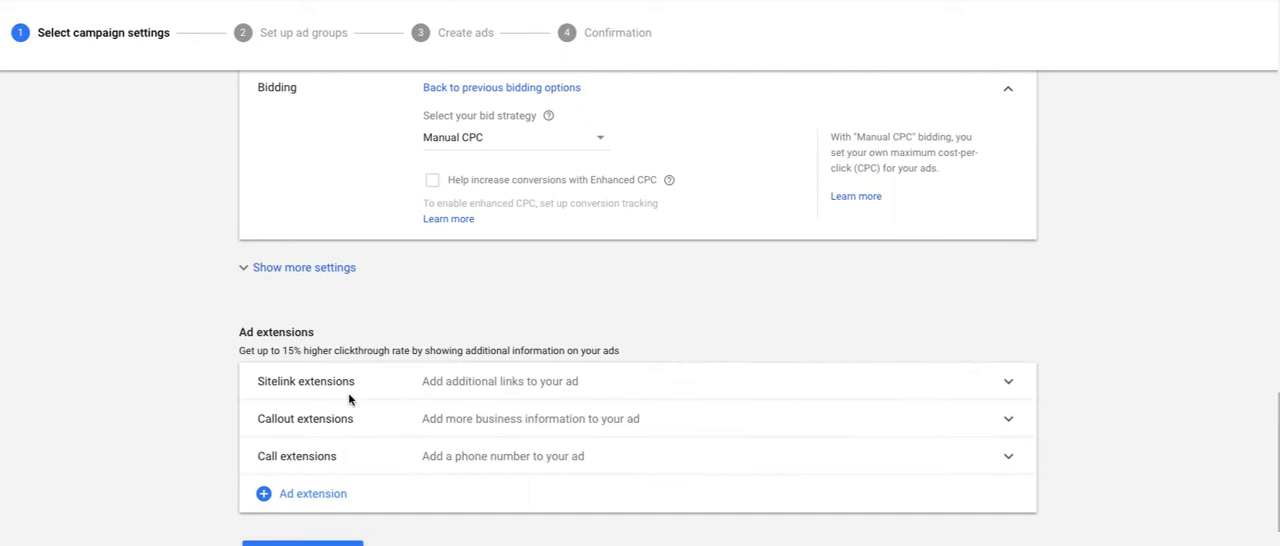
pyautogui.click(304, 267)
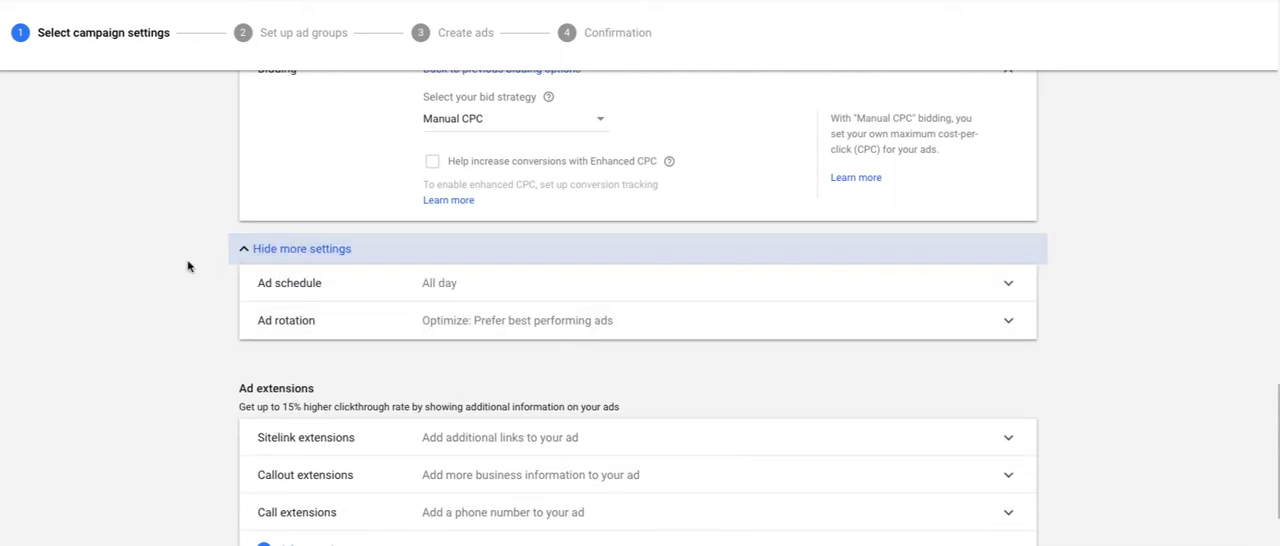
pyautogui.moveTo(398, 291)
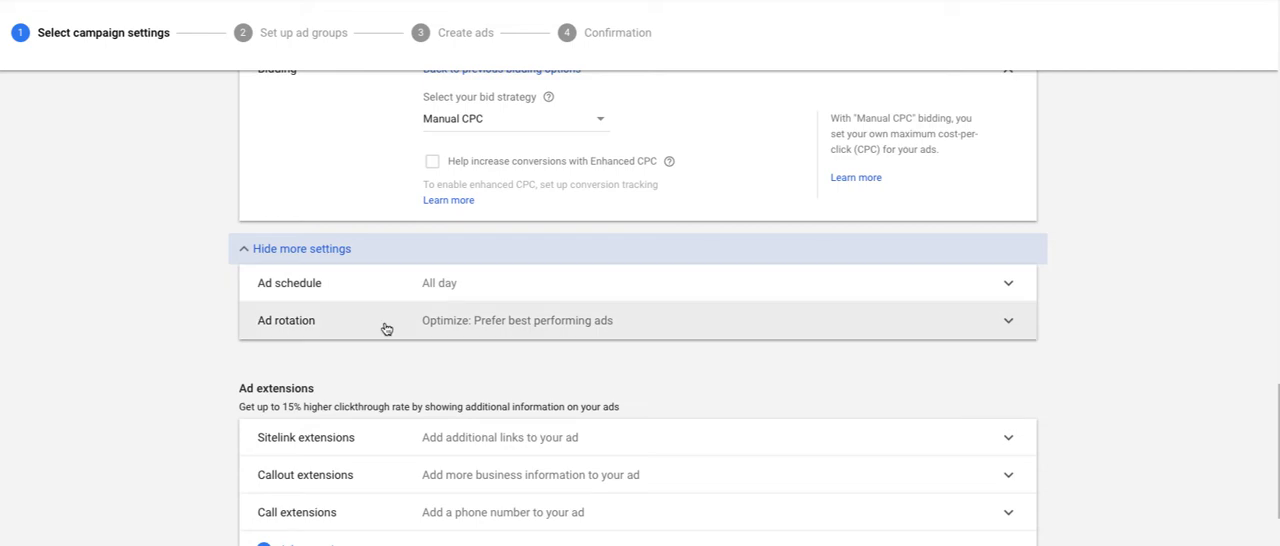
pyautogui.scroll(-3)
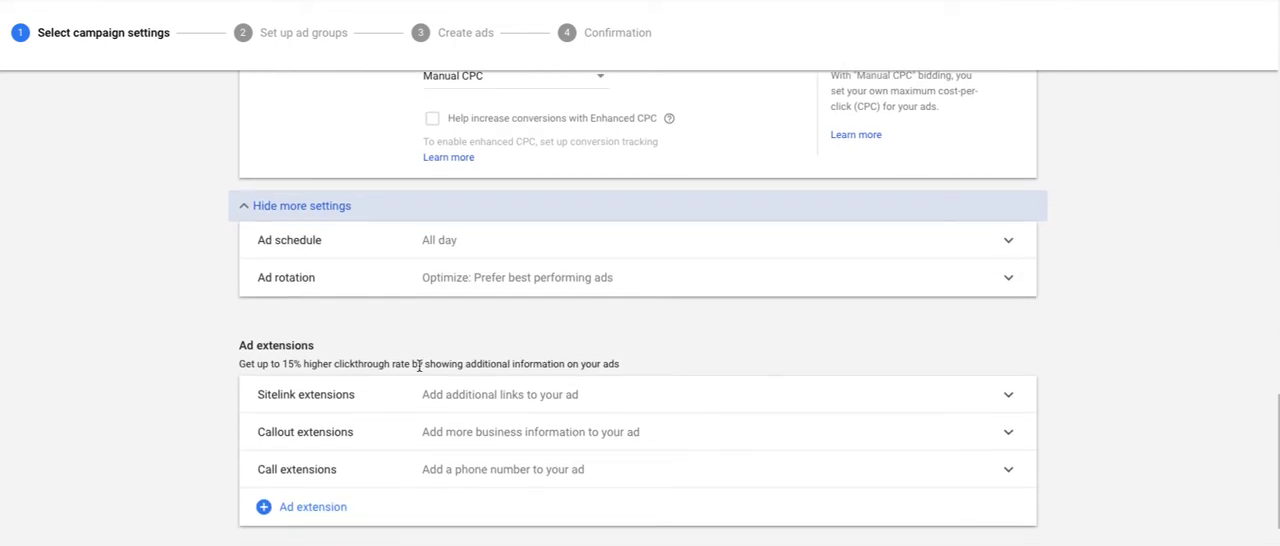
pyautogui.moveTo(374, 441)
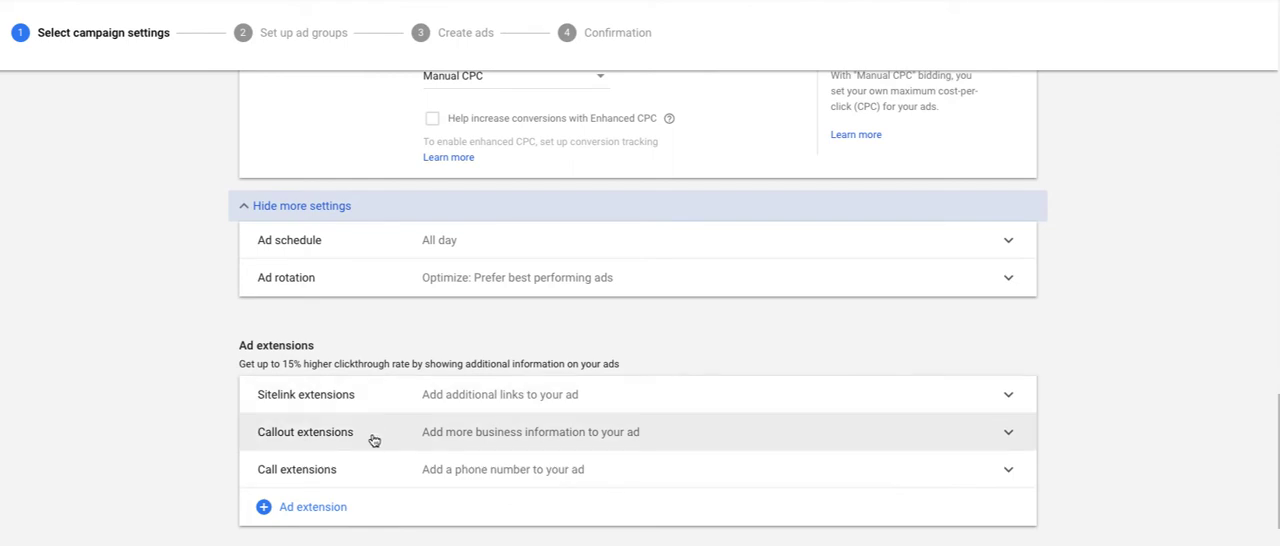
pyautogui.scroll(-3)
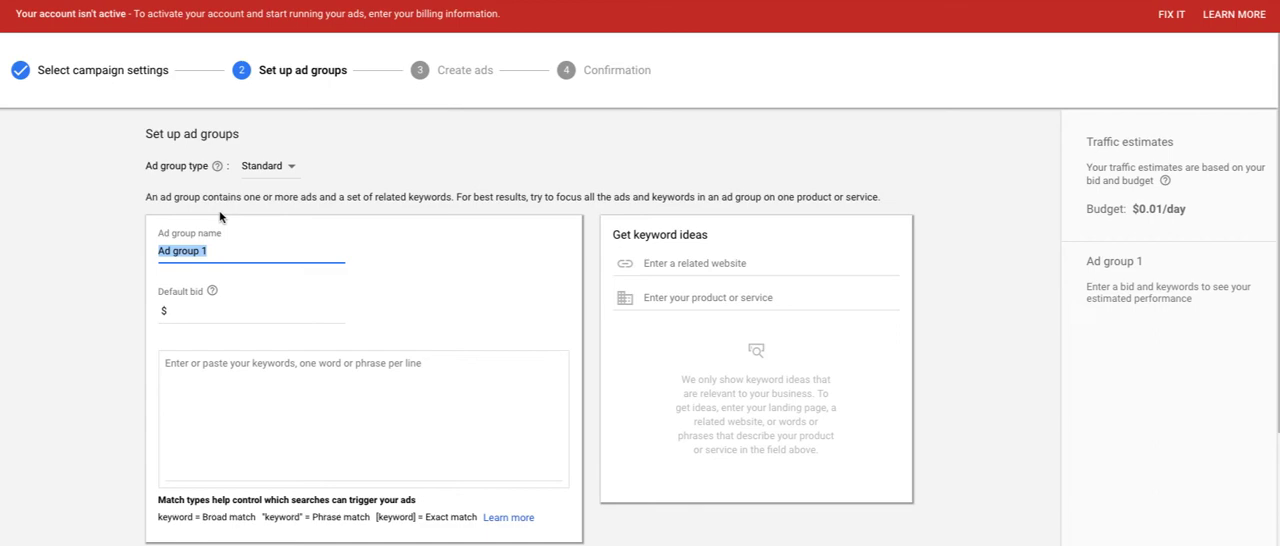
# - Enter ad group name 'Nursing Home', default bid .01, and keyword 'nursing home'
pyautogui.scroll(-3)
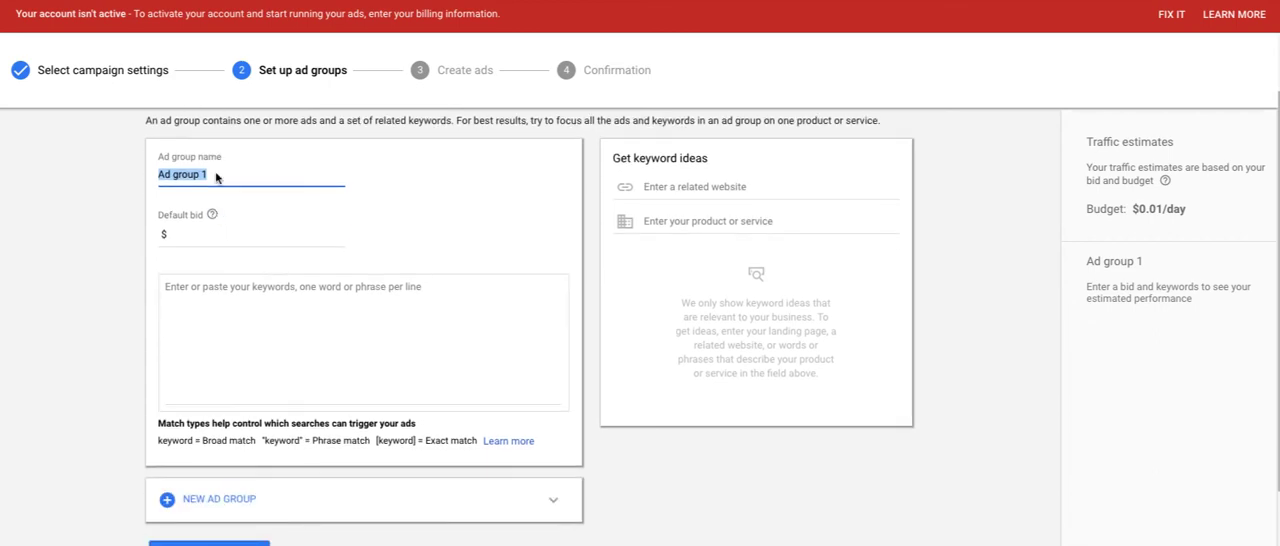
pyautogui.write('Nursing')
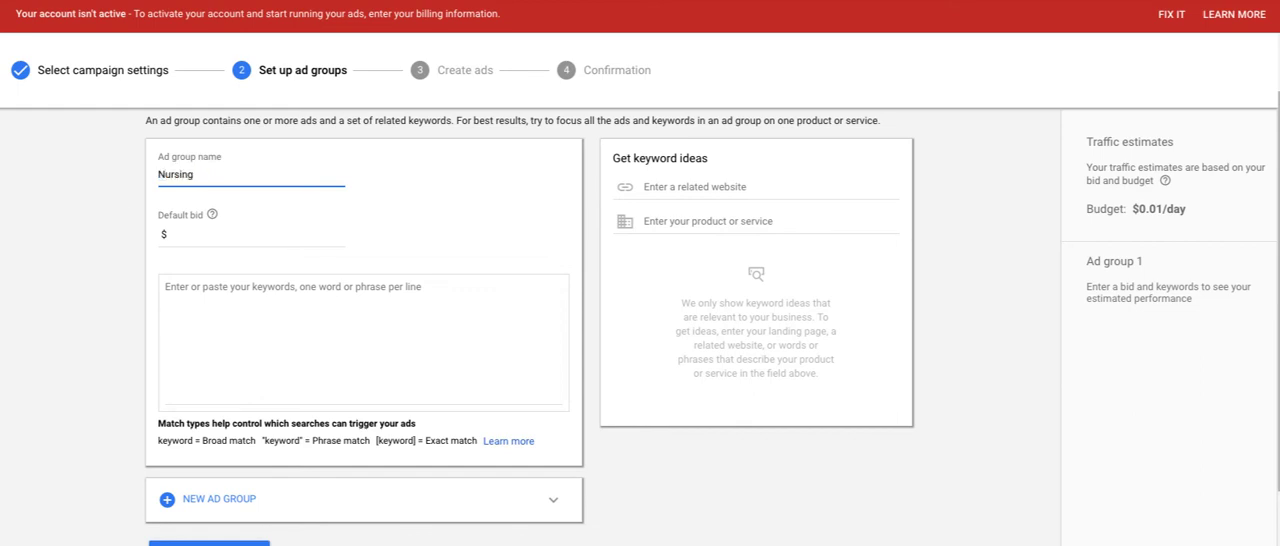
pyautogui.write('Home')
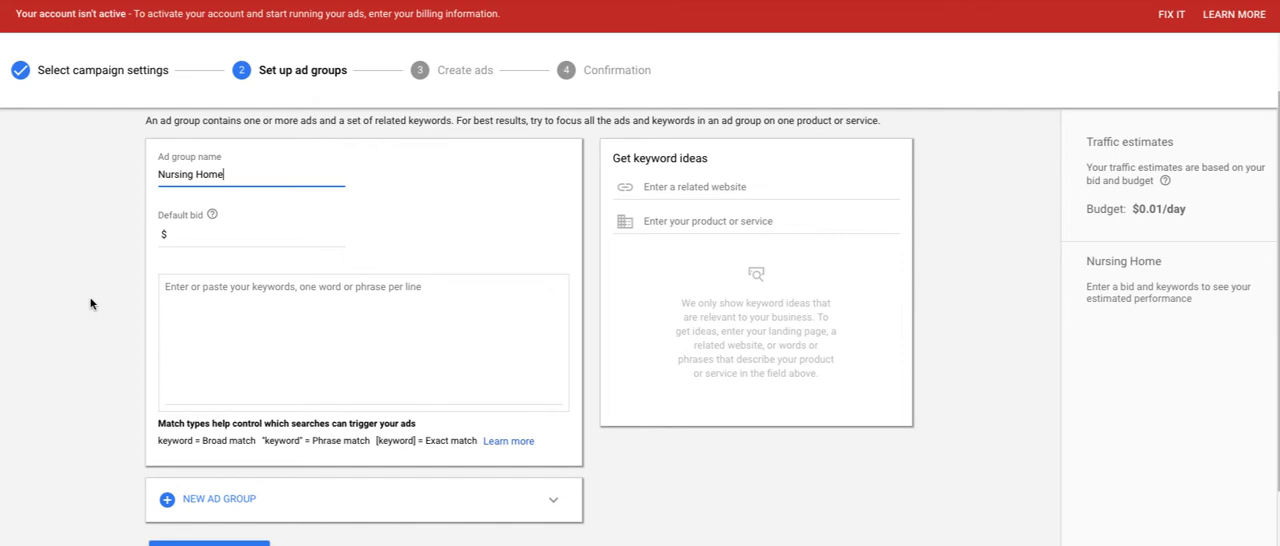
pyautogui.moveTo(200, 248)
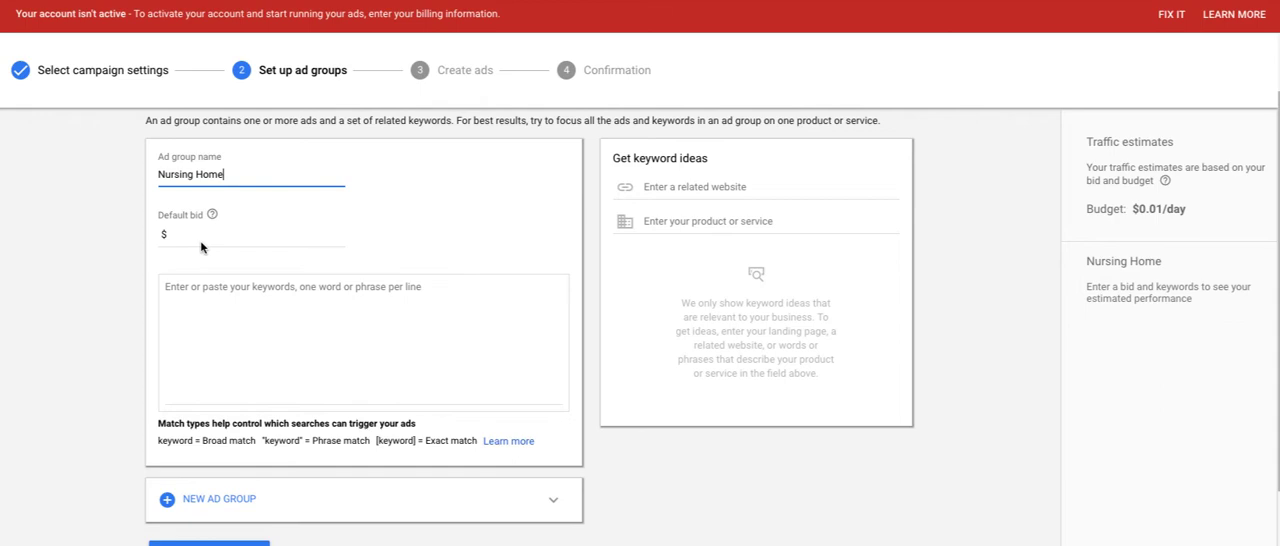
pyautogui.write('.01')
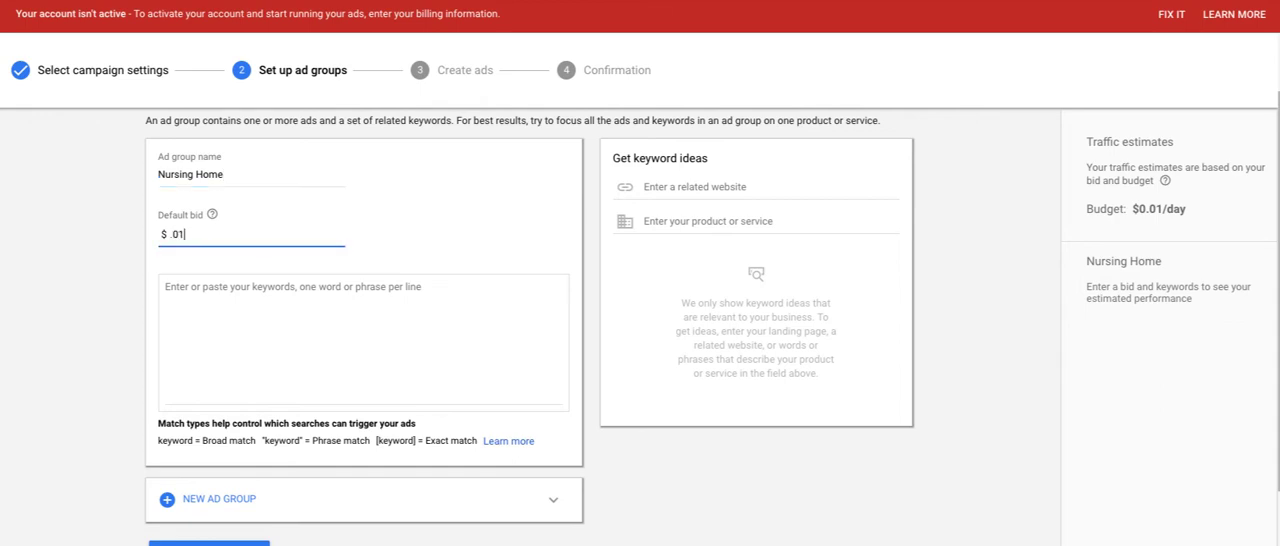
pyautogui.moveTo(81, 357)
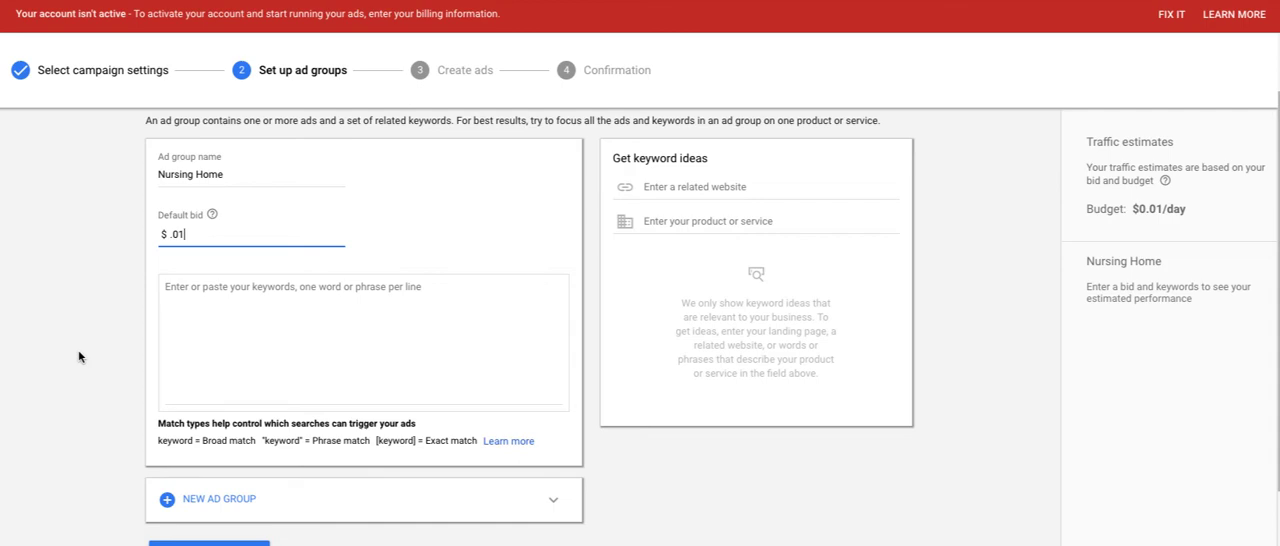
pyautogui.write('nursing home')
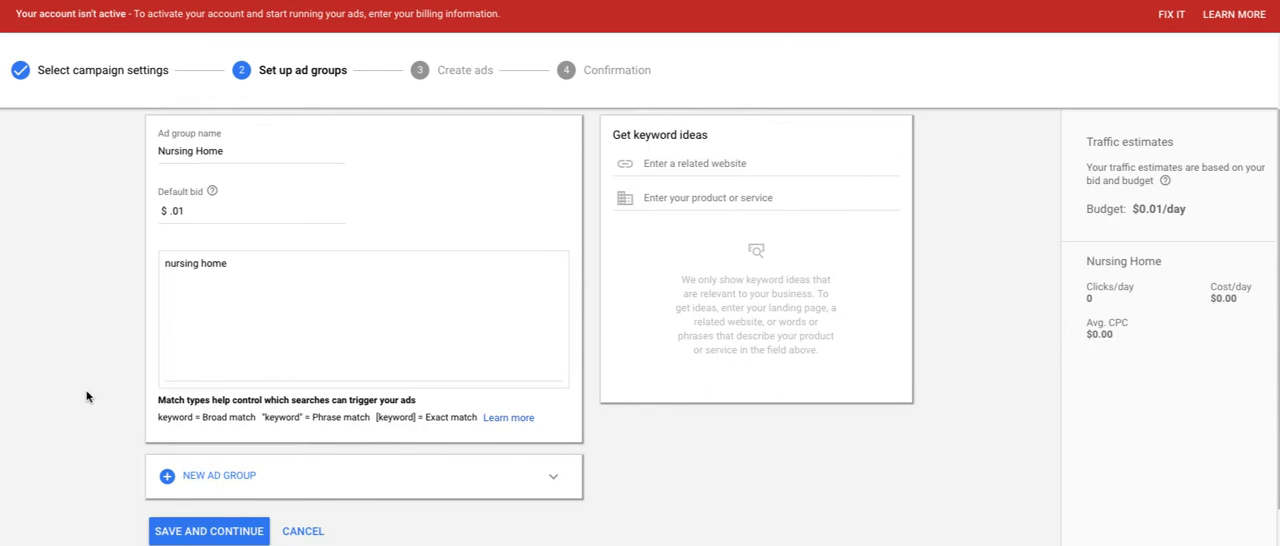
pyautogui.scroll(-3)
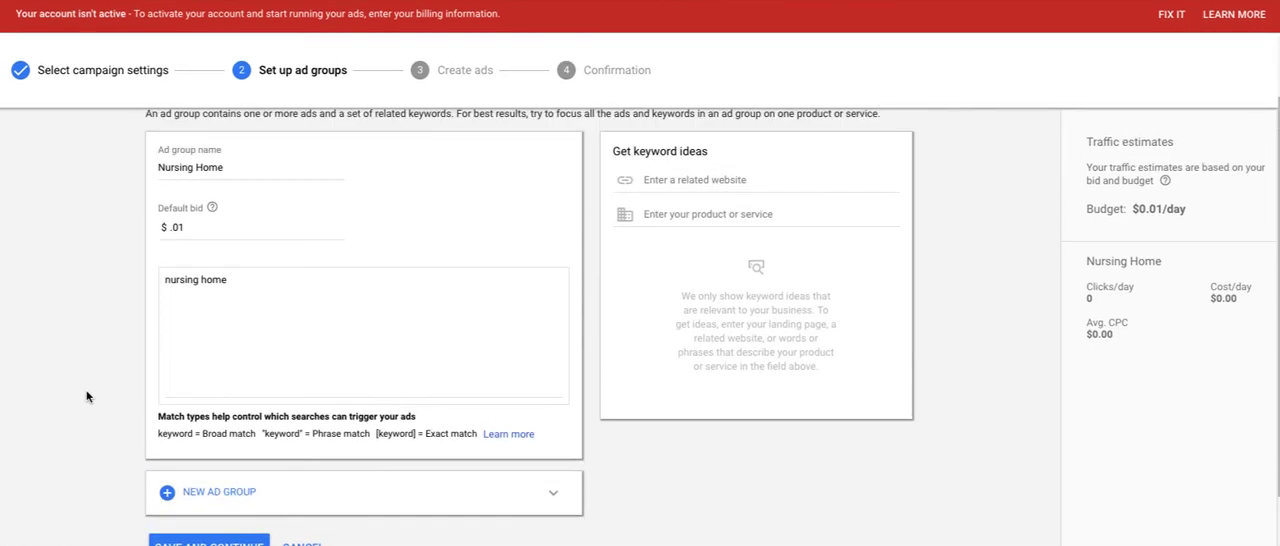
pyautogui.scroll(-3)
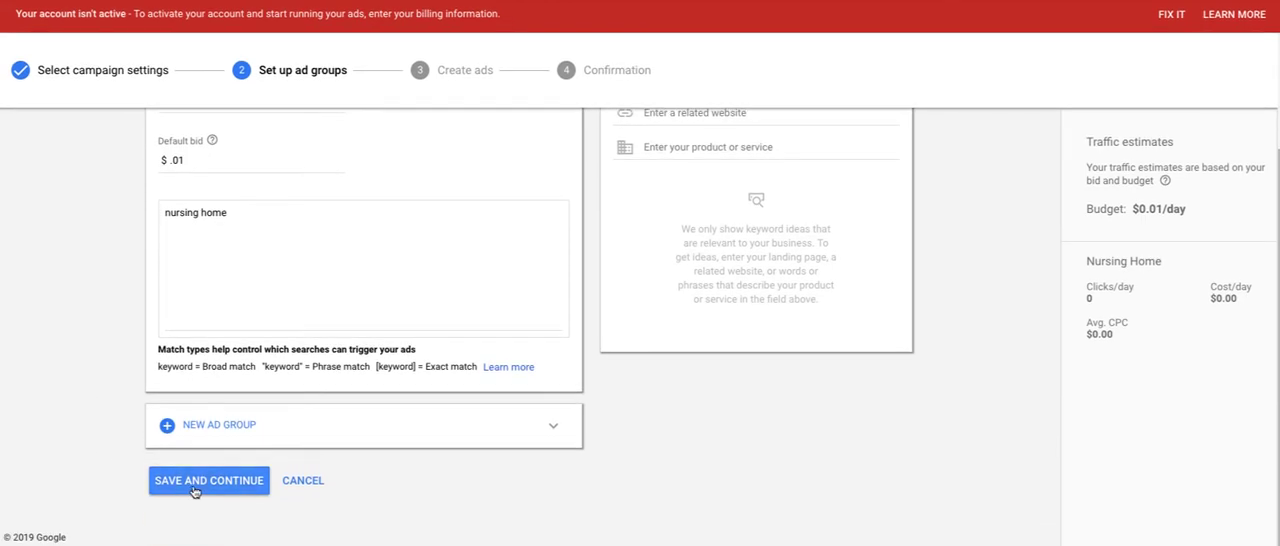
# - Save the Nursing Home ad group, leaving it Eligible with a $0.01 default CPC
pyautogui.click(208, 480)
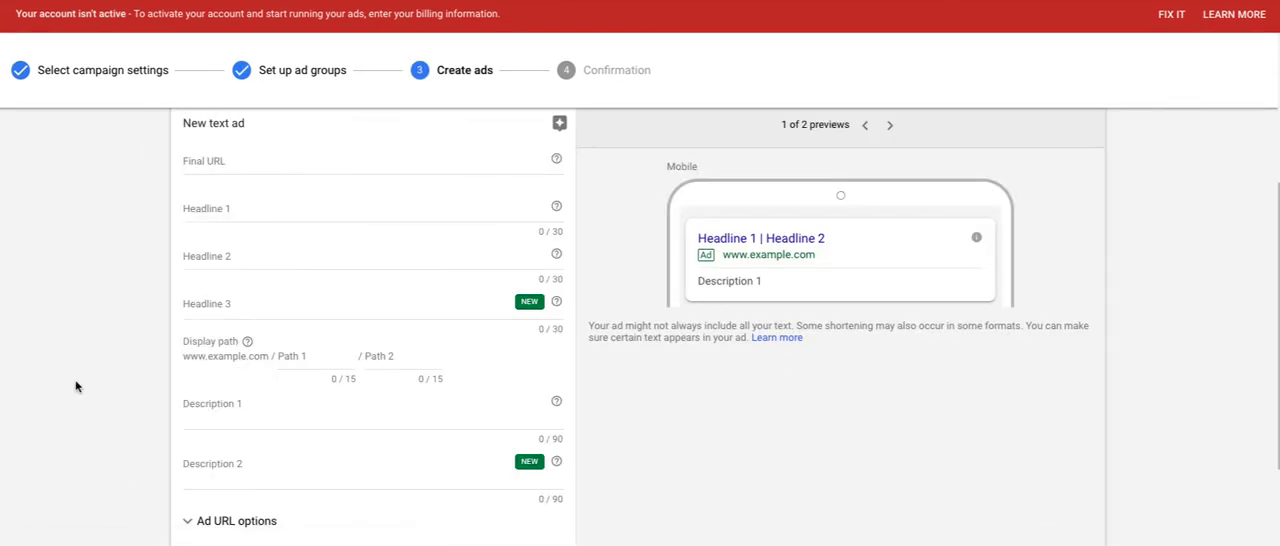
pyautogui.scroll(-3)
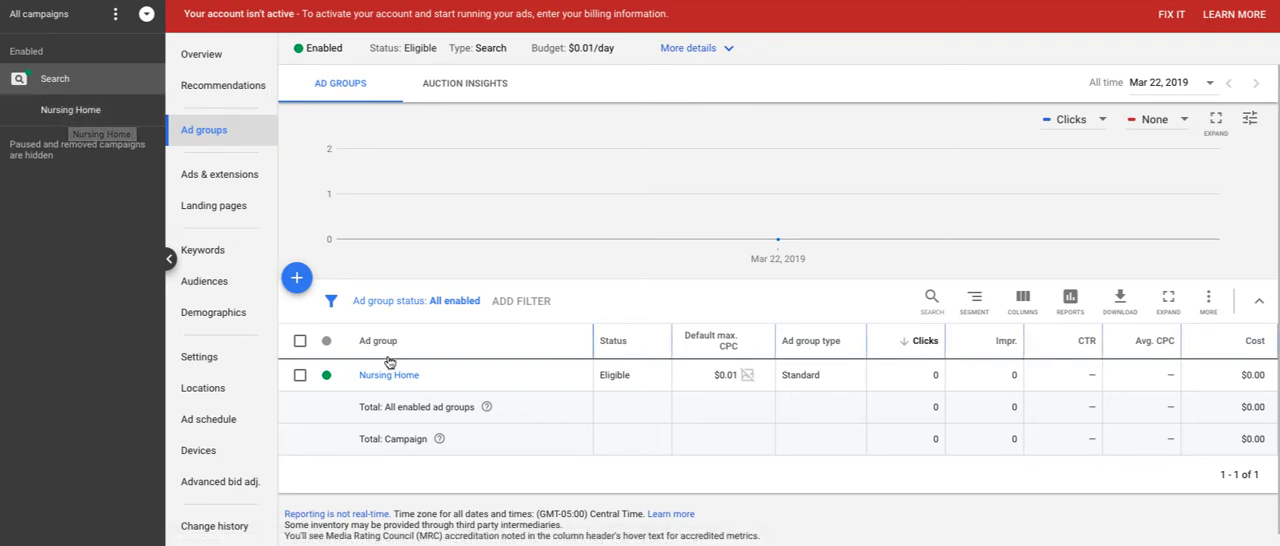
# - Open the Nursing Home ad group to check its eligible 'nursing home' keyword
pyautogui.click(203, 249)
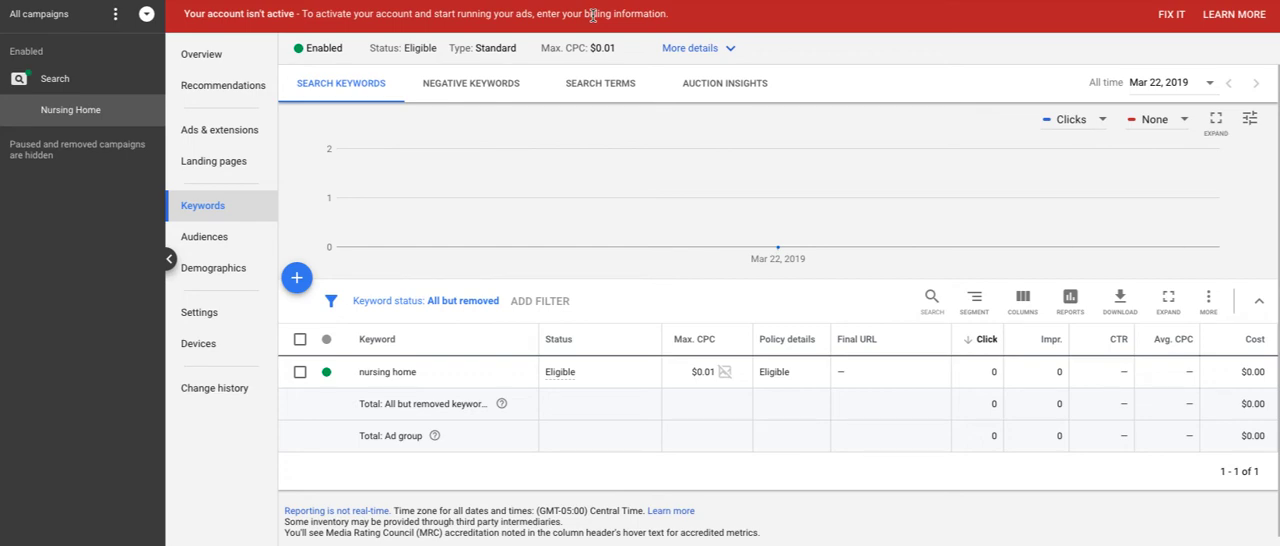
pyautogui.moveTo(627, 366)
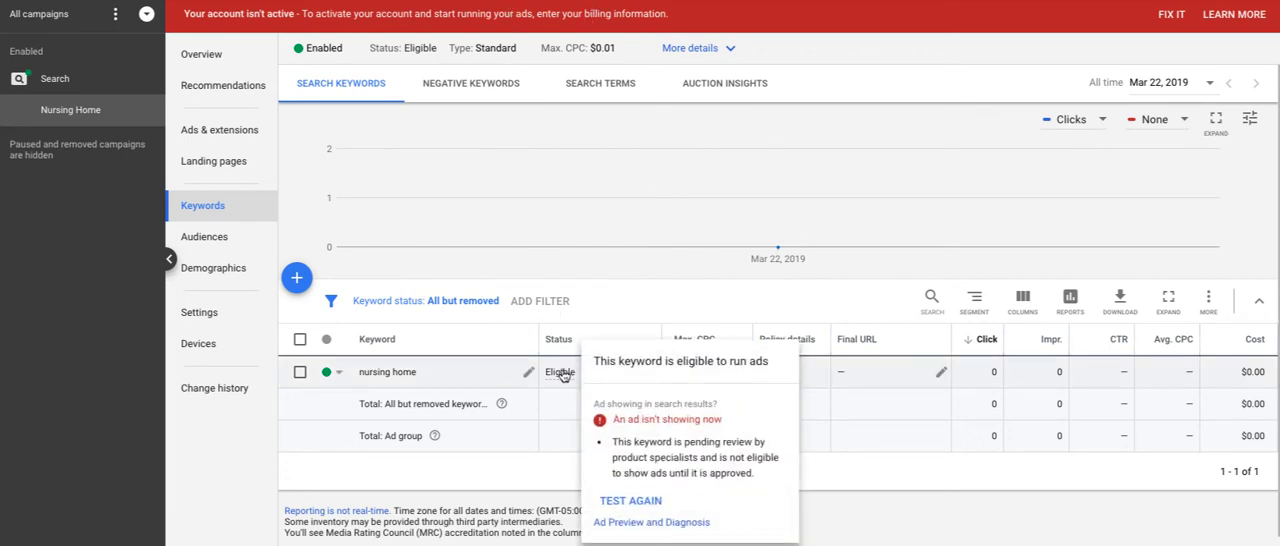
pyautogui.moveTo(557, 425)
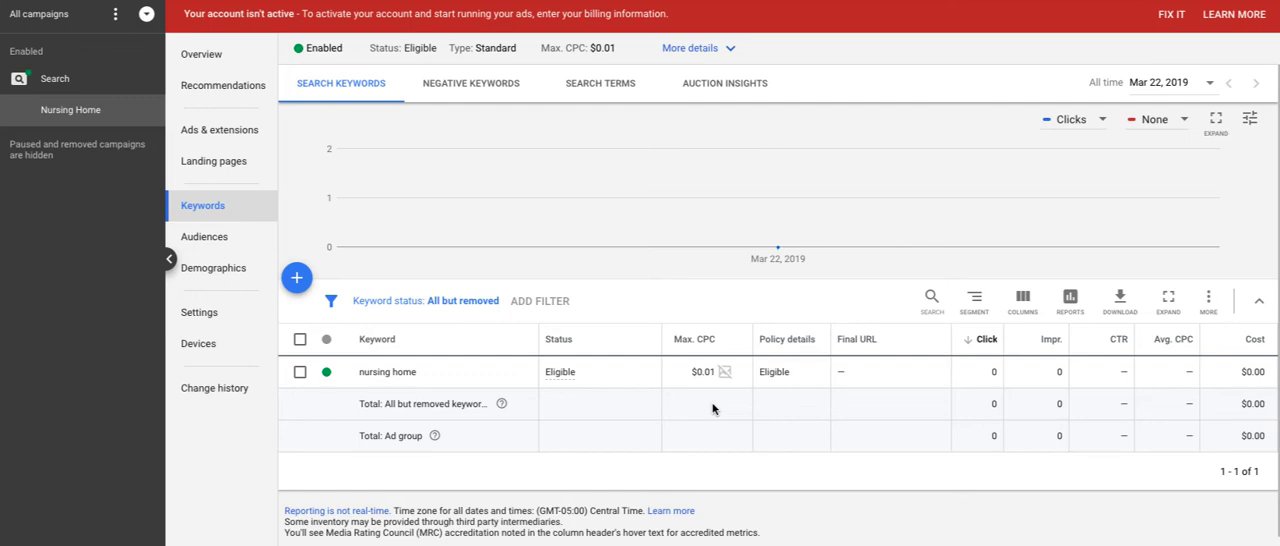
pyautogui.moveTo(56, 104)
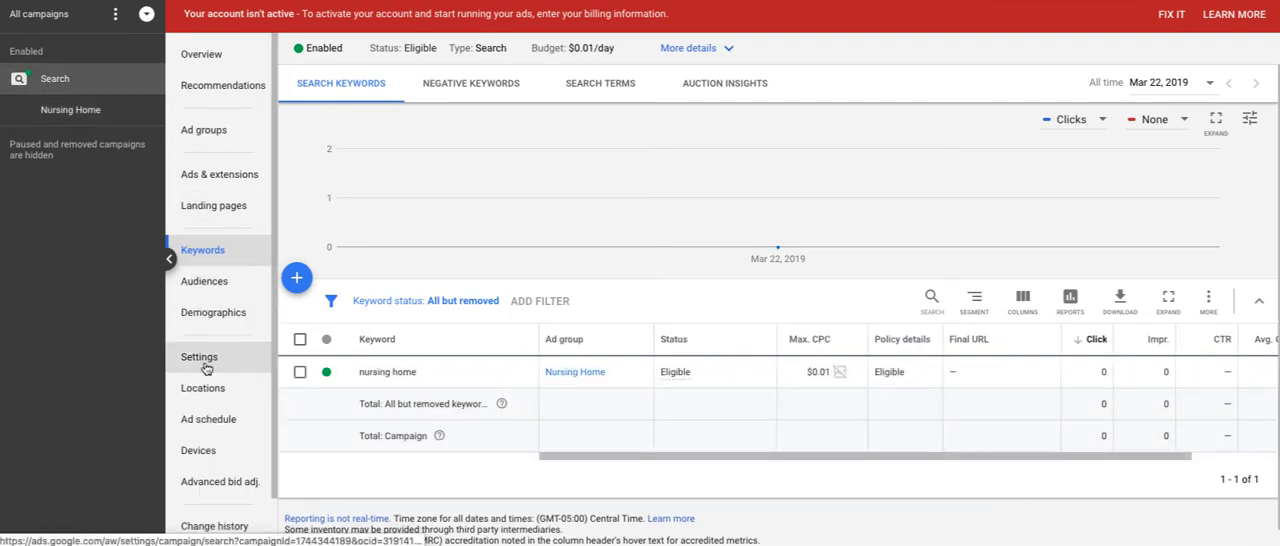
# - Look over the campaign settings, then view Locations, where only the United States is targeted
pyautogui.click(198, 357)
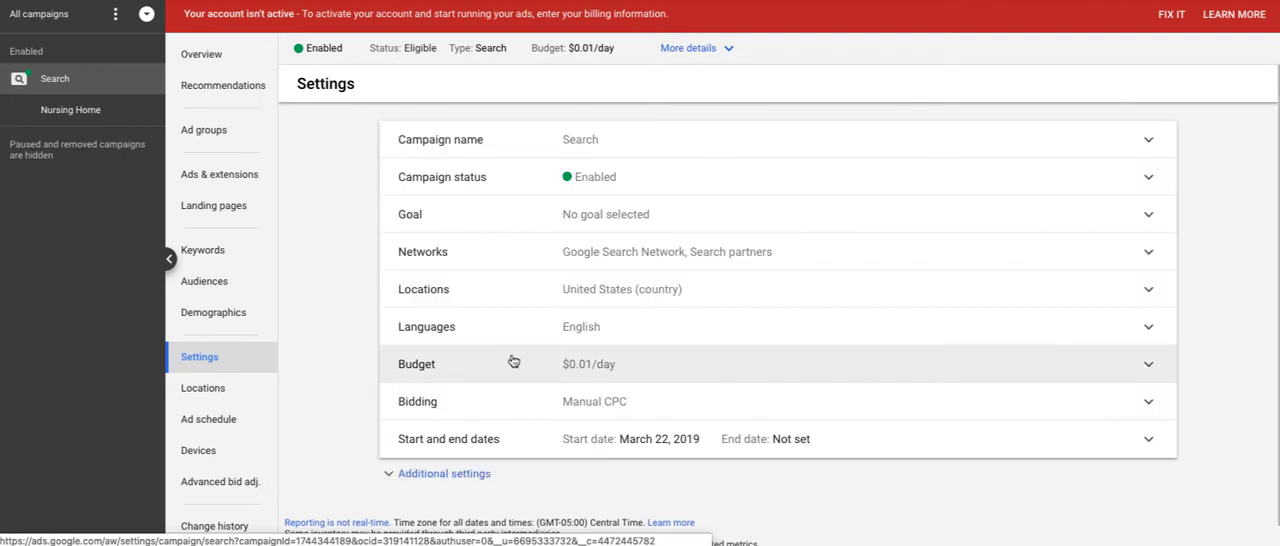
pyautogui.moveTo(340, 256)
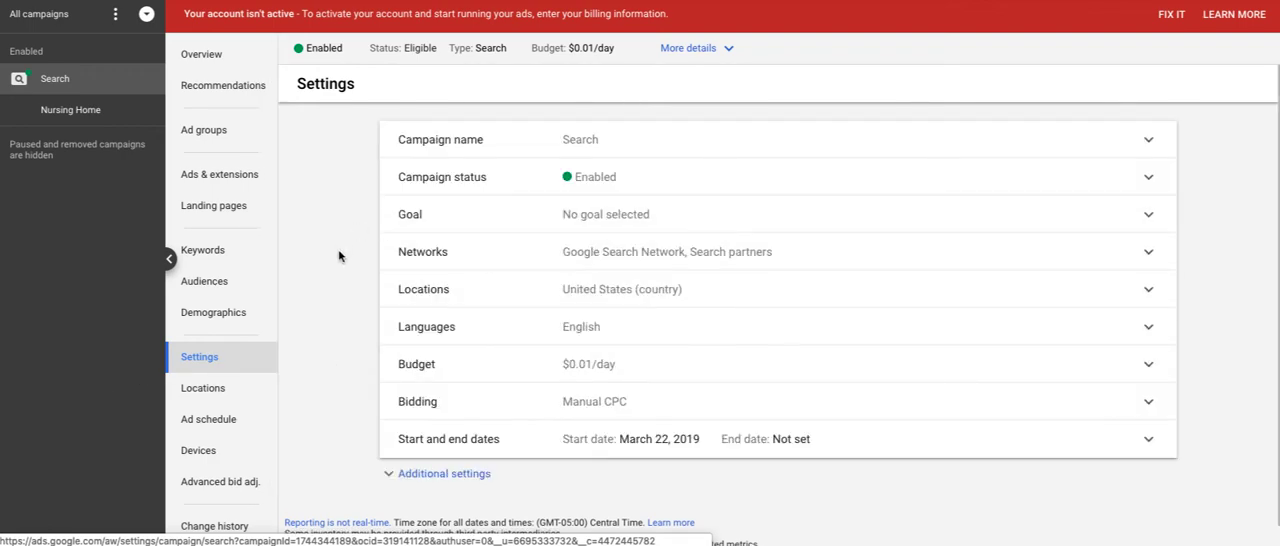
pyautogui.scroll(-3)
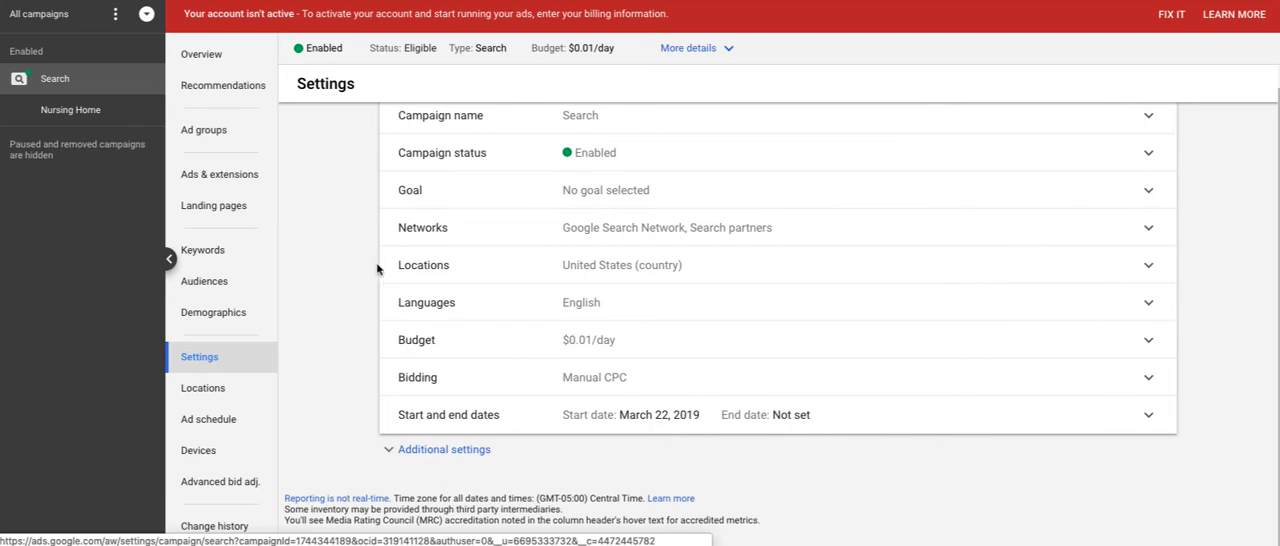
pyautogui.moveTo(621, 265)
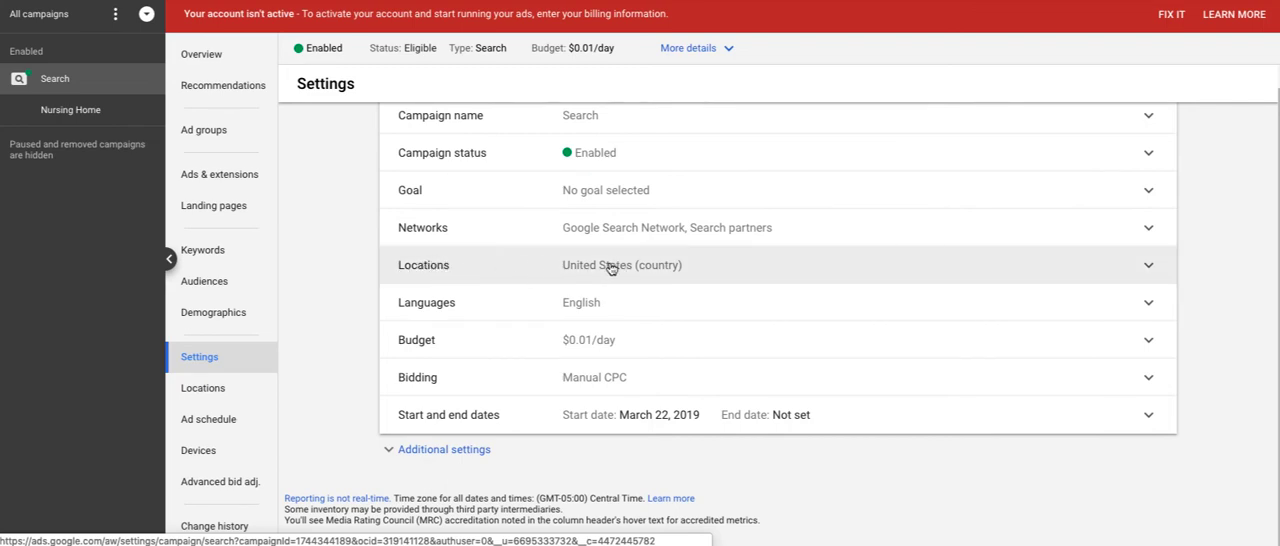
pyautogui.moveTo(353, 279)
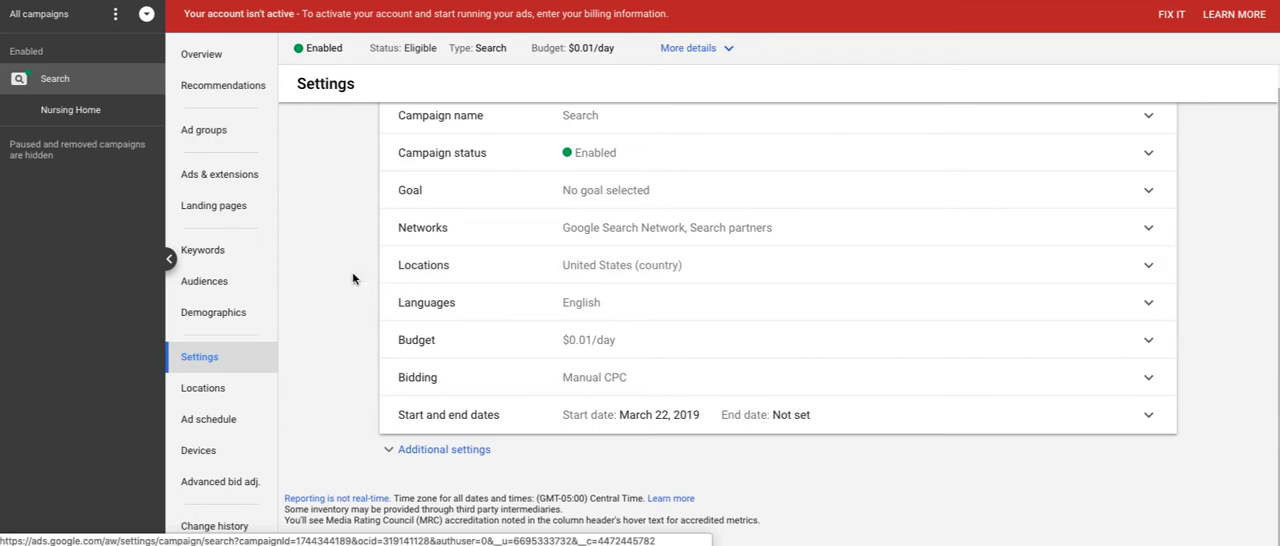
pyautogui.moveTo(261, 372)
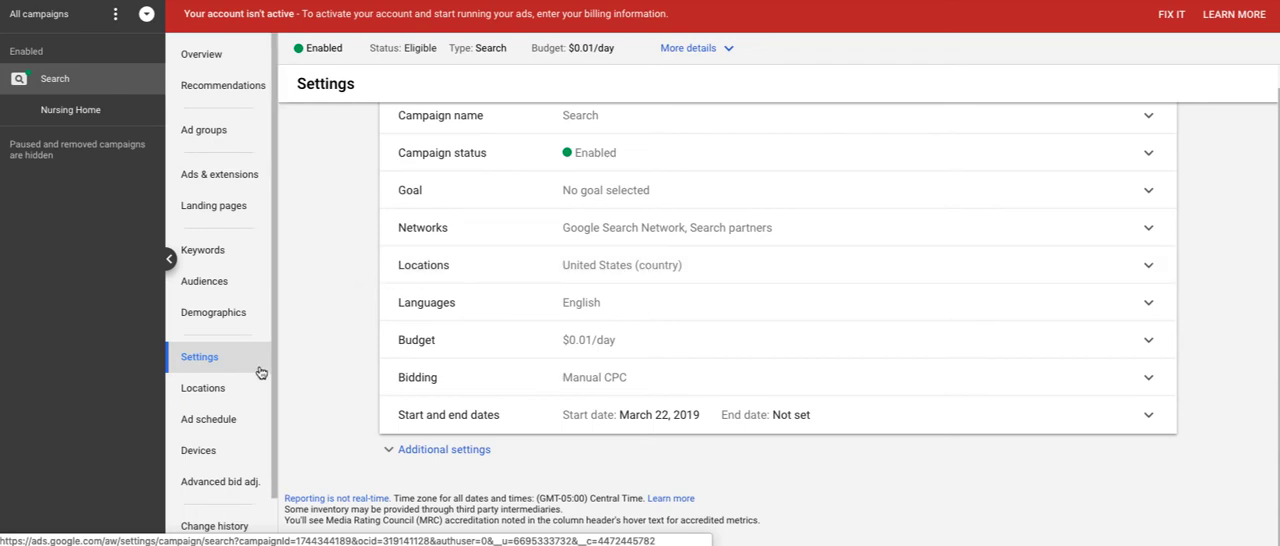
pyautogui.click(203, 388)
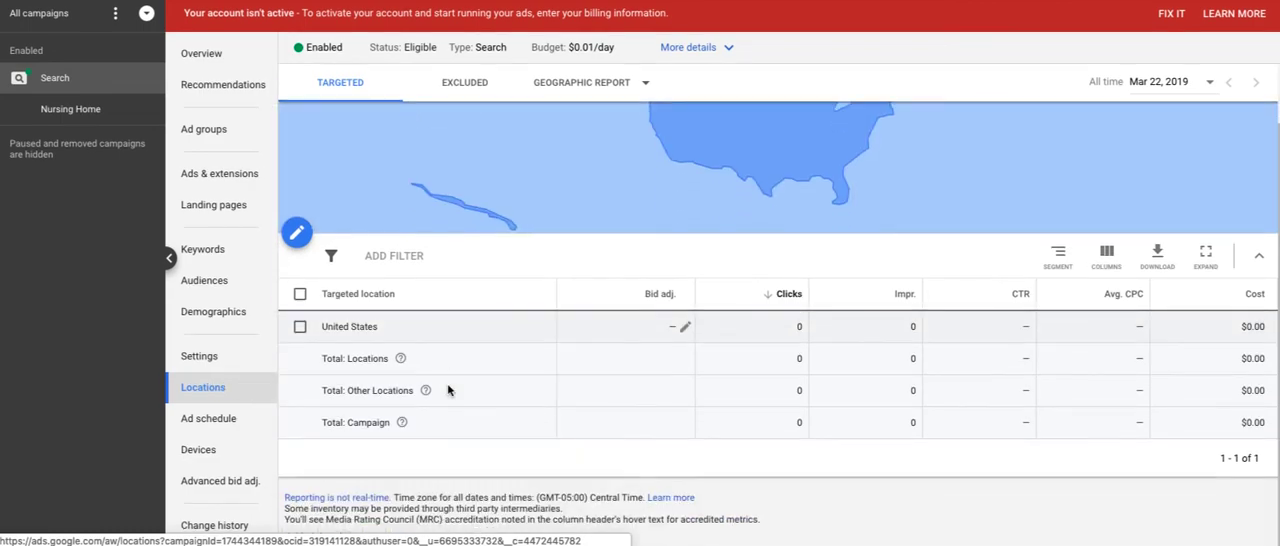
# - Add Texas as a targeted location and remove the United States
pyautogui.click(297, 232)
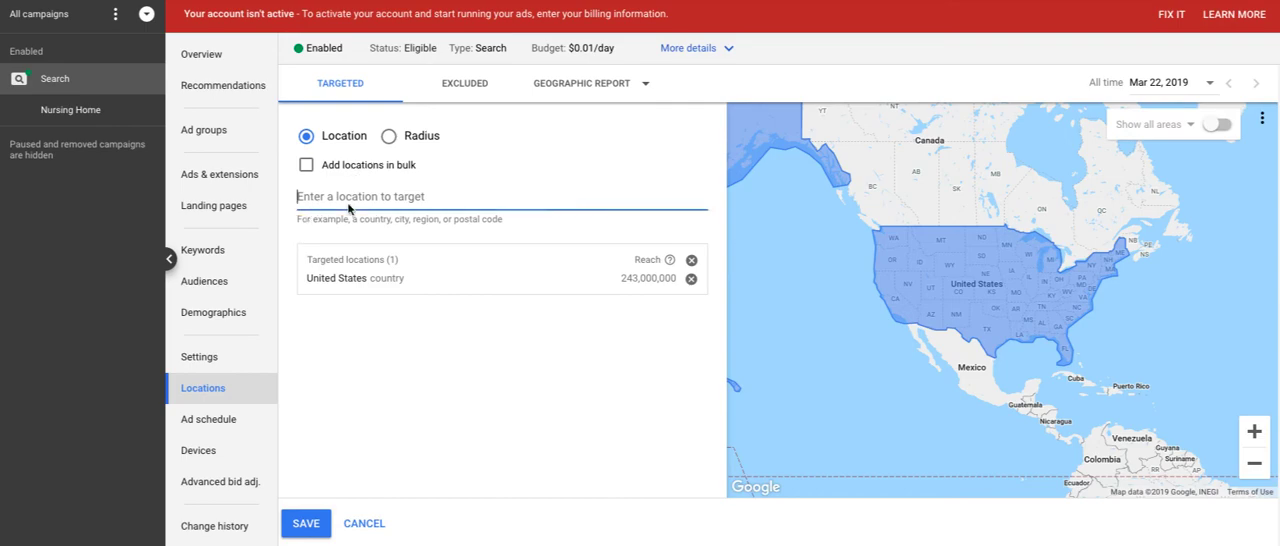
pyautogui.write('texas')
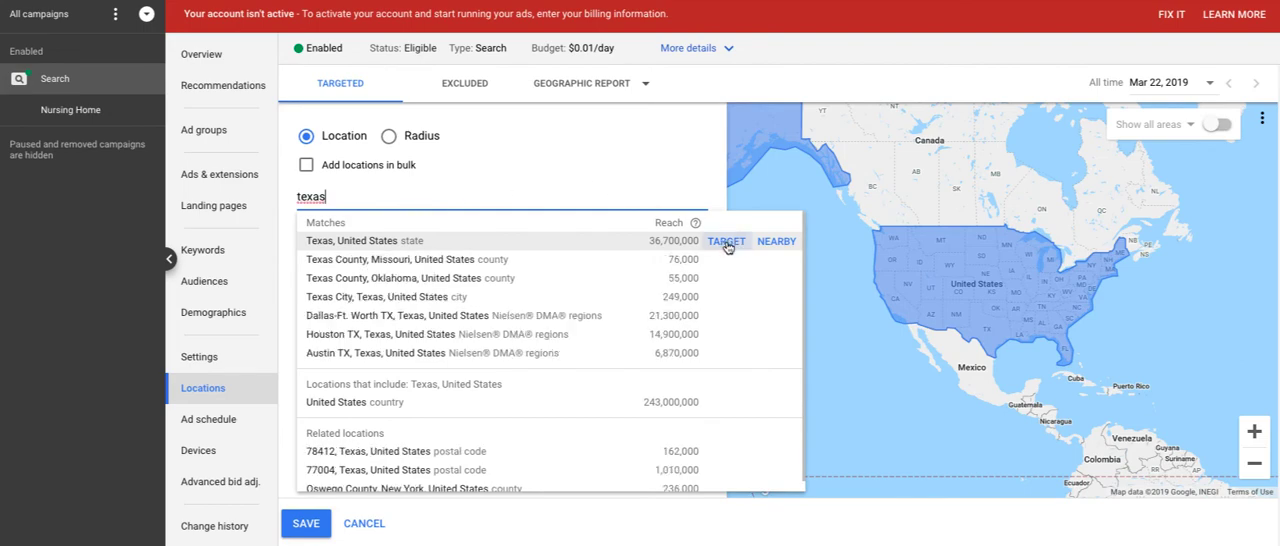
pyautogui.click(726, 241)
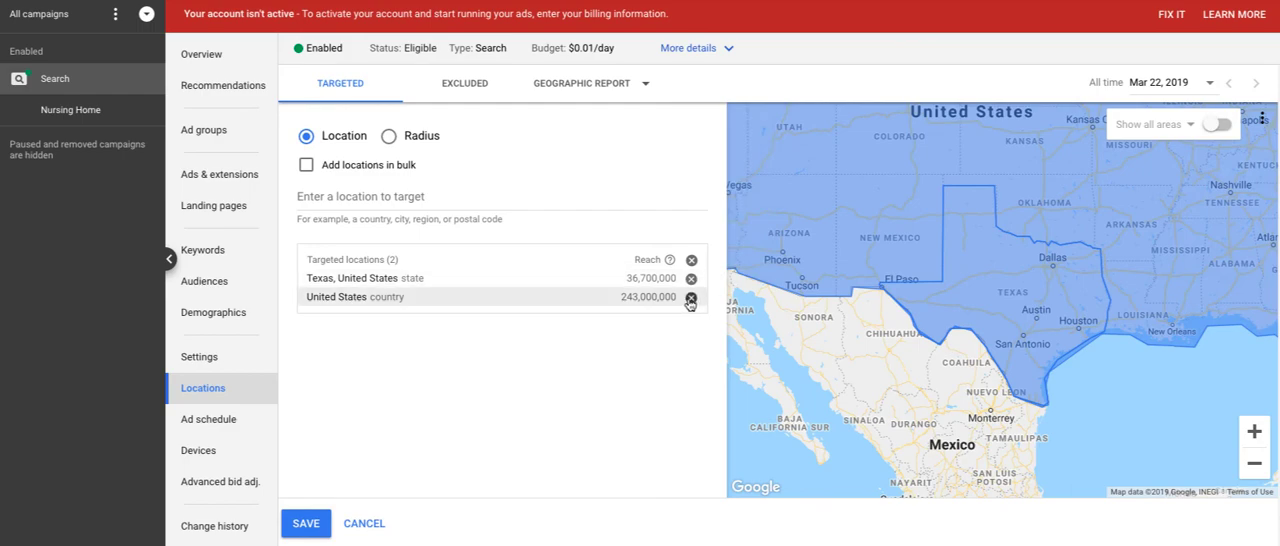
pyautogui.click(691, 300)
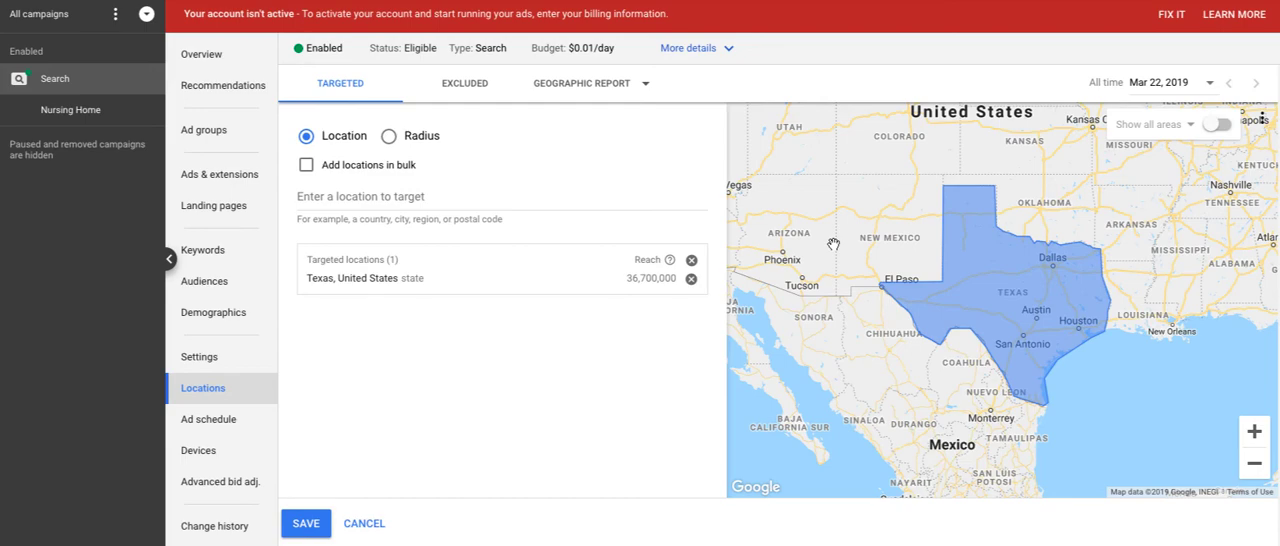
pyautogui.moveTo(384, 324)
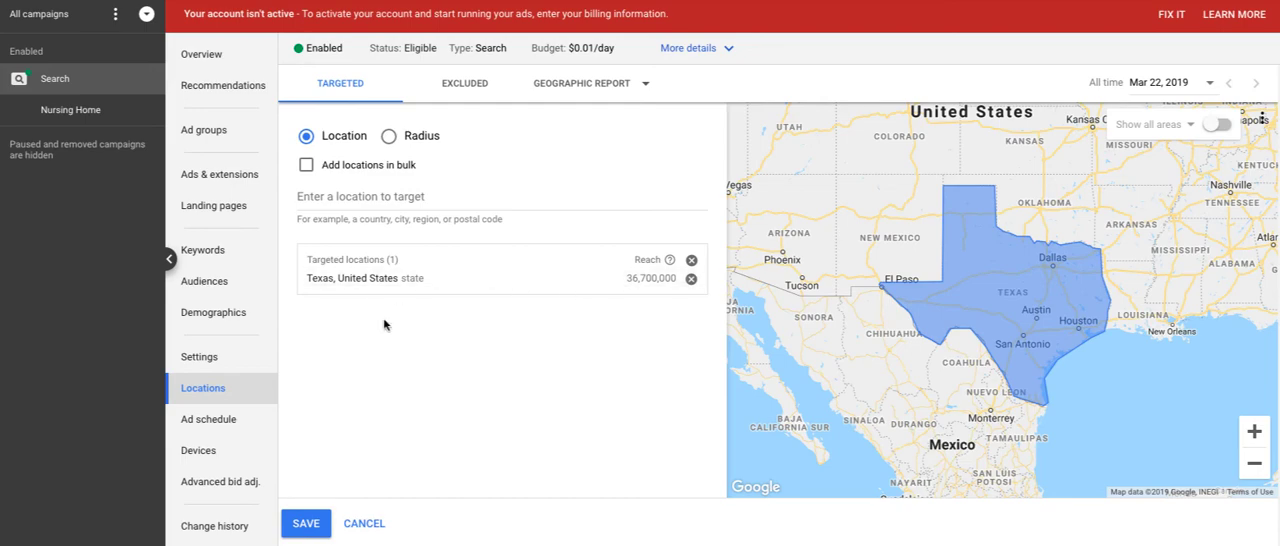
pyautogui.moveTo(416, 352)
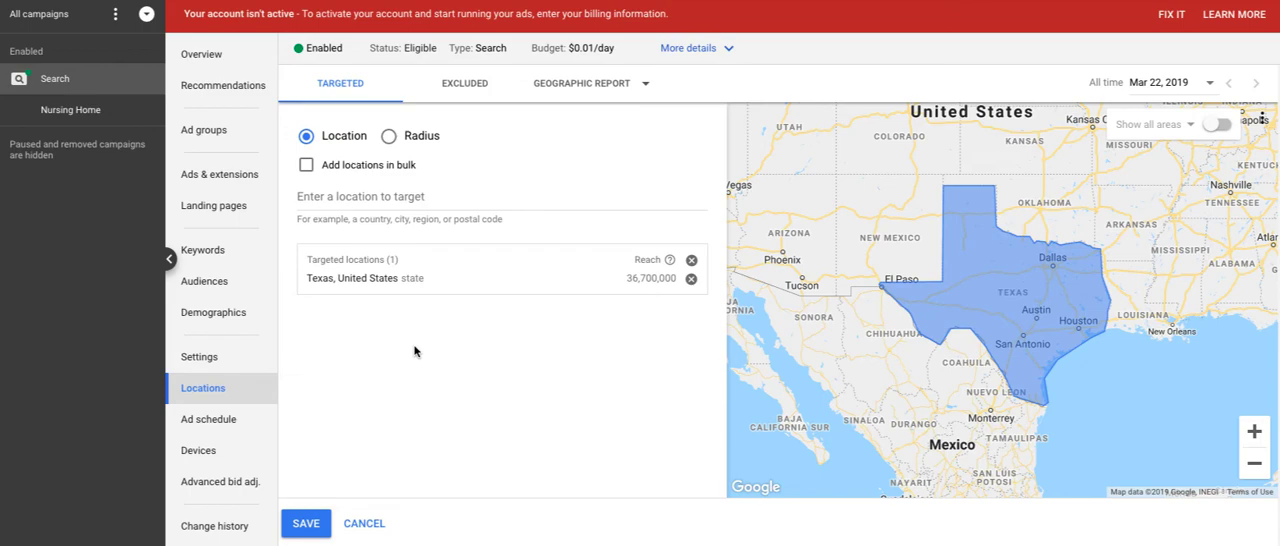
pyautogui.moveTo(415, 285)
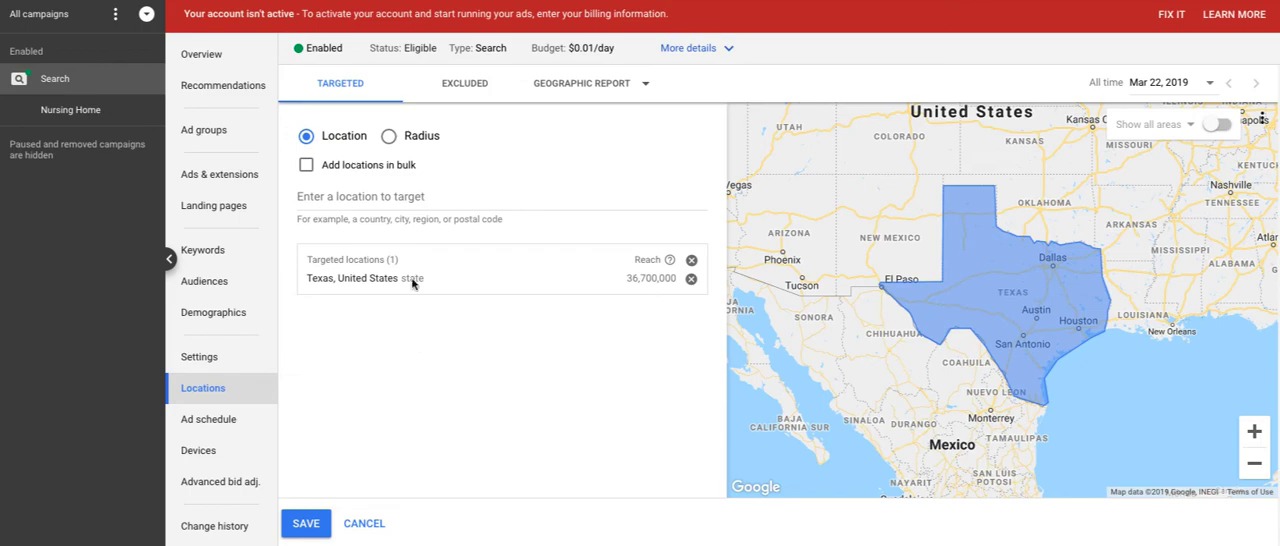
# - Add Dallas-Ft. Worth TX, then remove Texas and Dallas-Ft. Worth, leaving no locations
pyautogui.click(400, 196)
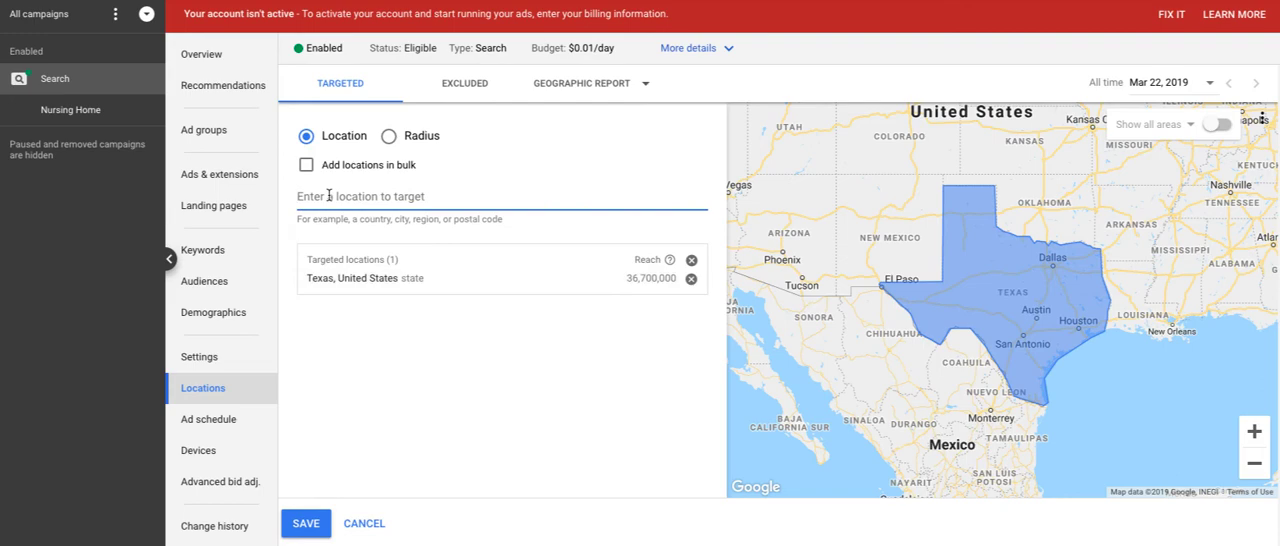
pyautogui.write('dallas')
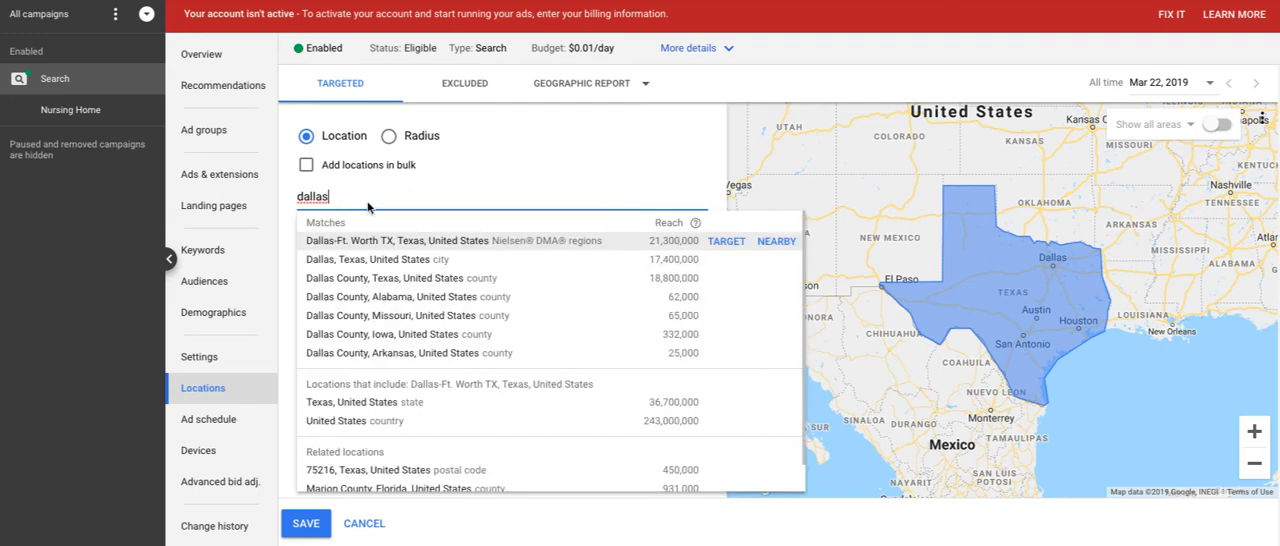
pyautogui.moveTo(408, 245)
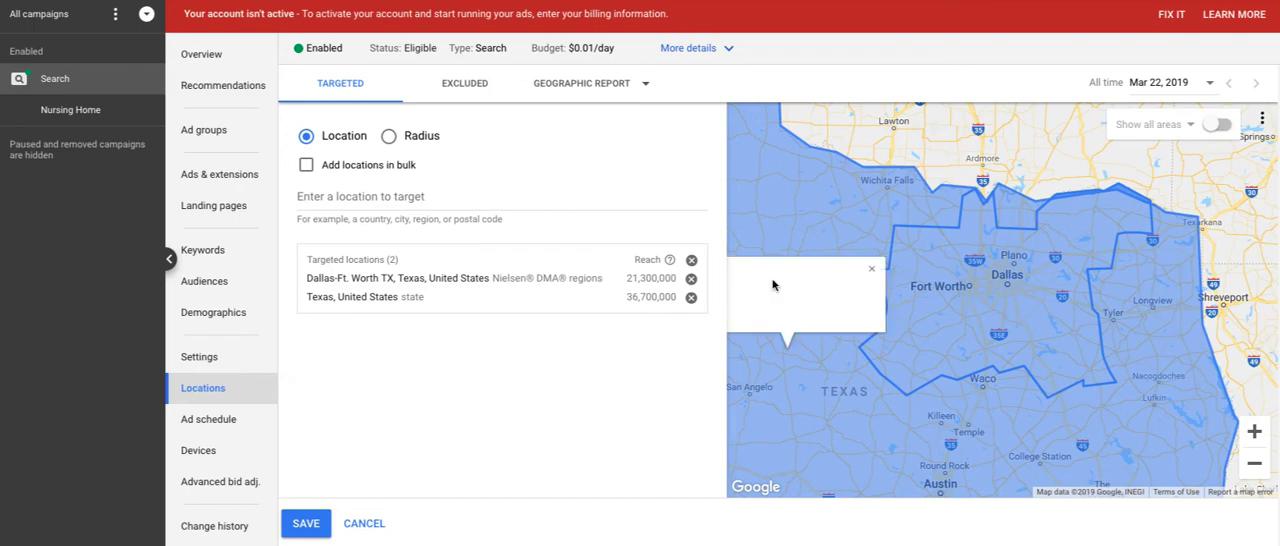
pyautogui.click(691, 296)
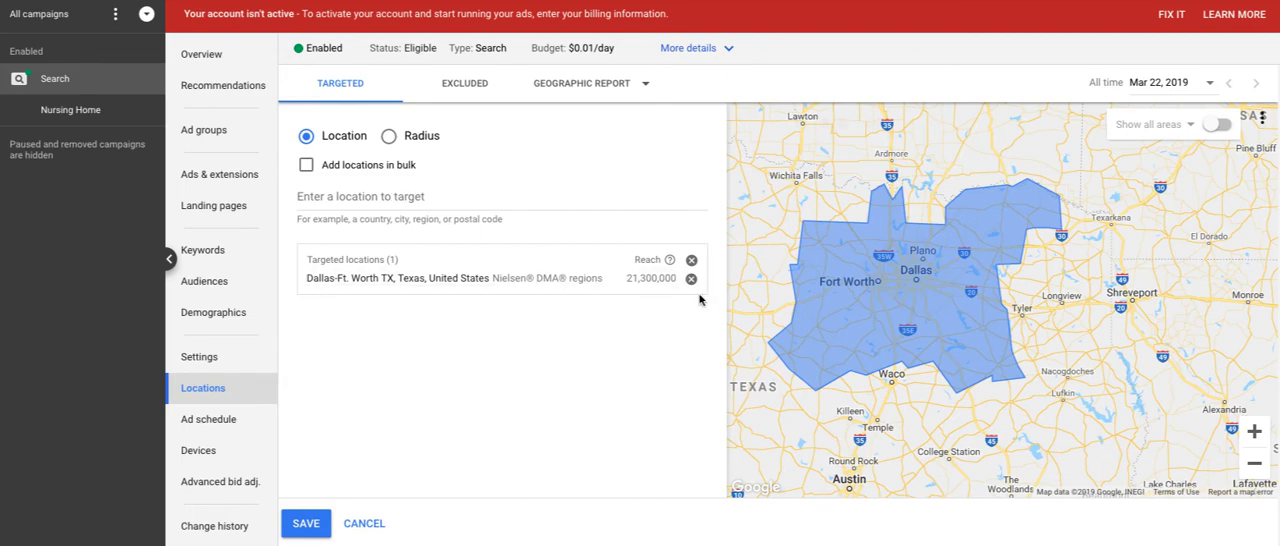
pyautogui.click(691, 278)
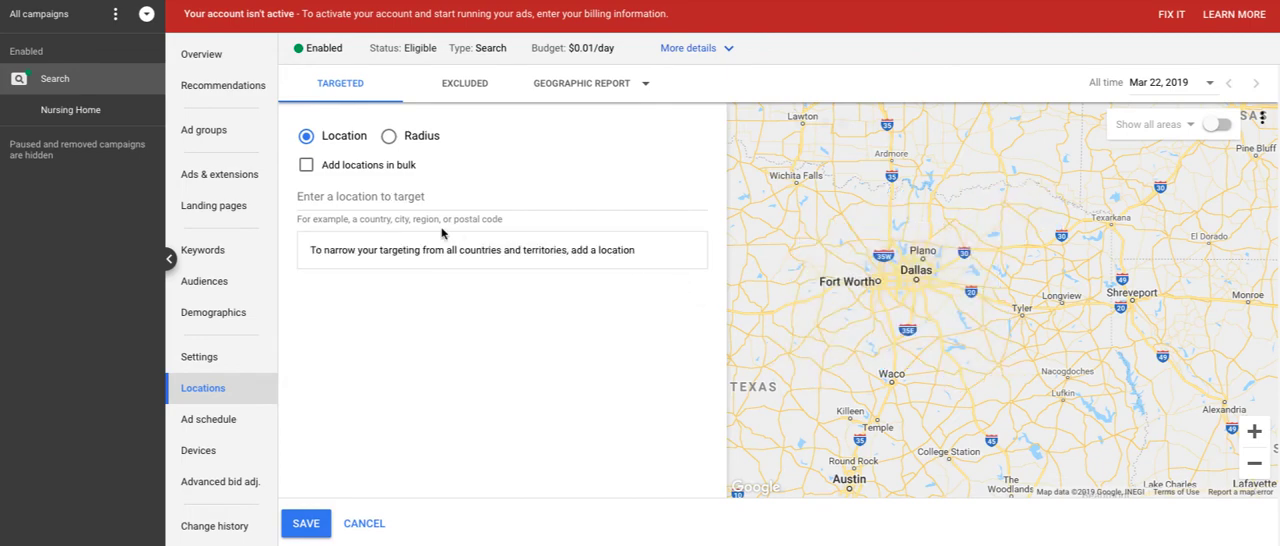
# - Switch to radius targeting, add Dallas, then remove its 20 mi radius
pyautogui.click(389, 135)
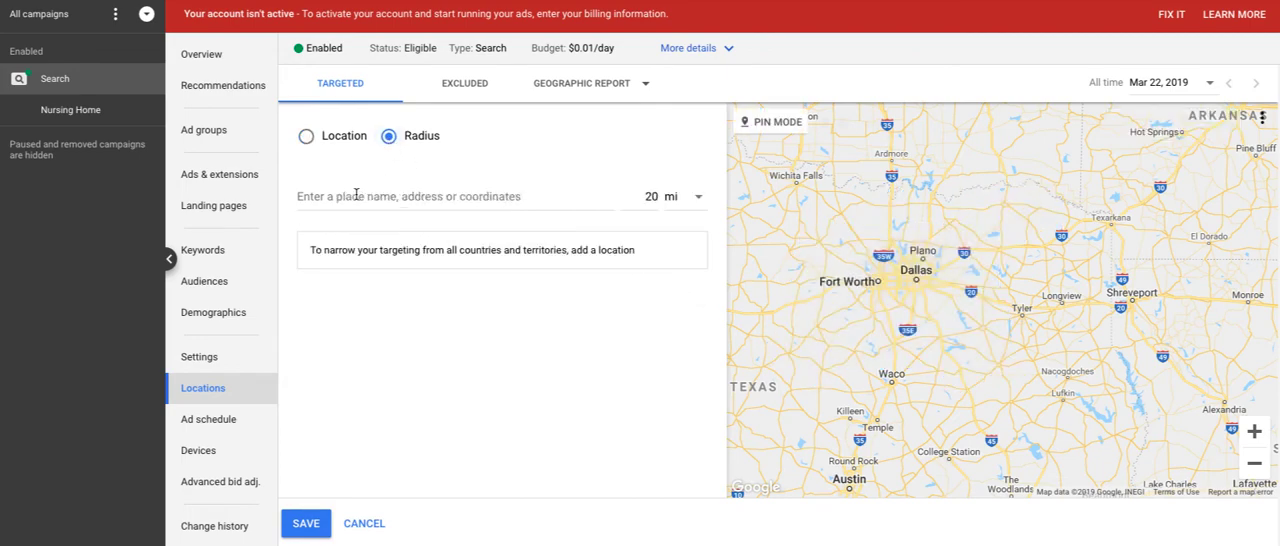
pyautogui.click(452, 196)
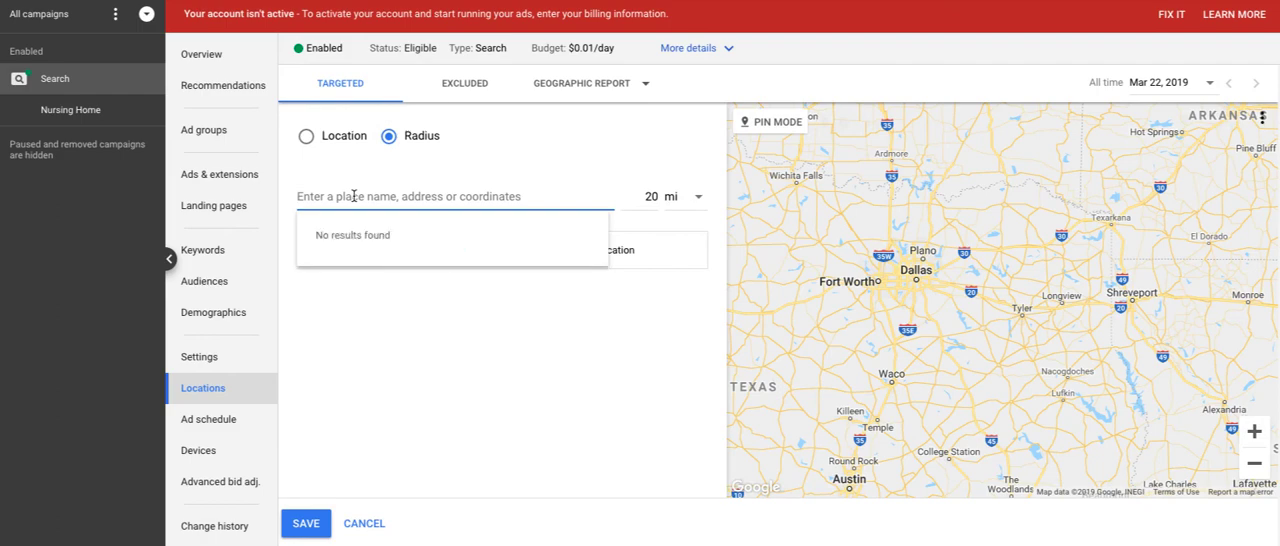
pyautogui.write('dallas')
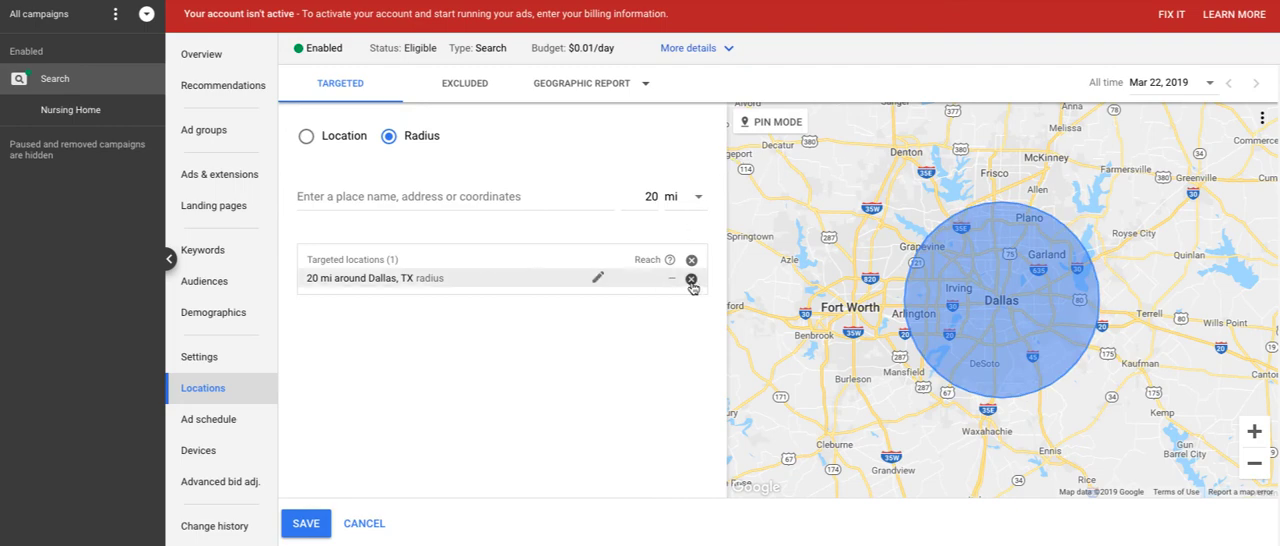
pyautogui.click(691, 278)
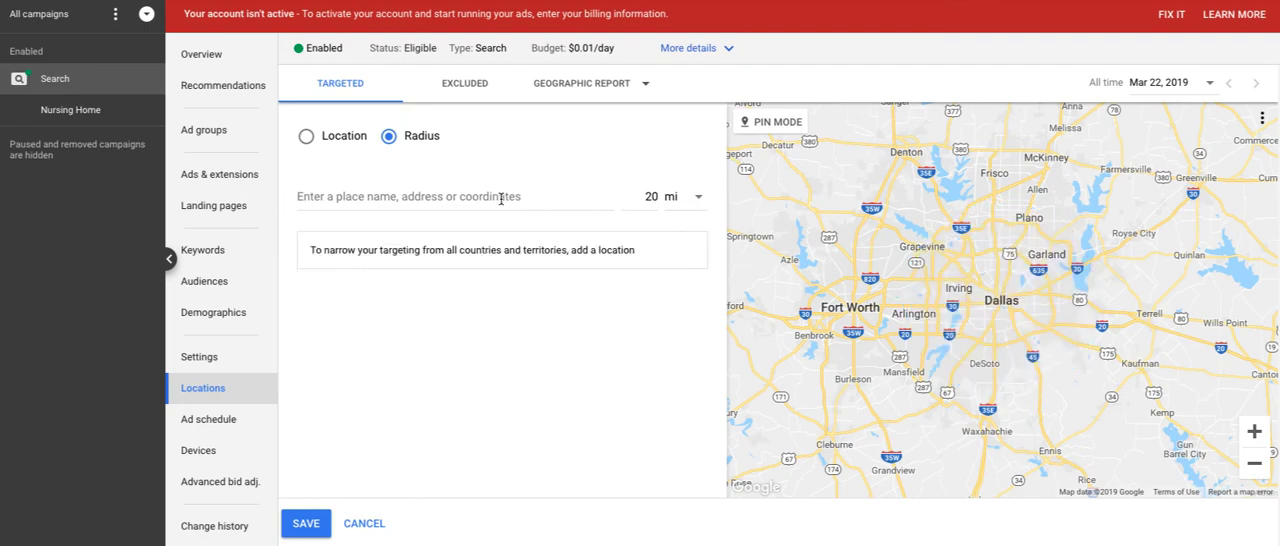
# - Save a 50 mi radius around Dallas, Texas as the campaign location
pyautogui.click(650, 196)
pyautogui.write('50')
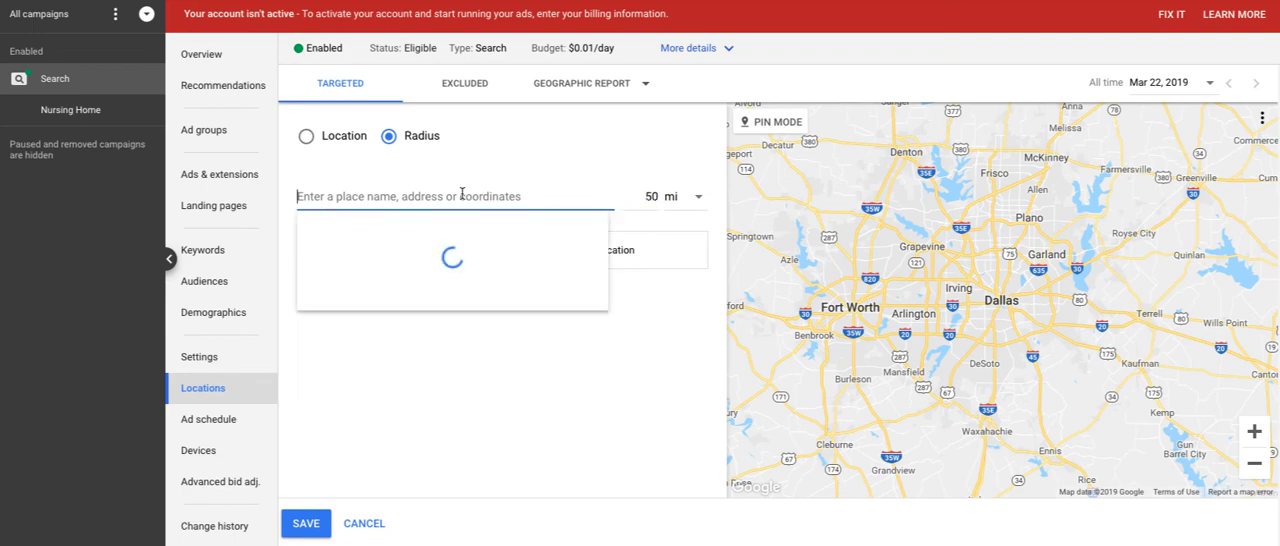
pyautogui.write('dallas')
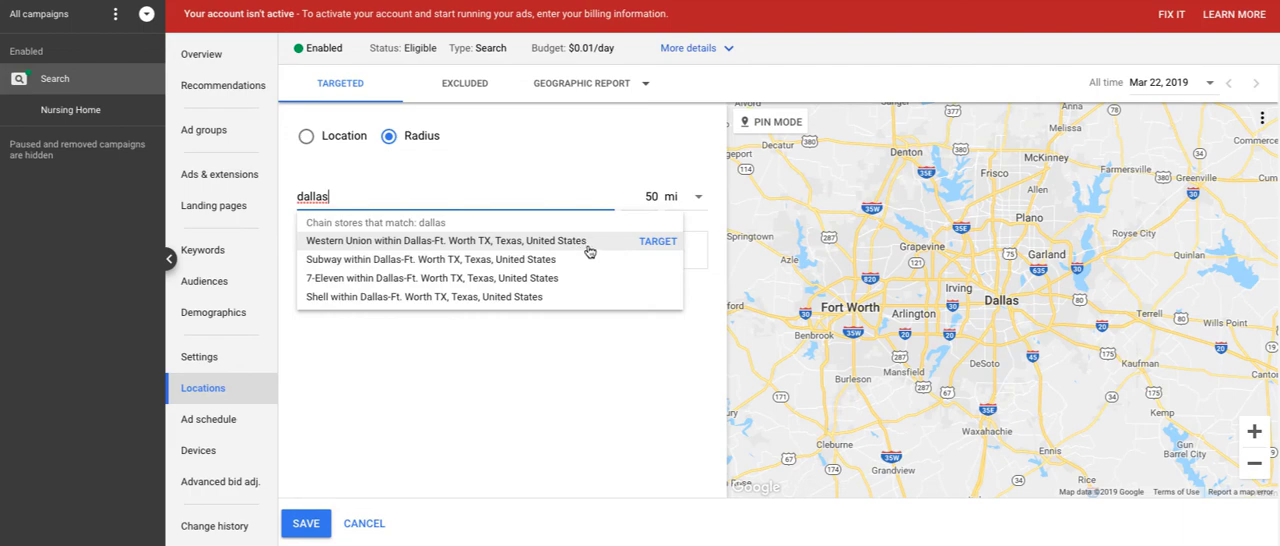
pyautogui.write(', tex')
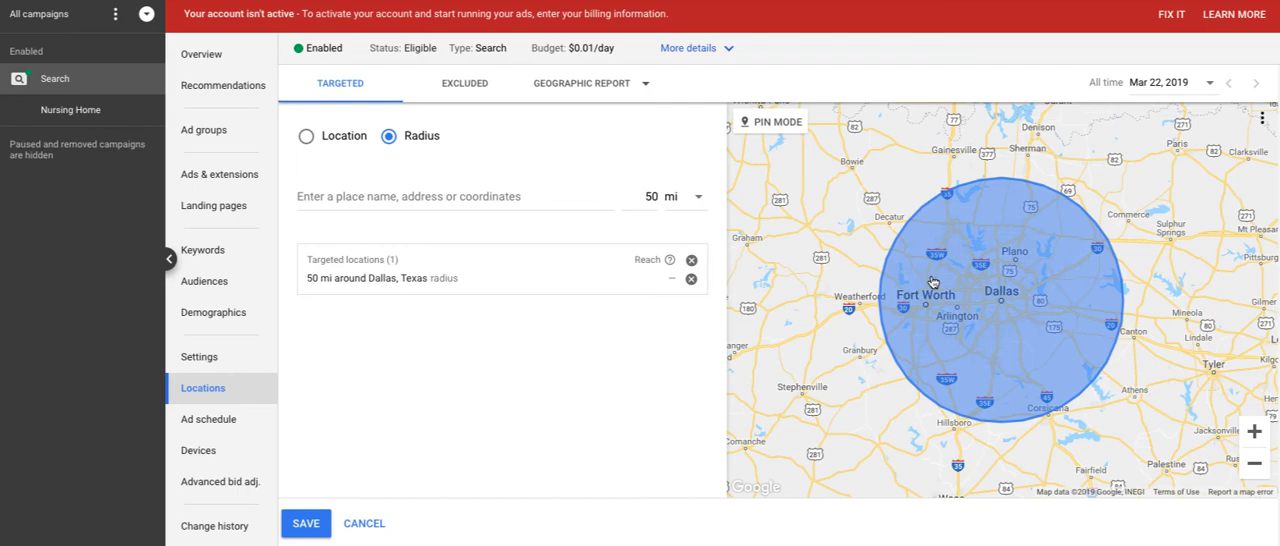
pyautogui.moveTo(496, 373)
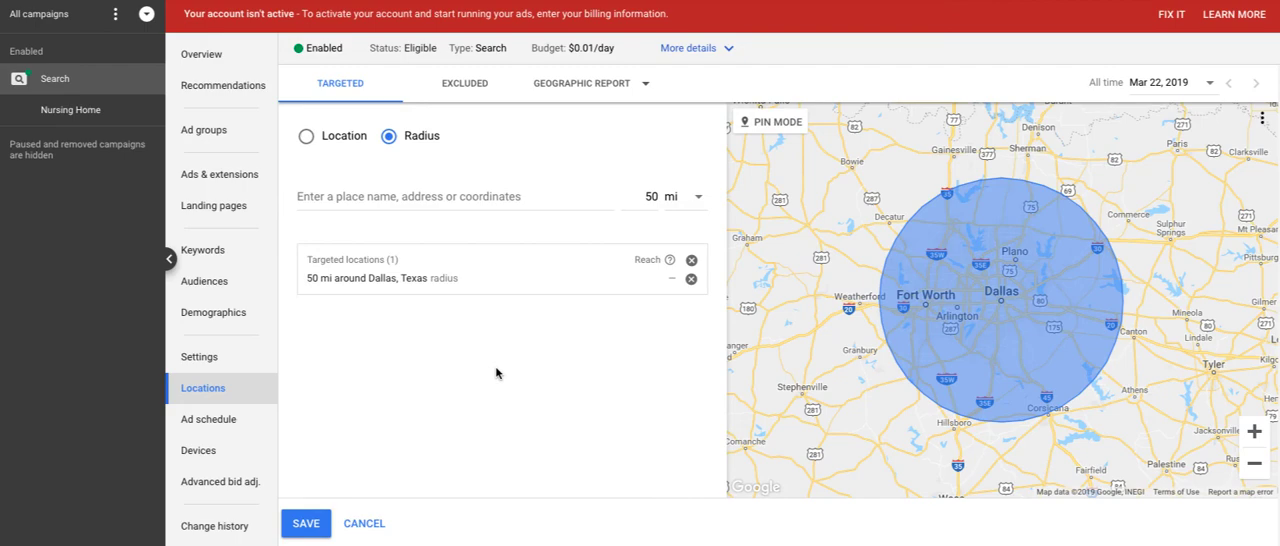
pyautogui.moveTo(1035, 210)
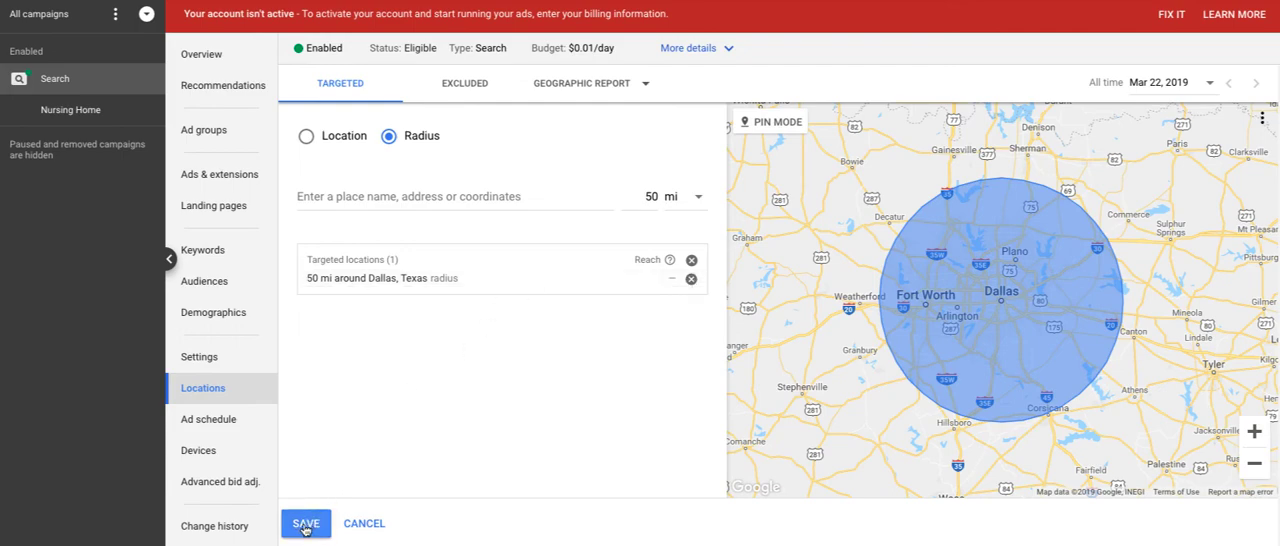
pyautogui.click(305, 523)
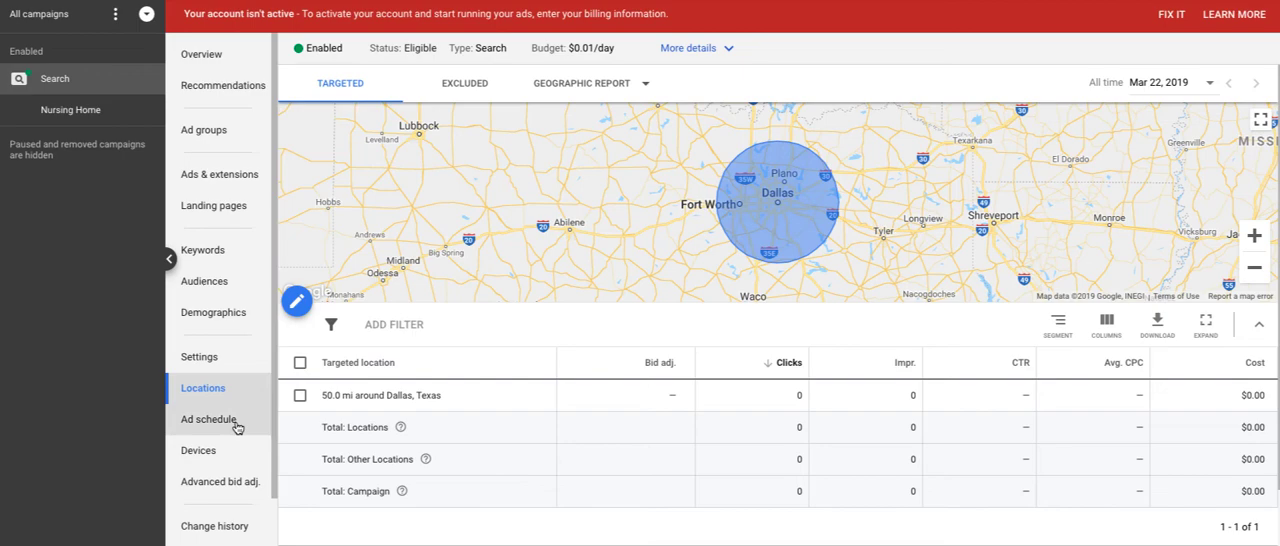
pyautogui.click(208, 419)
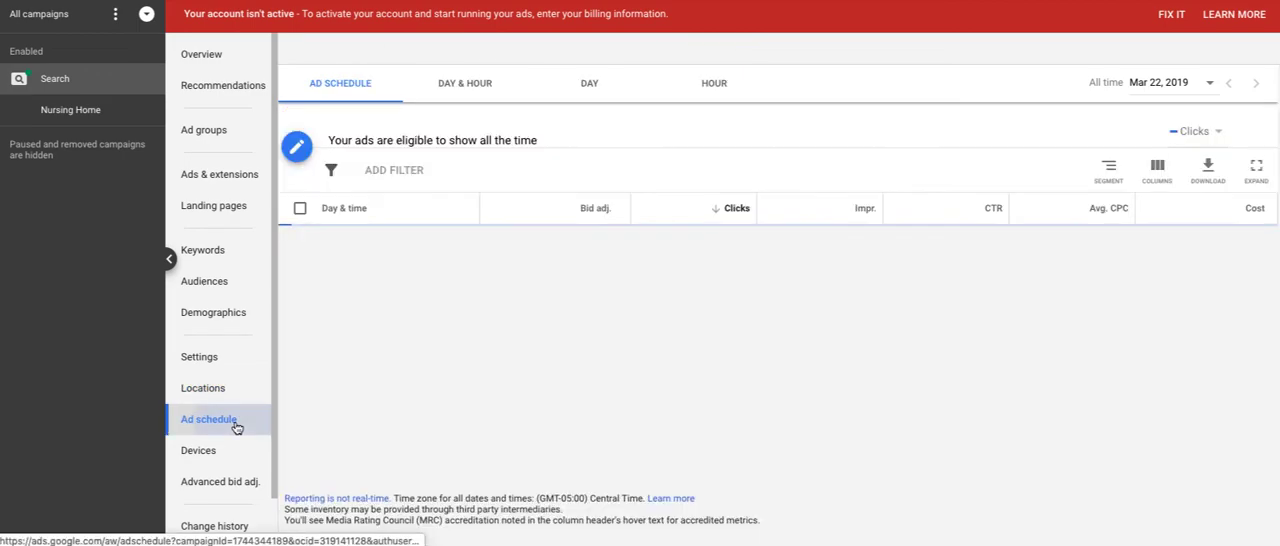
# - Set the schedule for all days to run 08:00 to 18:00 and save
pyautogui.click(209, 419)
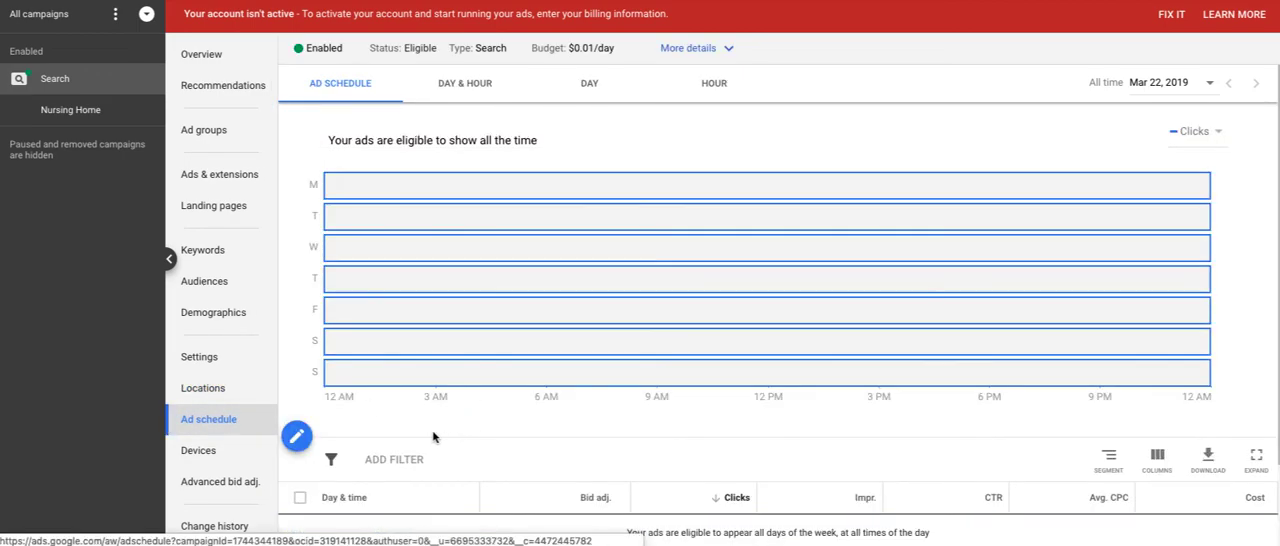
pyautogui.scroll(-3)
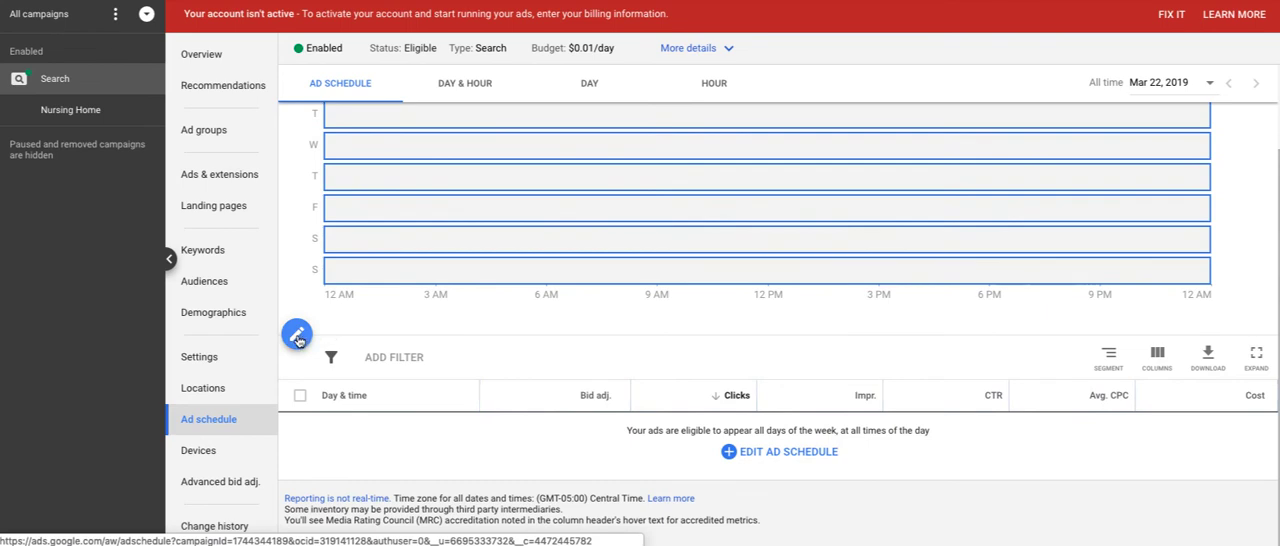
pyautogui.click(297, 334)
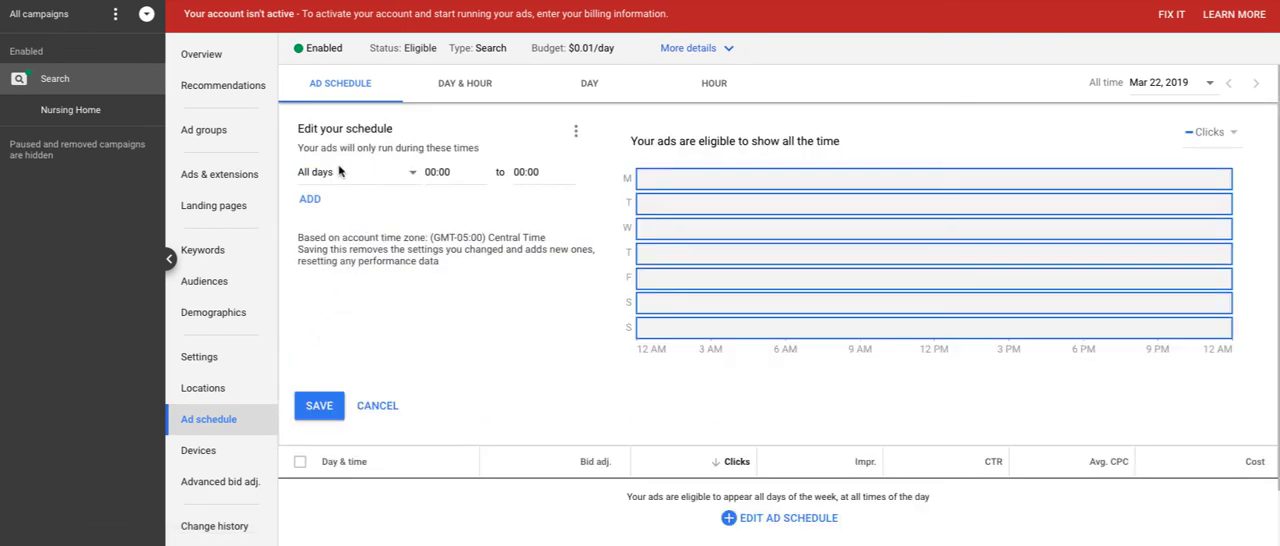
pyautogui.moveTo(338, 176)
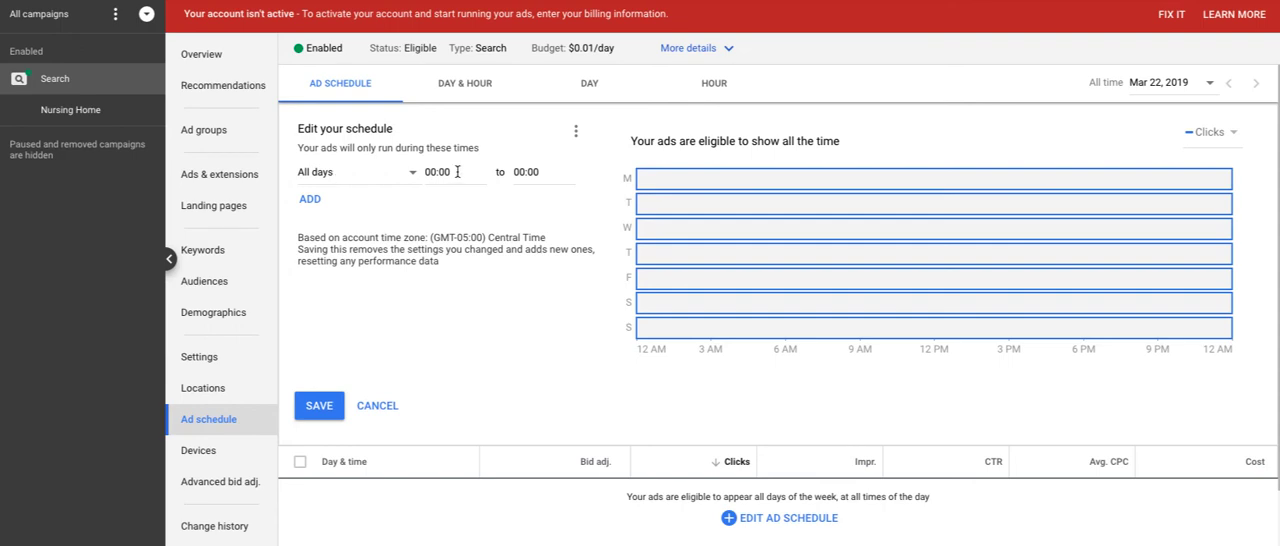
pyautogui.click(437, 171)
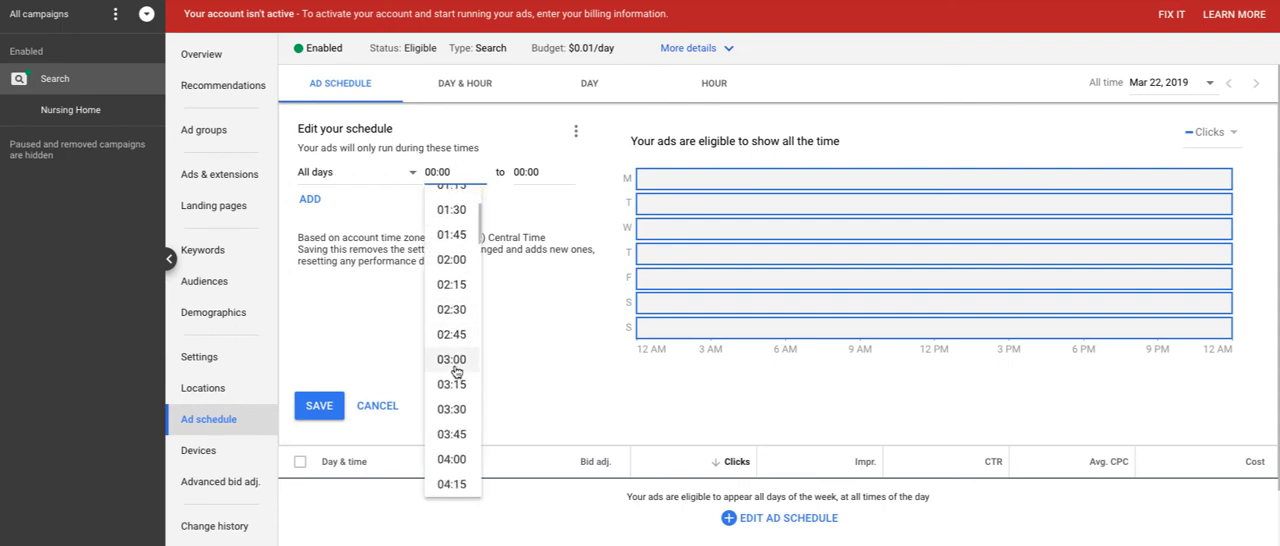
pyautogui.scroll(-3)
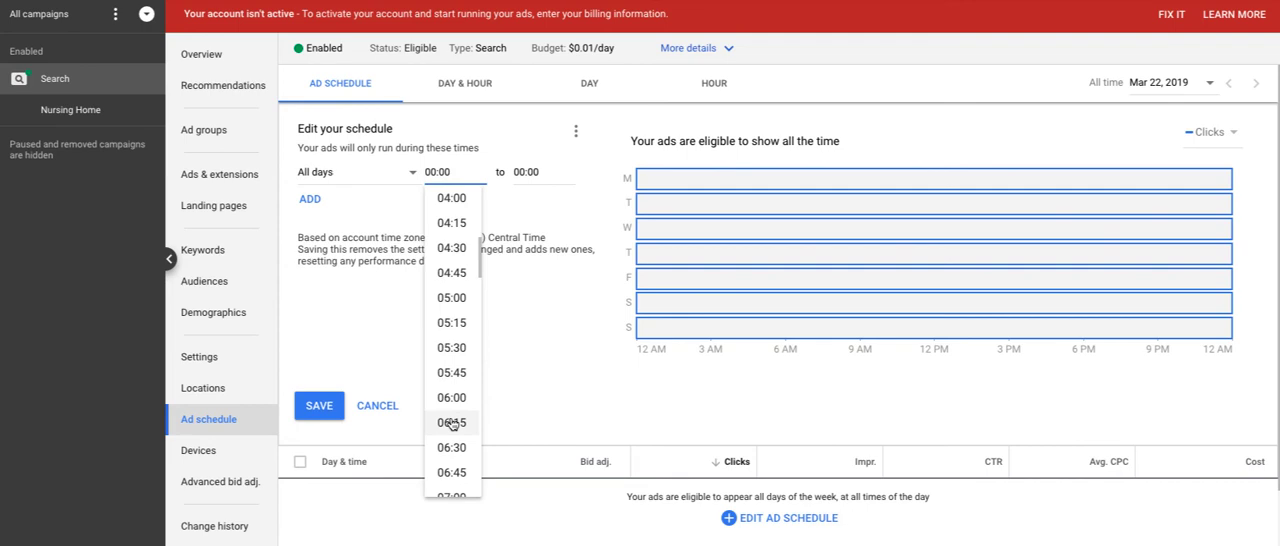
pyautogui.click(451, 397)
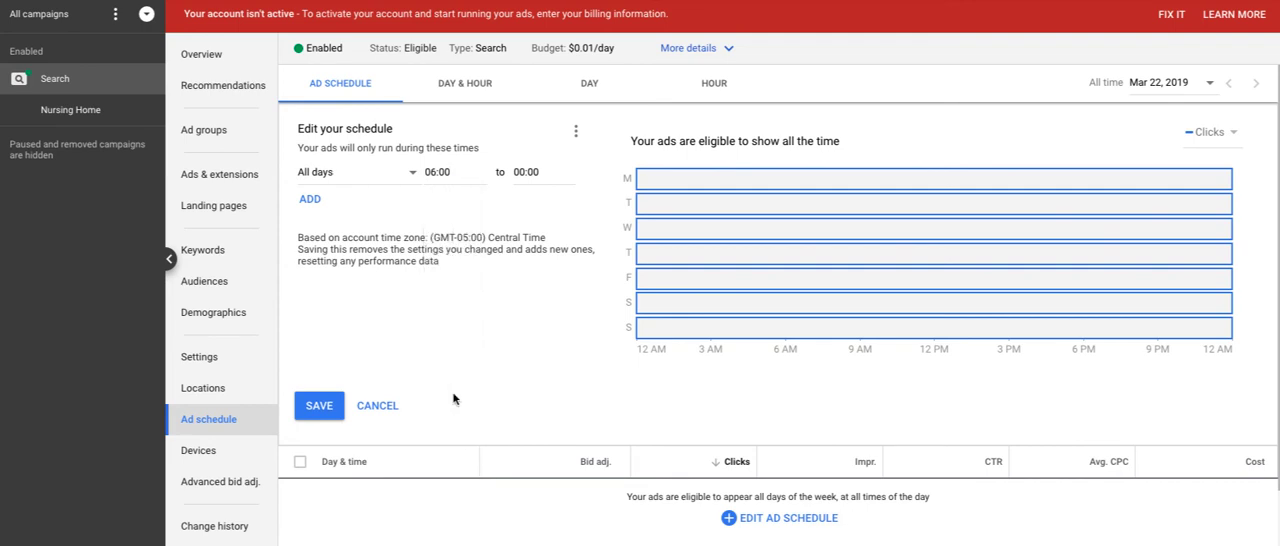
pyautogui.click(540, 171)
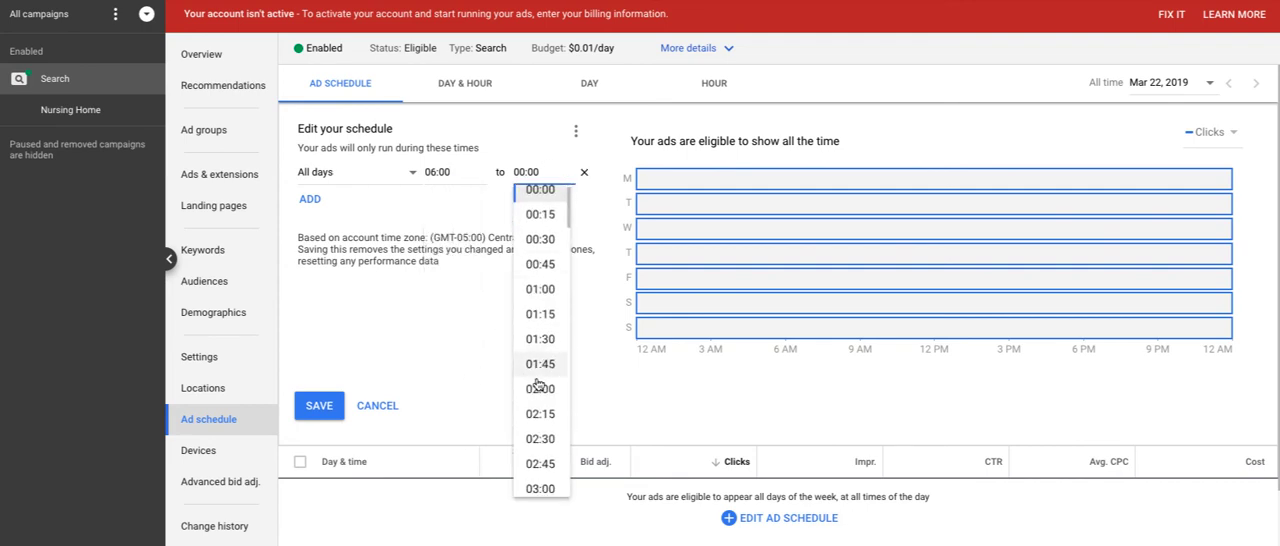
pyautogui.scroll(-3)
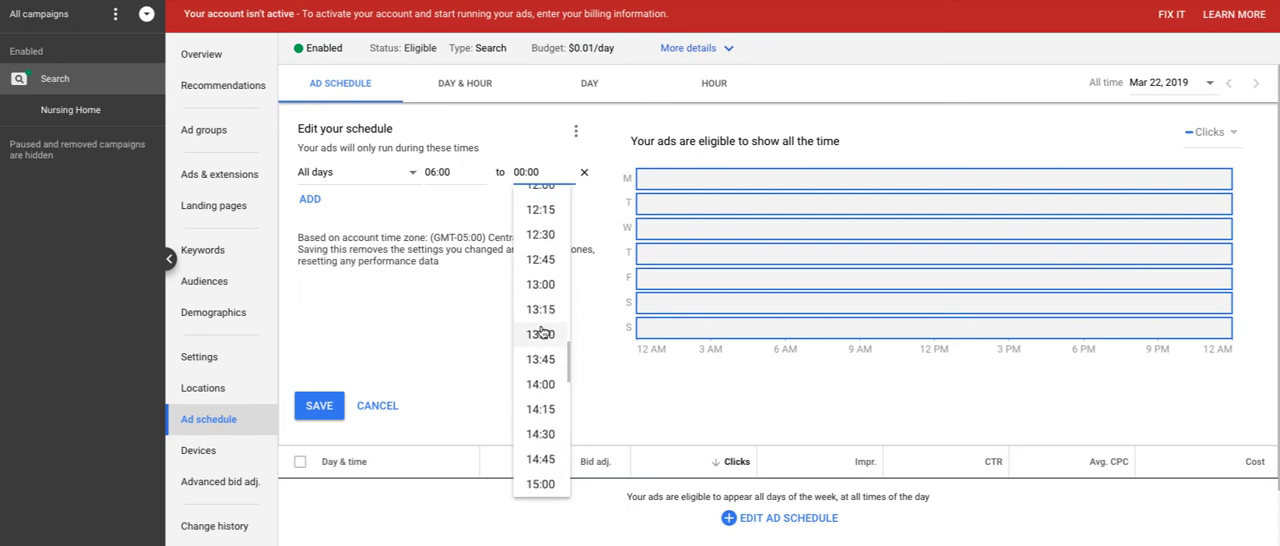
pyautogui.scroll(-3)
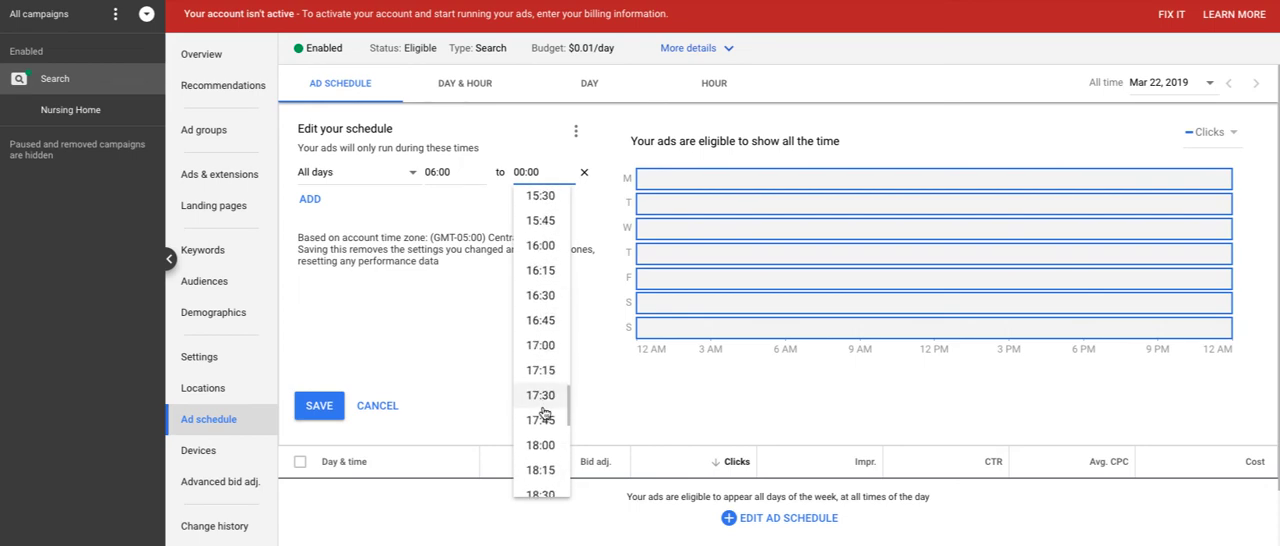
pyautogui.click(540, 444)
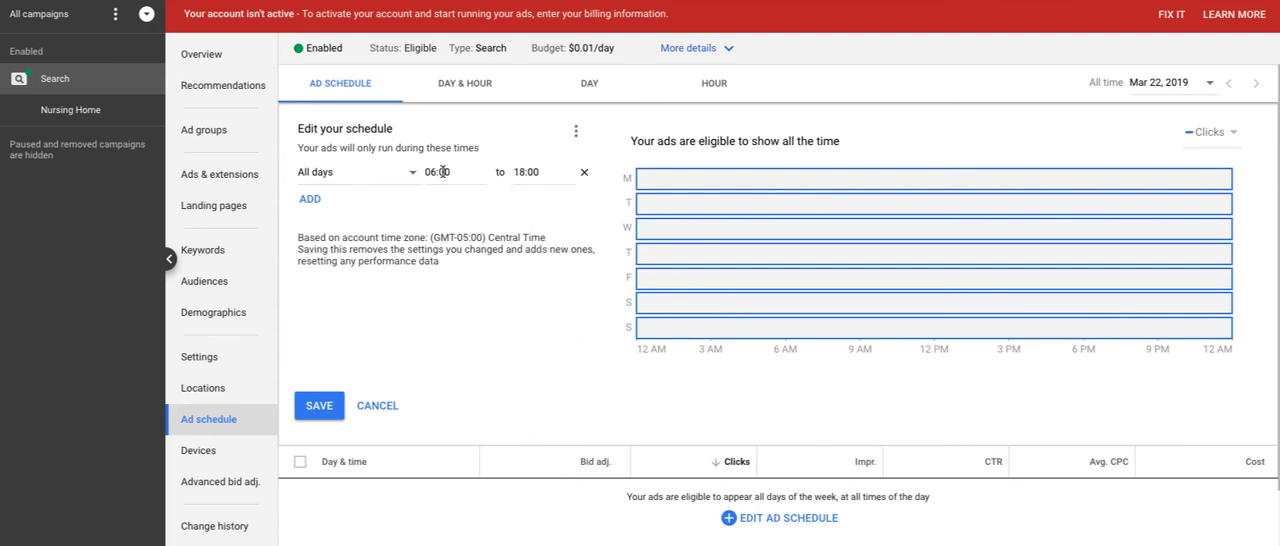
pyautogui.click(440, 171)
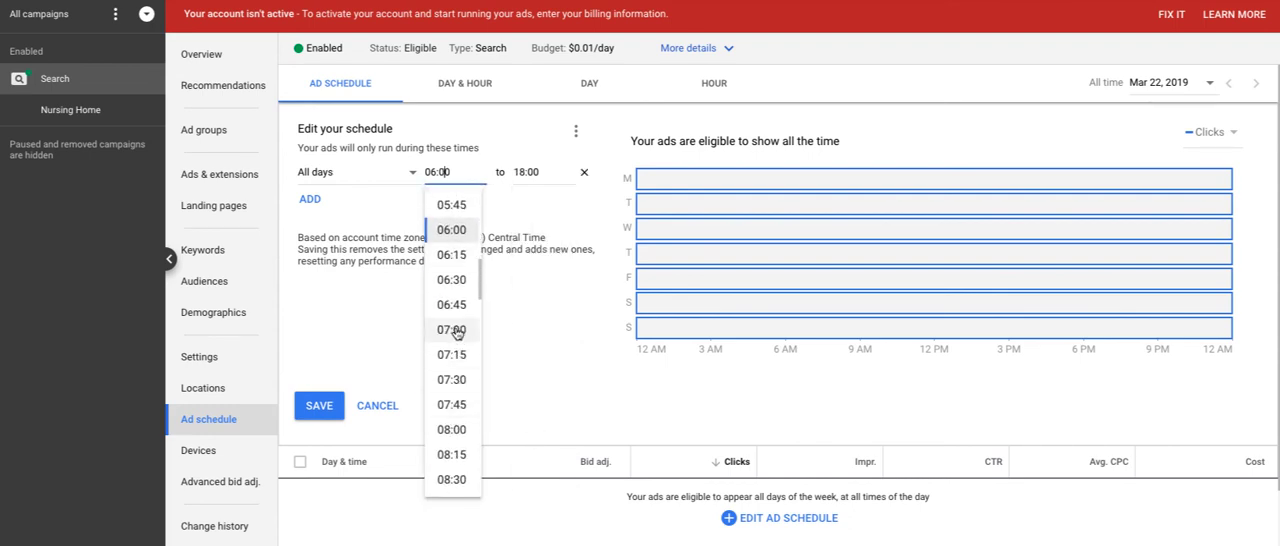
pyautogui.click(451, 429)
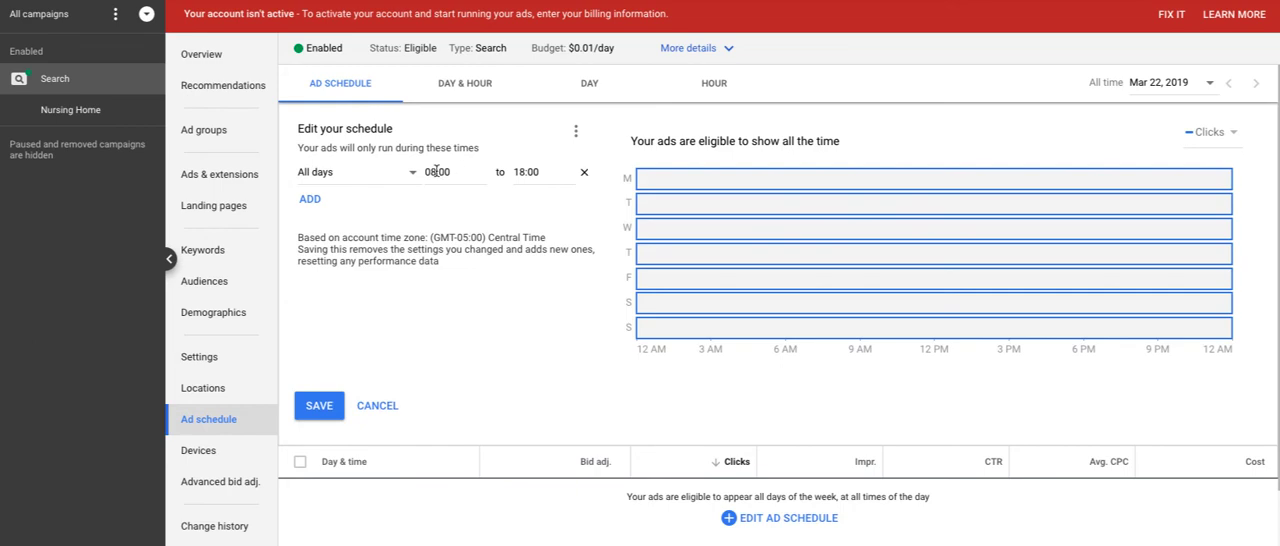
pyautogui.click(318, 405)
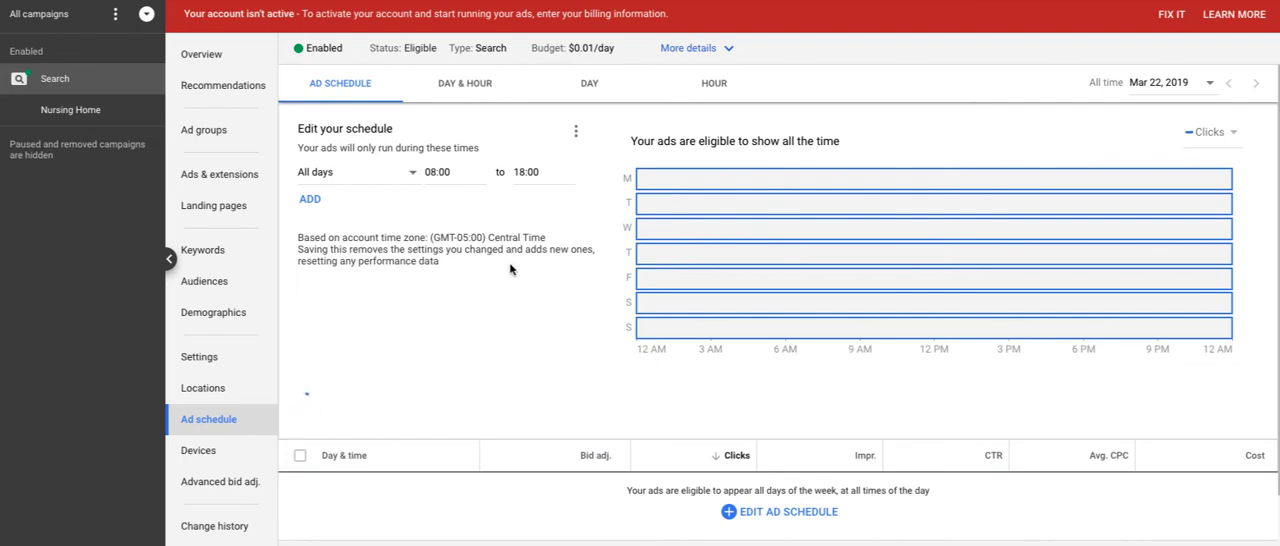
# - Remove the Sunday ad schedule and check the Central Time zone note
pyautogui.scroll(-3)
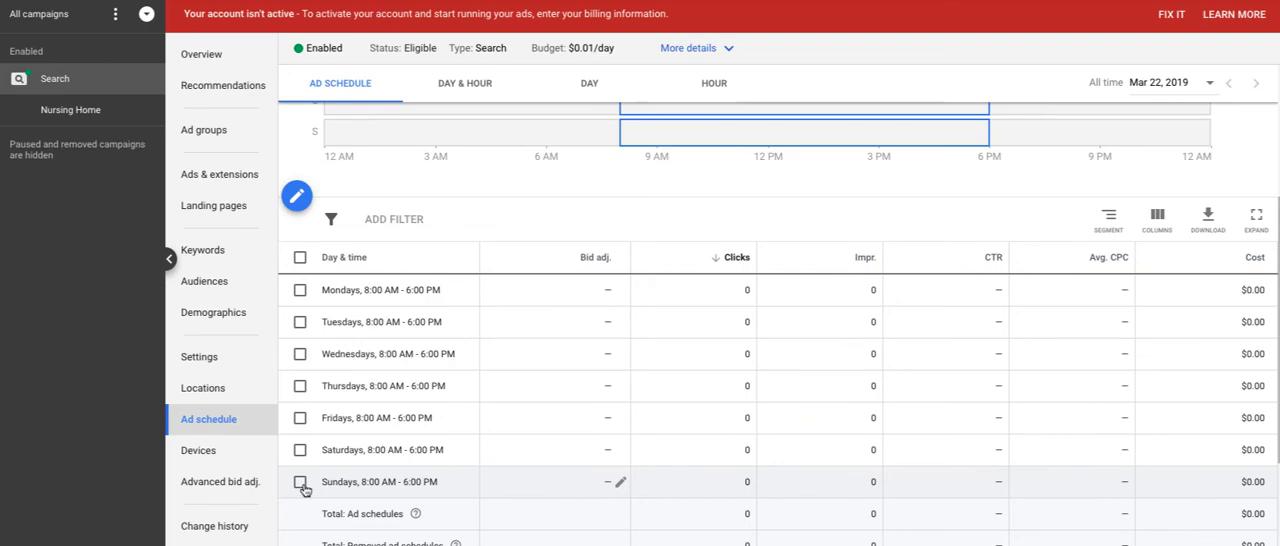
pyautogui.moveTo(303, 490)
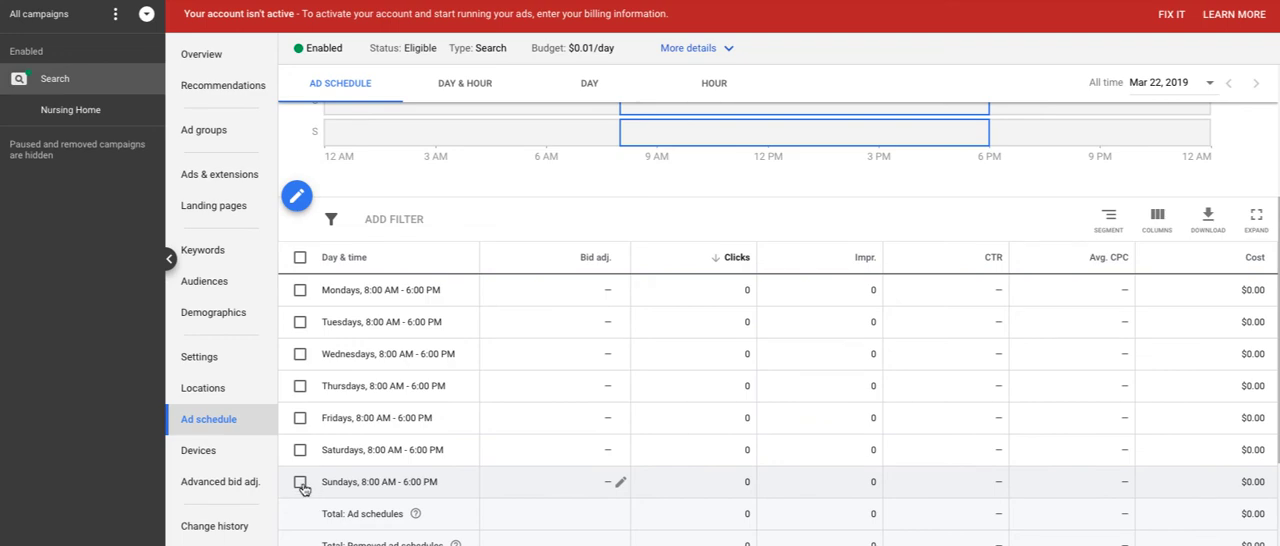
pyautogui.click(300, 482)
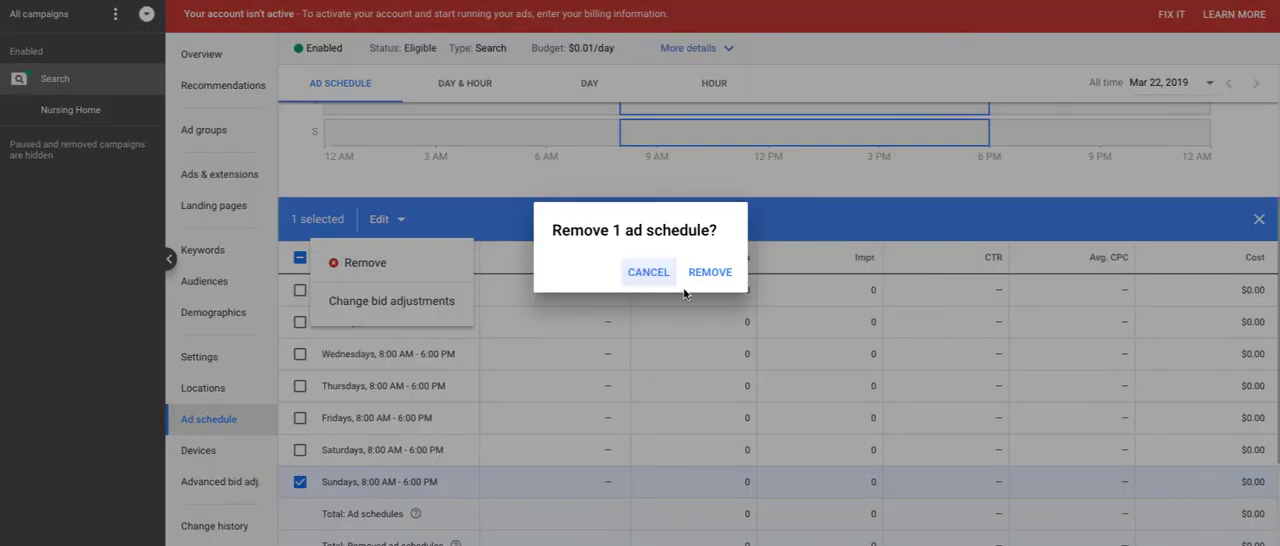
pyautogui.click(709, 272)
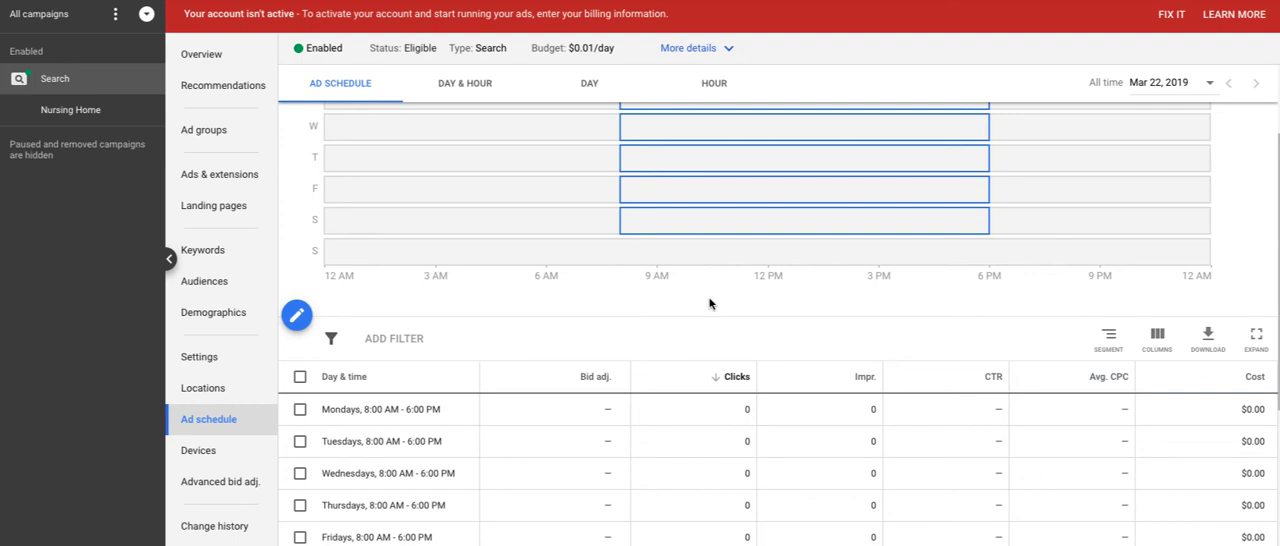
pyautogui.scroll(-3)
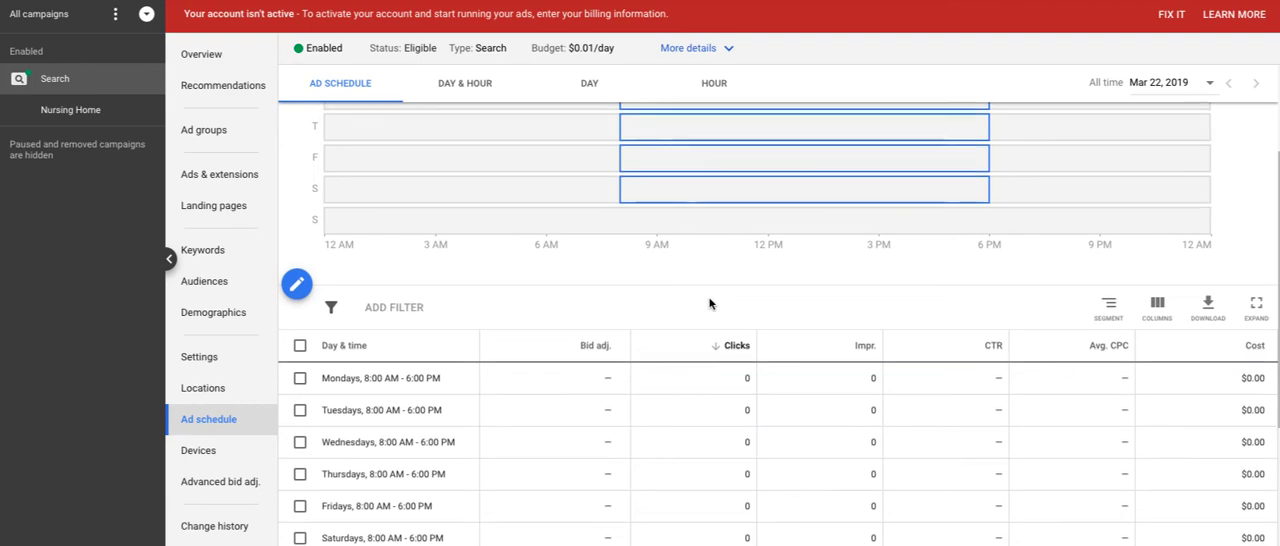
pyautogui.scroll(-3)
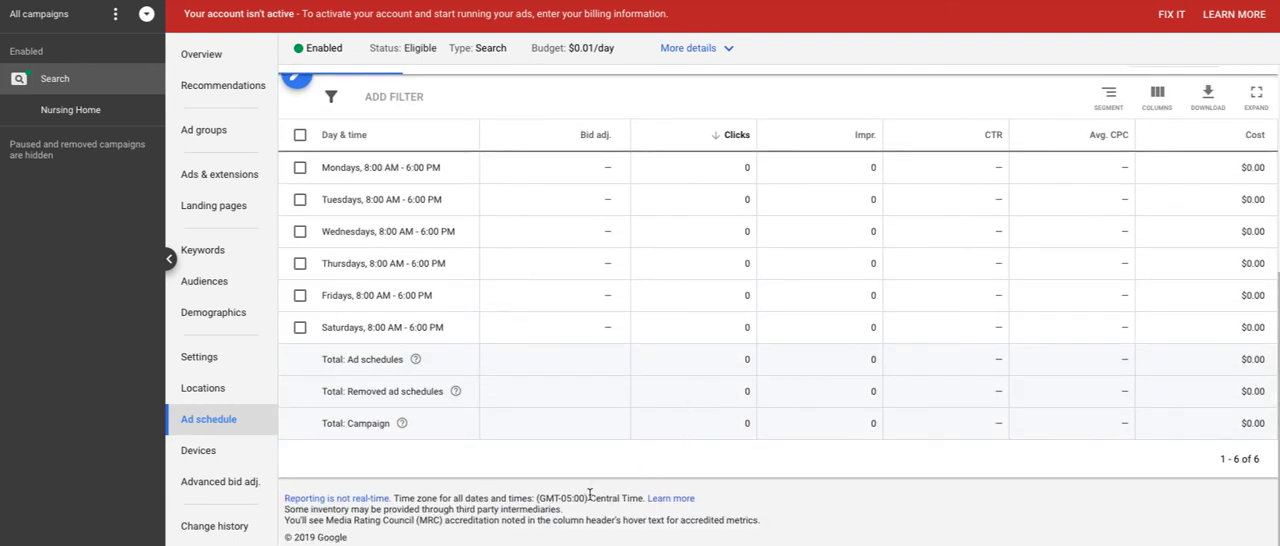
pyautogui.doubleClick(615, 498)
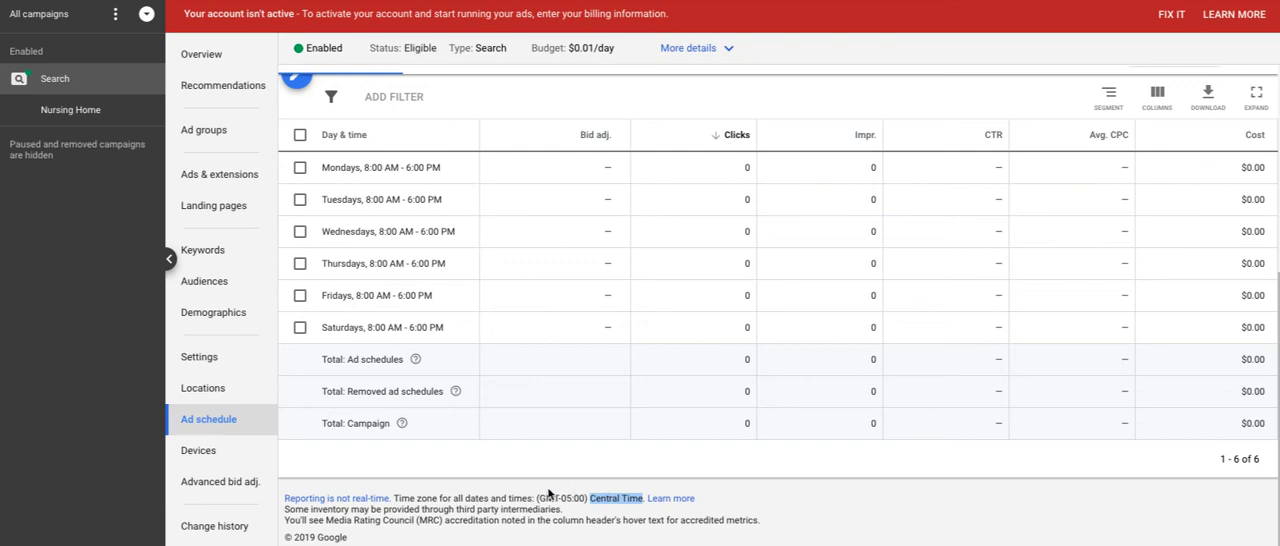
pyautogui.moveTo(508, 492)
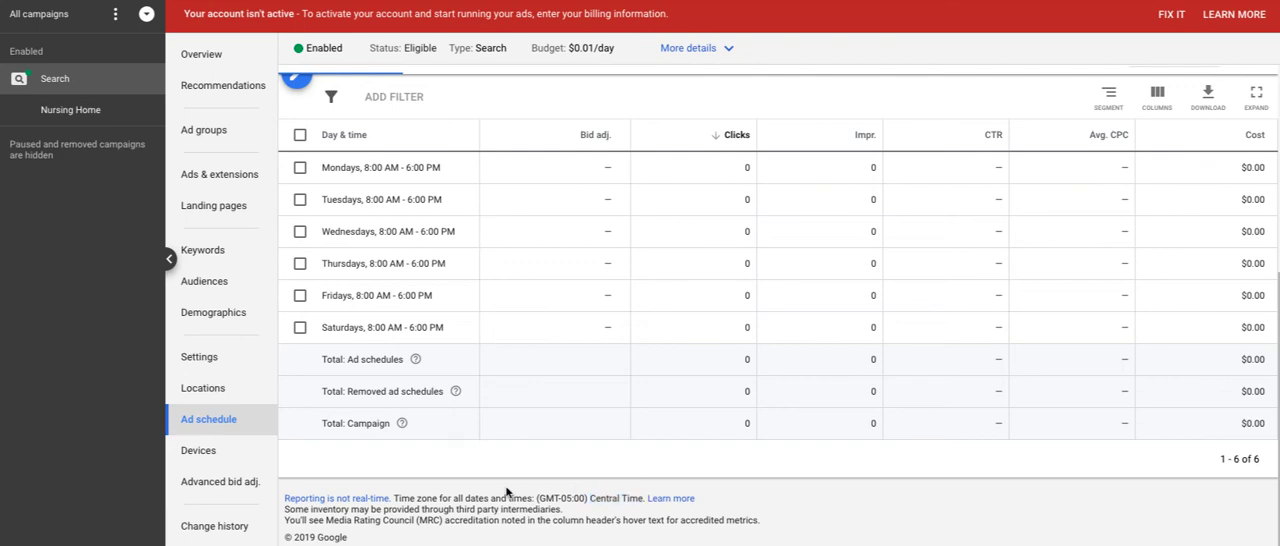
pyautogui.moveTo(606, 502)
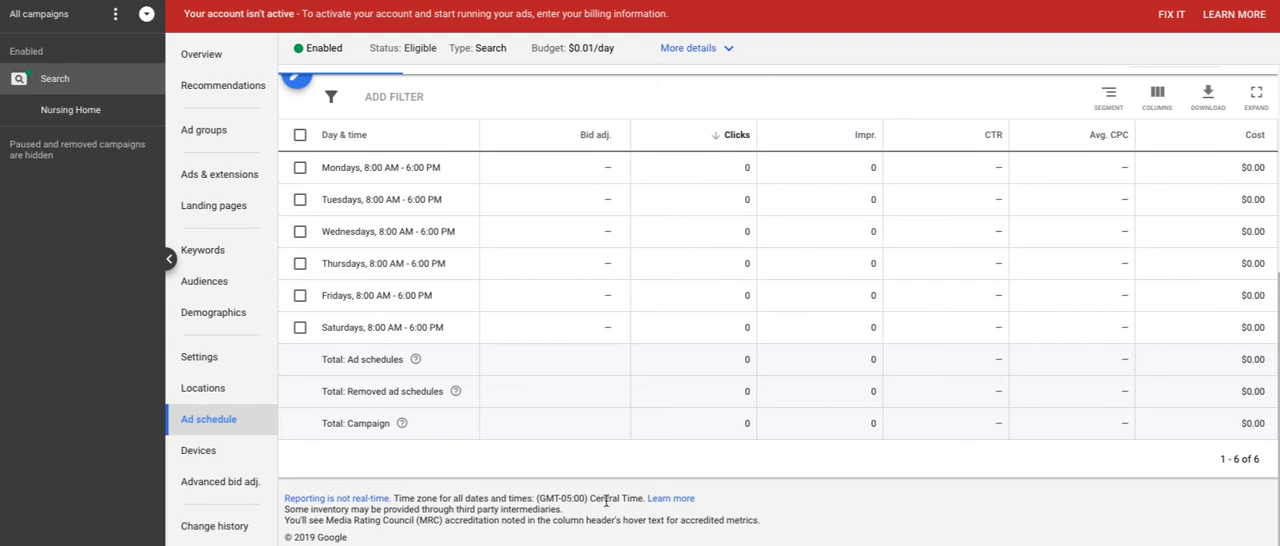
pyautogui.moveTo(213, 312)
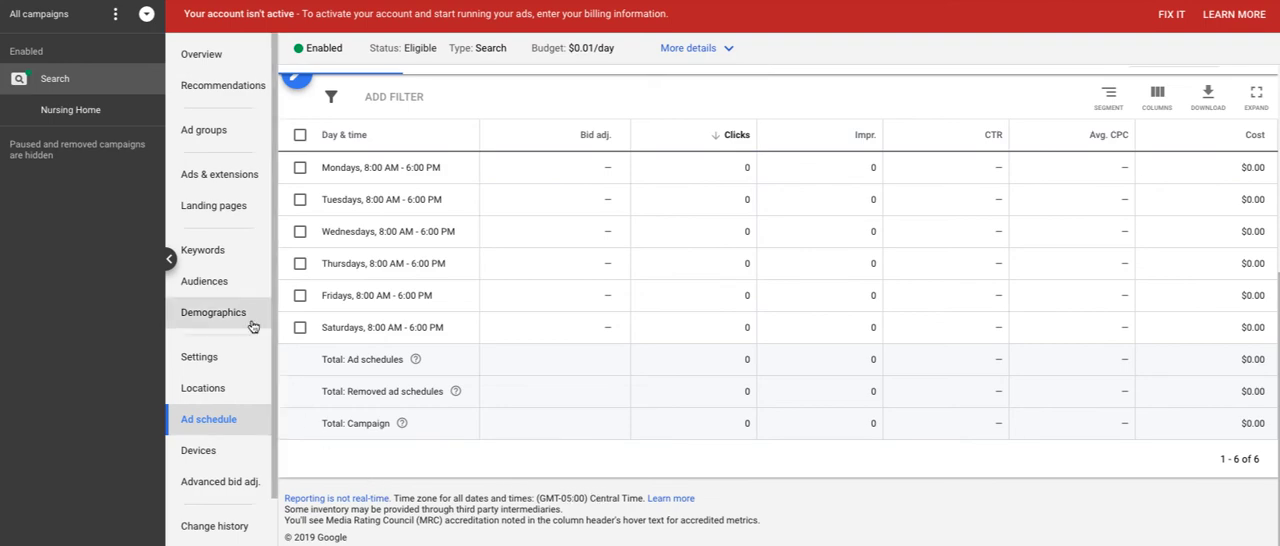
pyautogui.moveTo(204, 281)
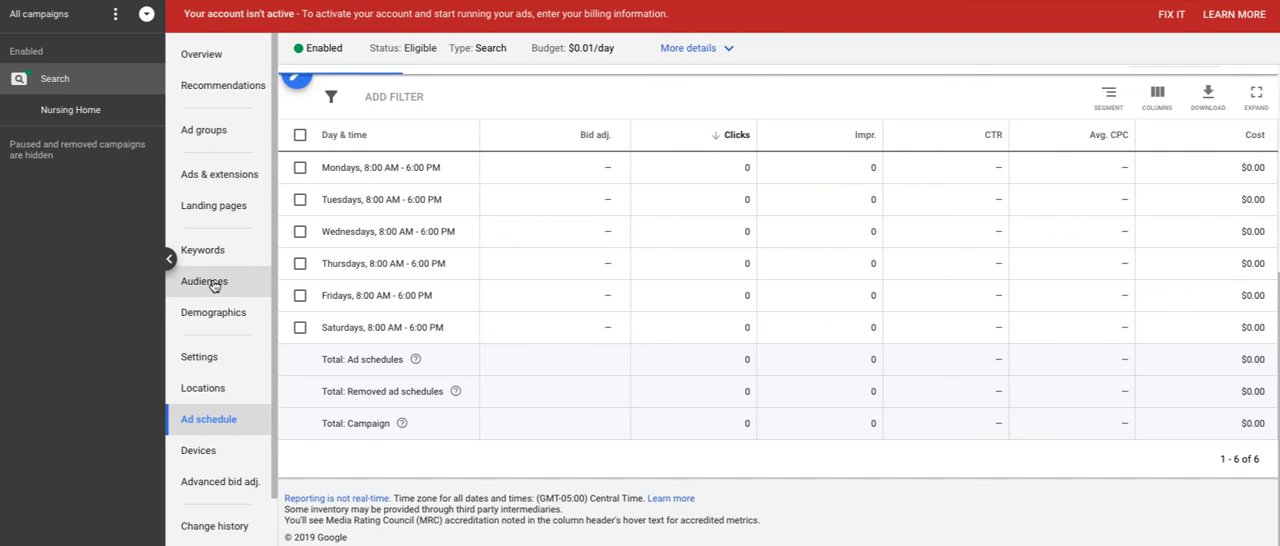
# - Go to the campaign's Audiences page and start adding observation audiences
pyautogui.click(204, 281)
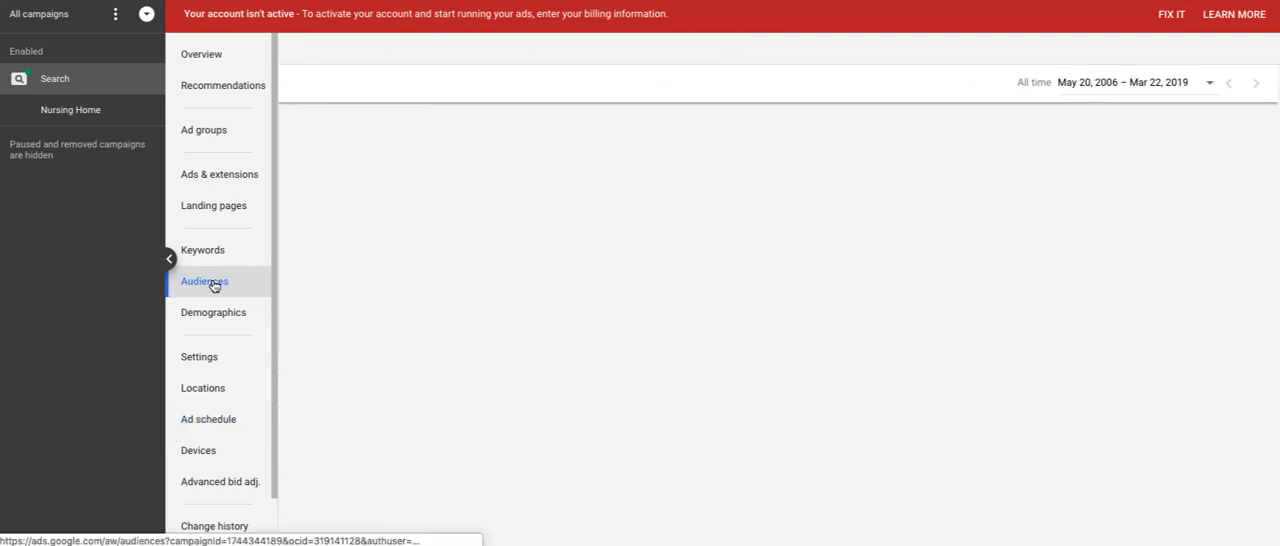
pyautogui.click(204, 281)
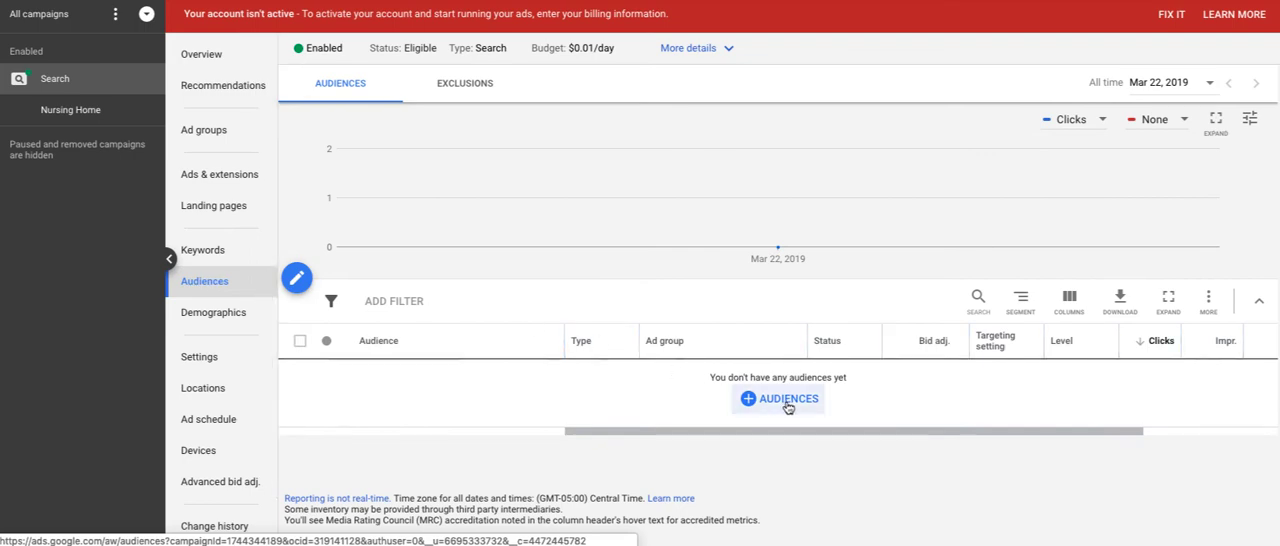
pyautogui.click(778, 399)
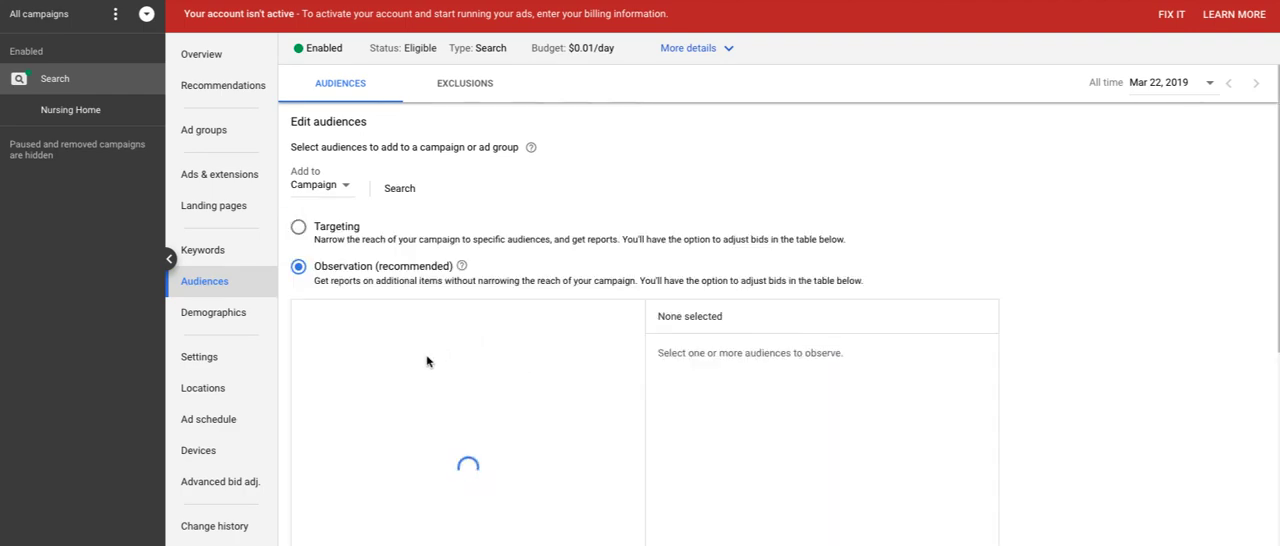
# - Browse in-market categories and tick audiences starting with Apparel & Accessories
pyautogui.click(411, 316)
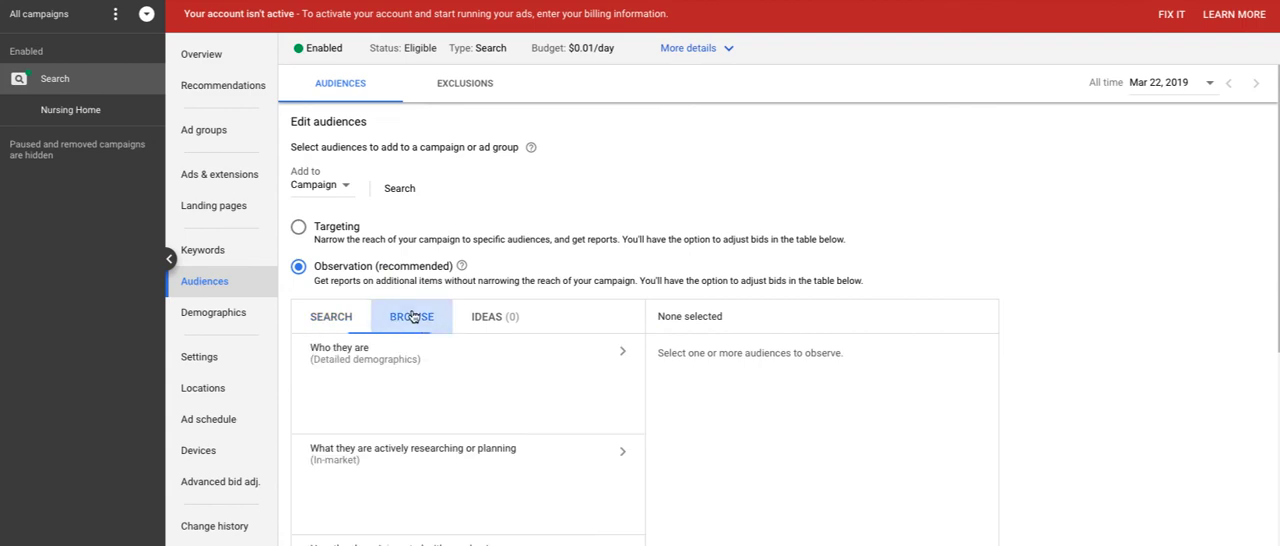
pyautogui.scroll(-3)
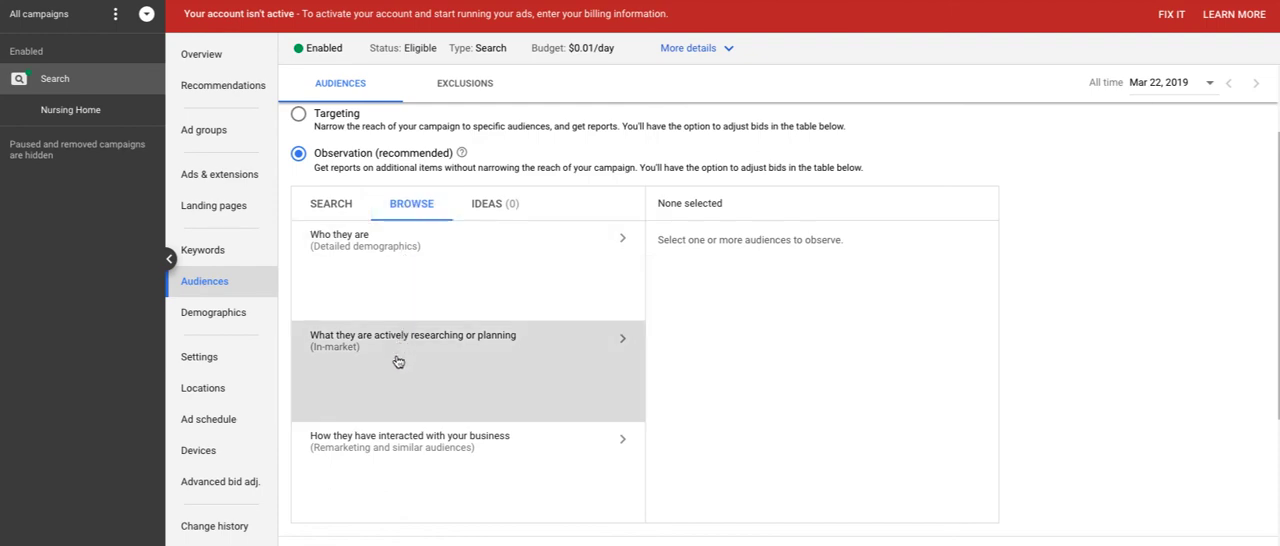
pyautogui.click(335, 301)
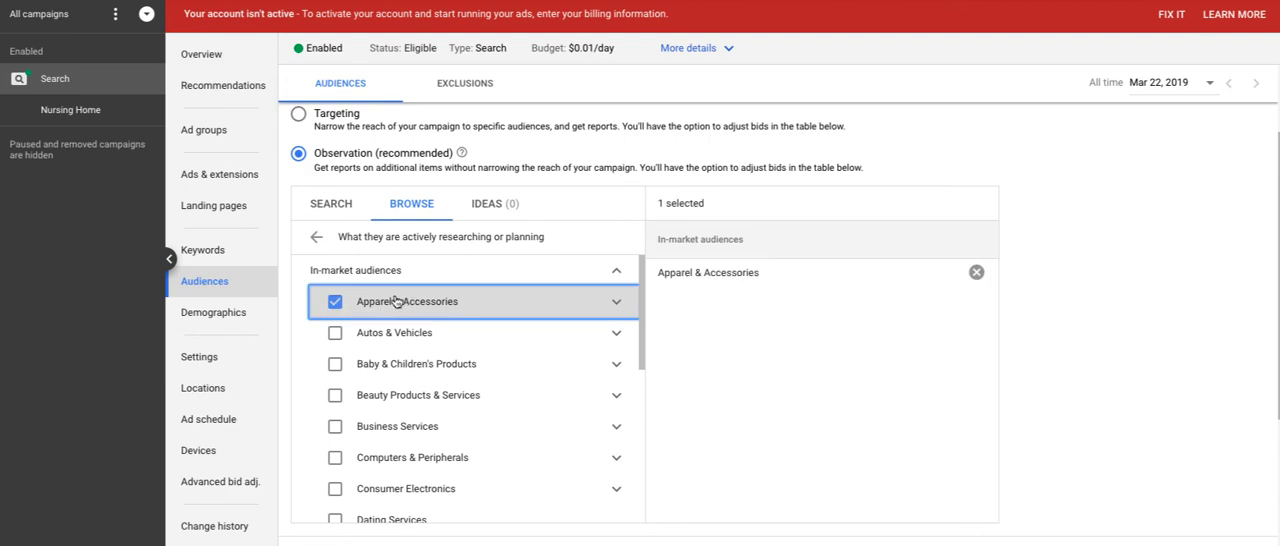
pyautogui.click(335, 394)
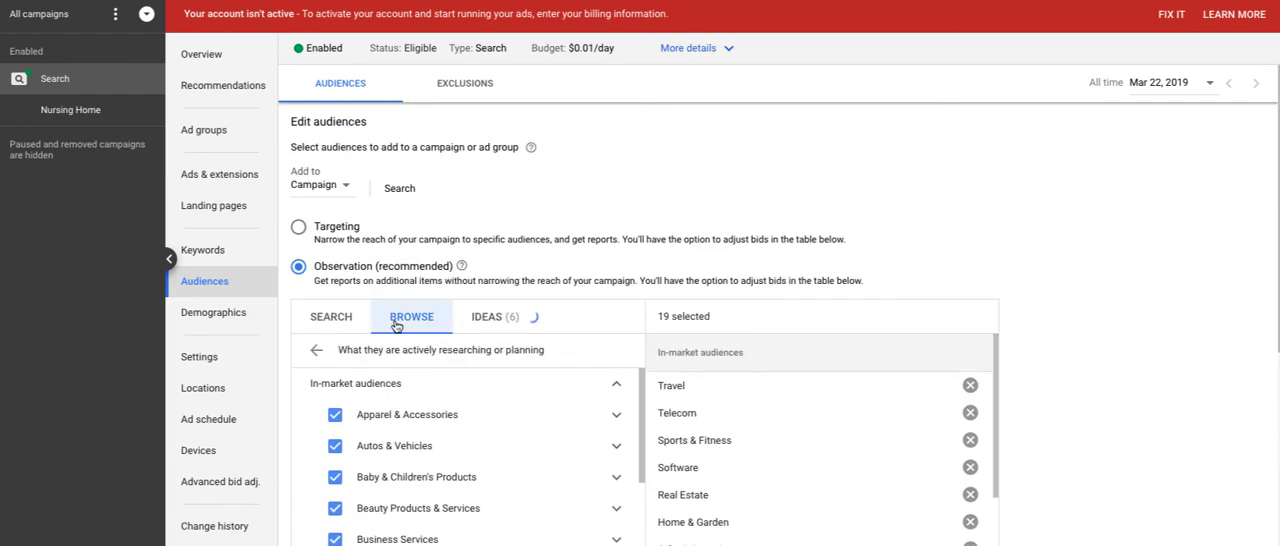
pyautogui.click(317, 350)
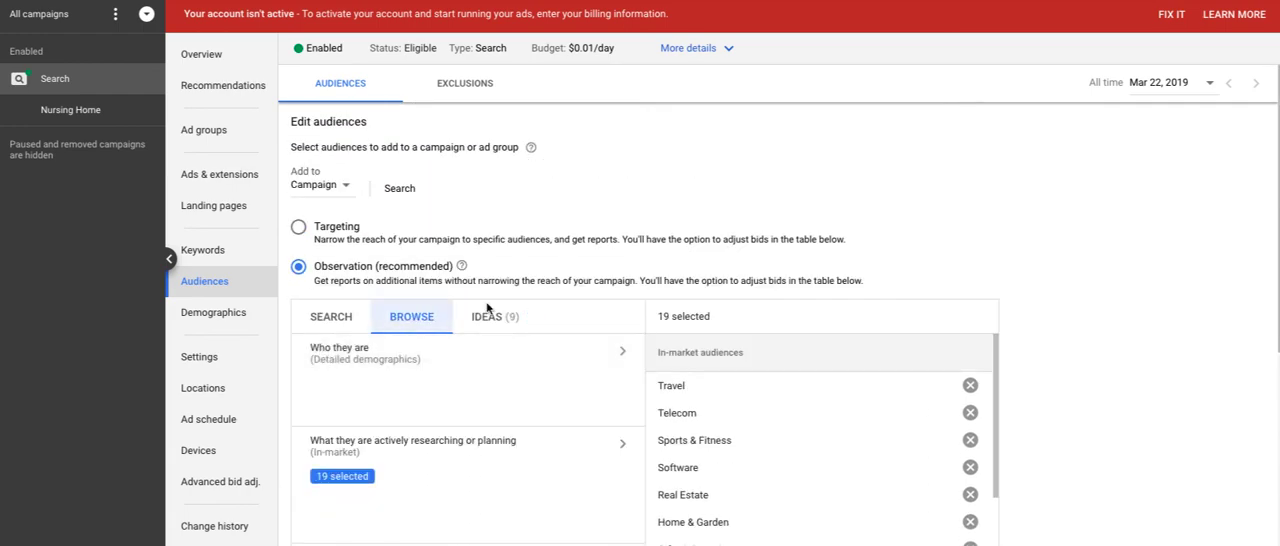
pyautogui.scroll(-3)
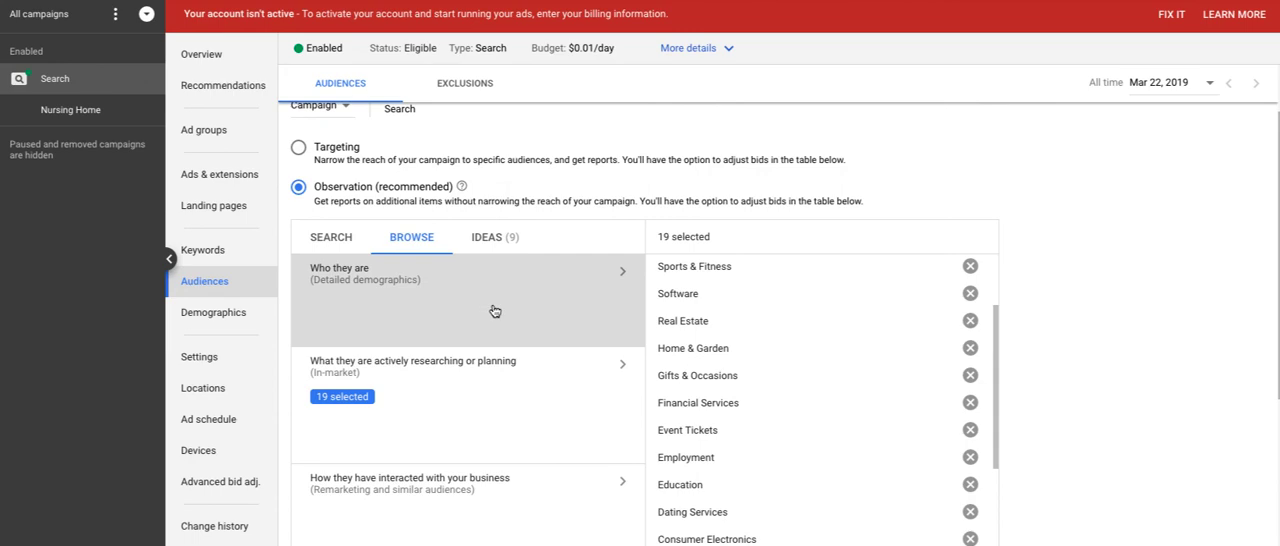
pyautogui.moveTo(417, 394)
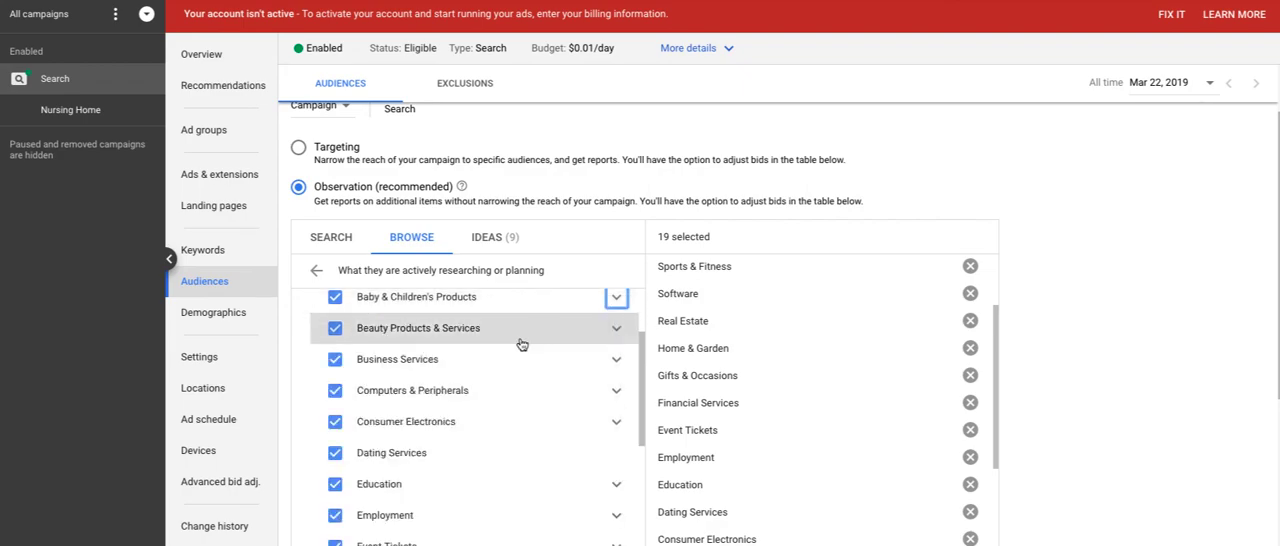
pyautogui.scroll(-3)
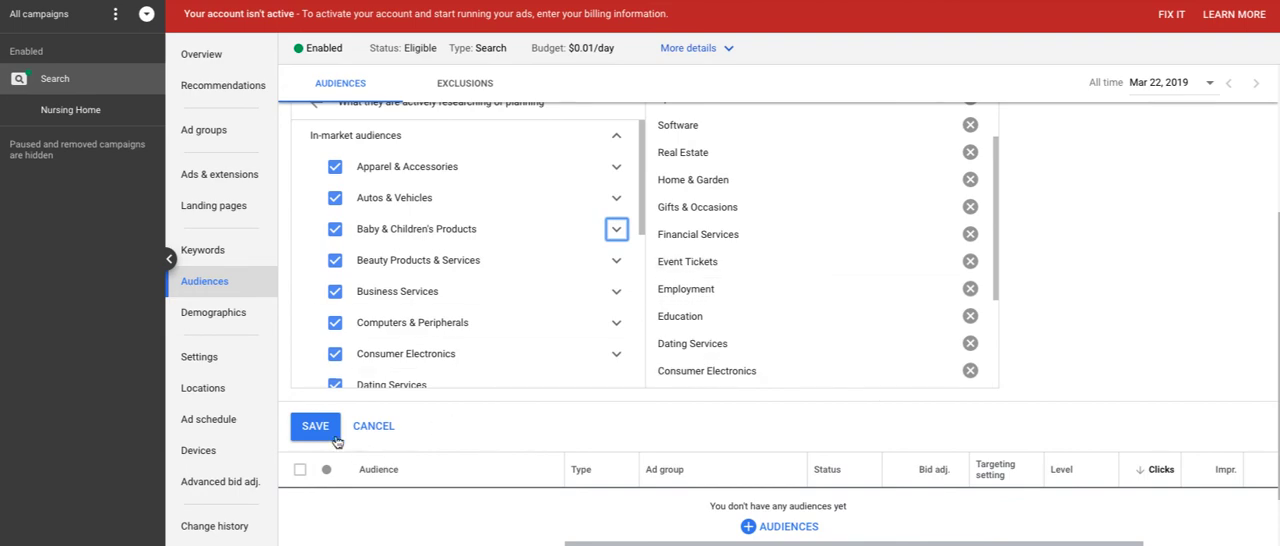
# - Save the in-market audiences as campaign observations and go to the ad groups list
pyautogui.click(315, 425)
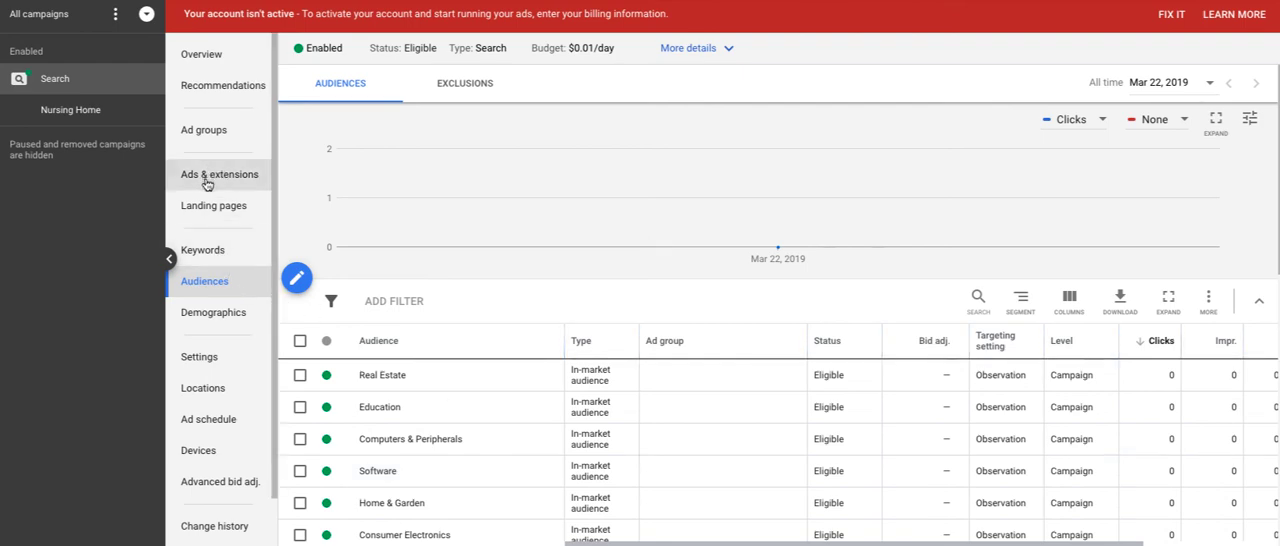
pyautogui.moveTo(213, 312)
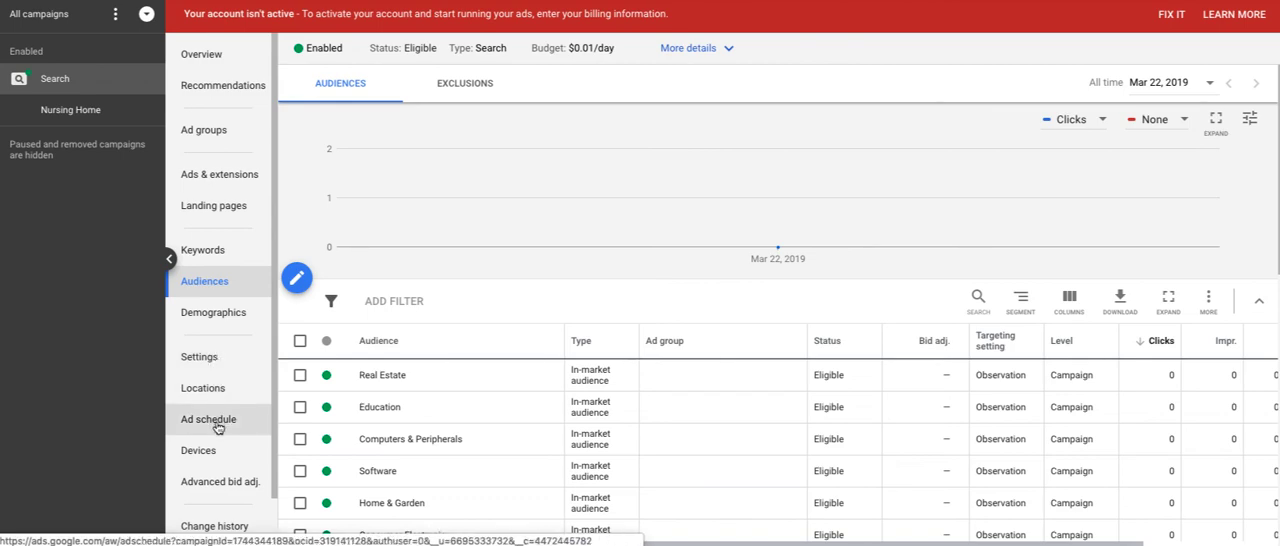
pyautogui.scroll(-3)
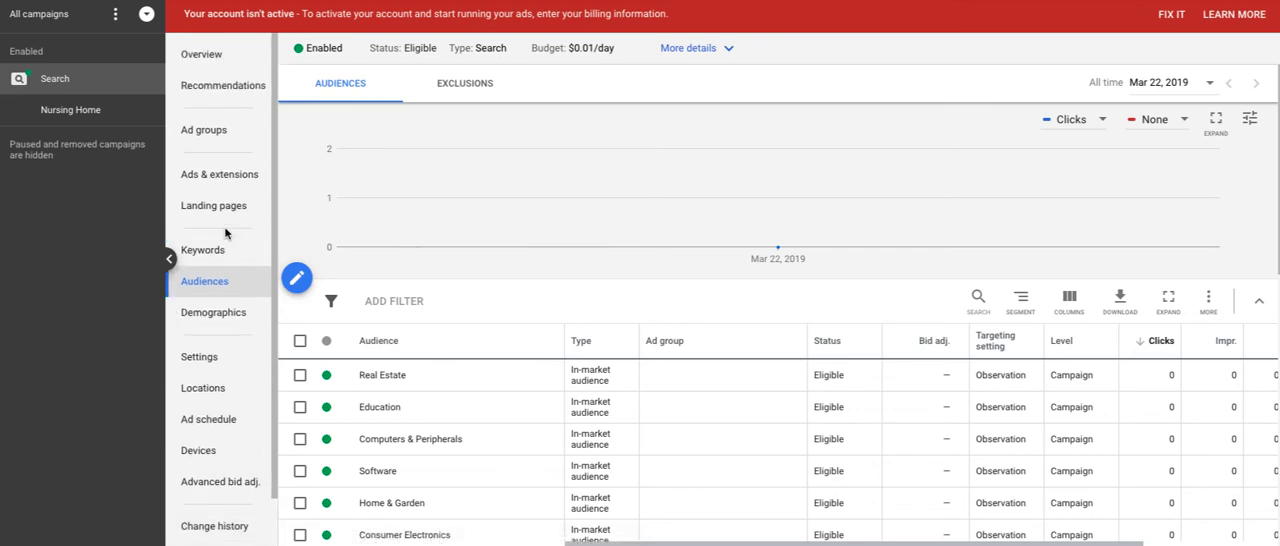
pyautogui.moveTo(203, 250)
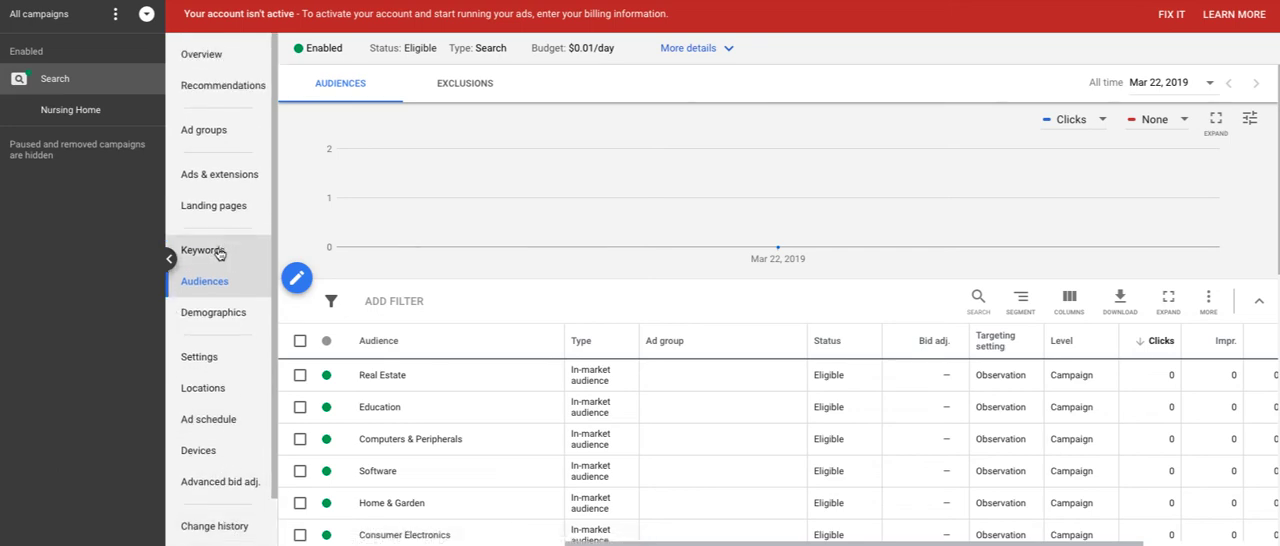
pyautogui.moveTo(218, 250)
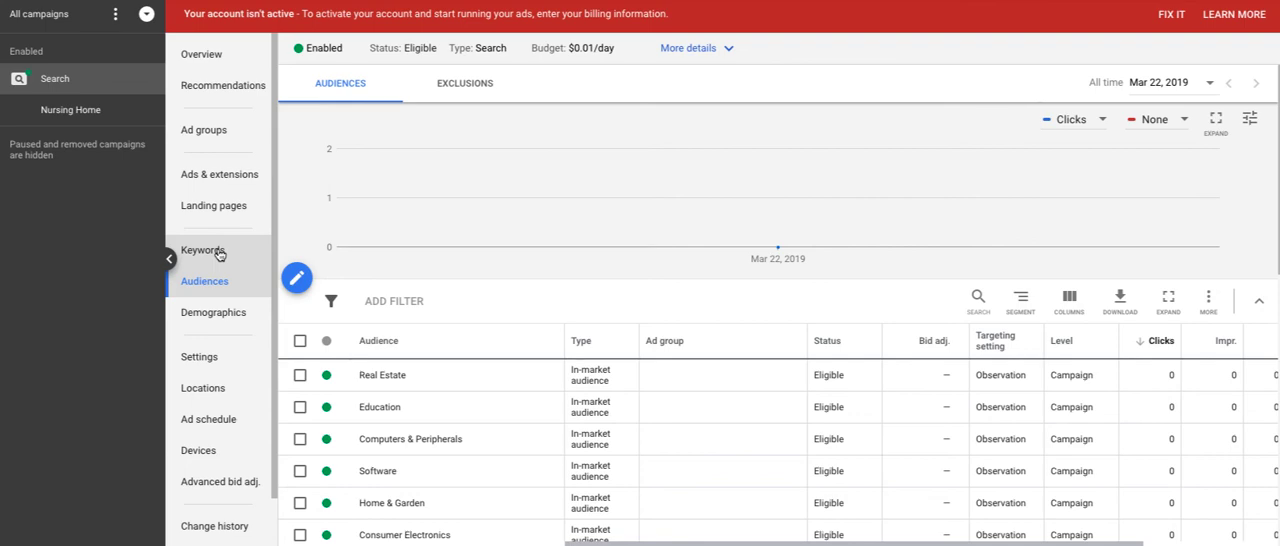
pyautogui.moveTo(204, 130)
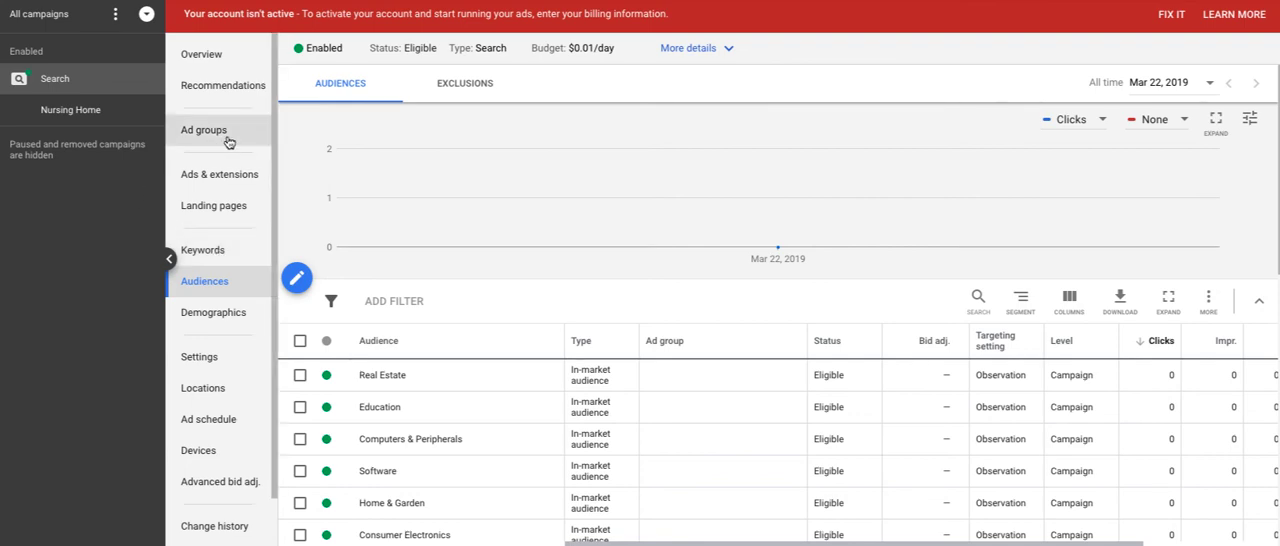
pyautogui.click(204, 129)
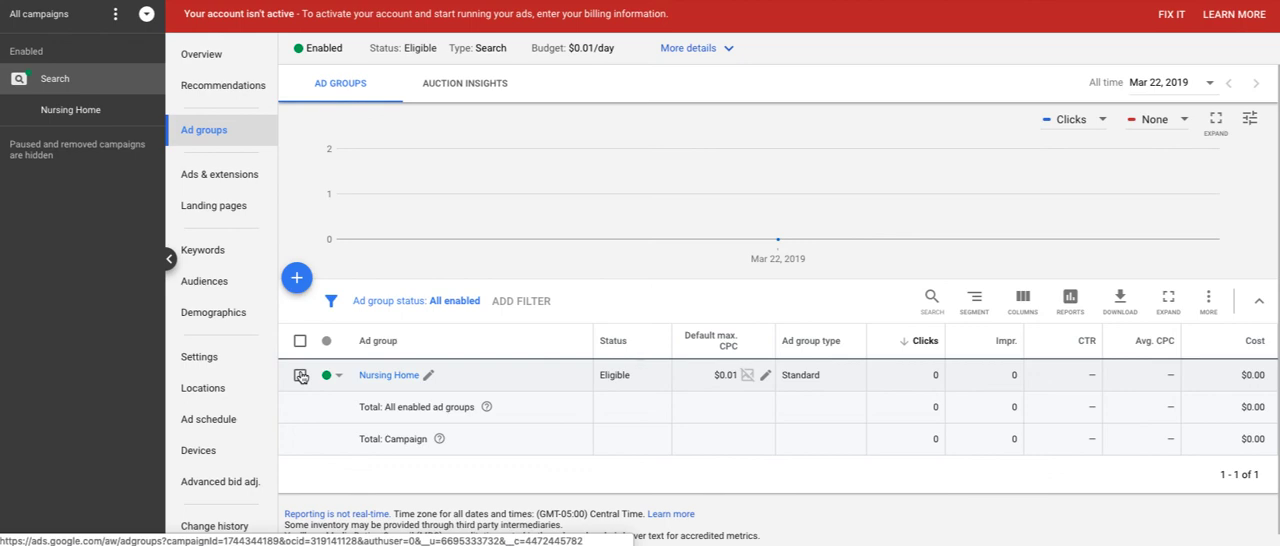
# - Copy the Nursing Home ad group and paste it as Nursing Home #2
pyautogui.click(300, 375)
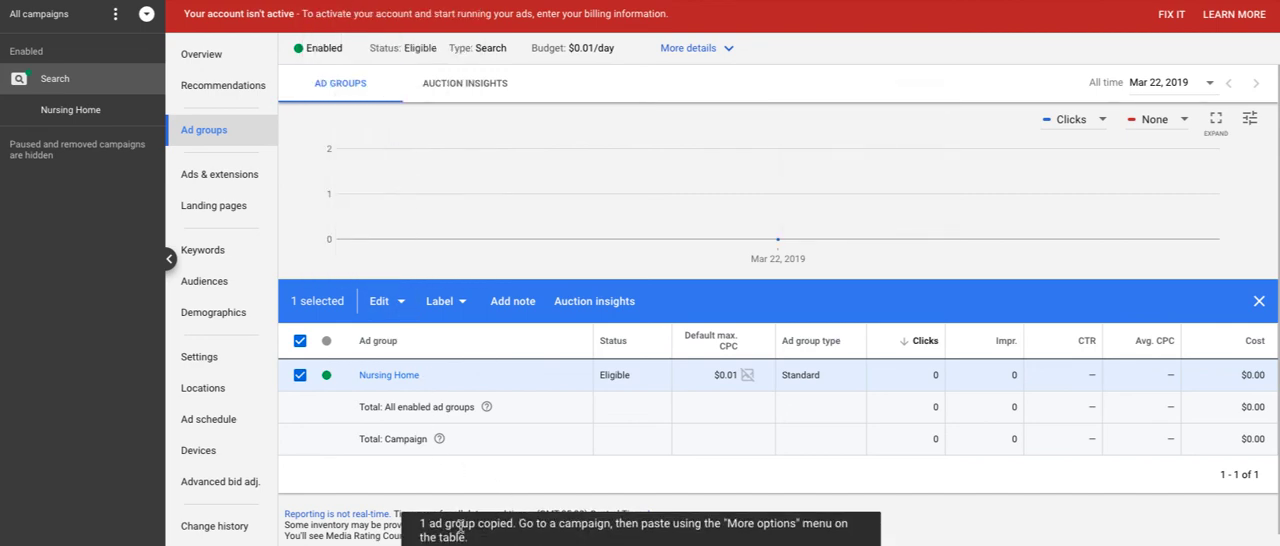
pyautogui.click(300, 341)
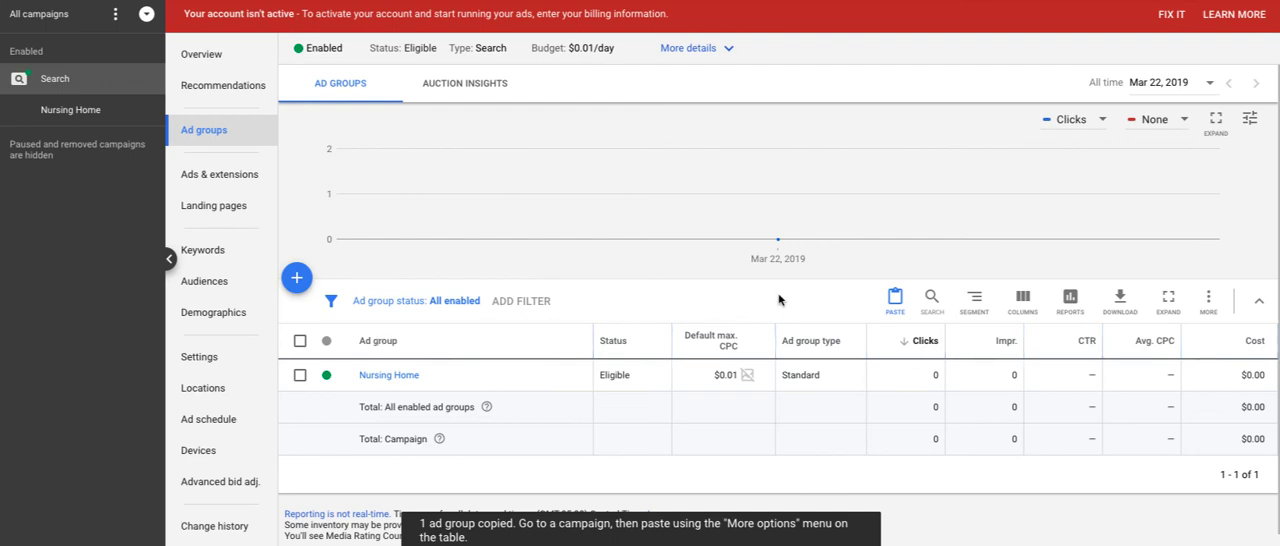
pyautogui.moveTo(894, 300)
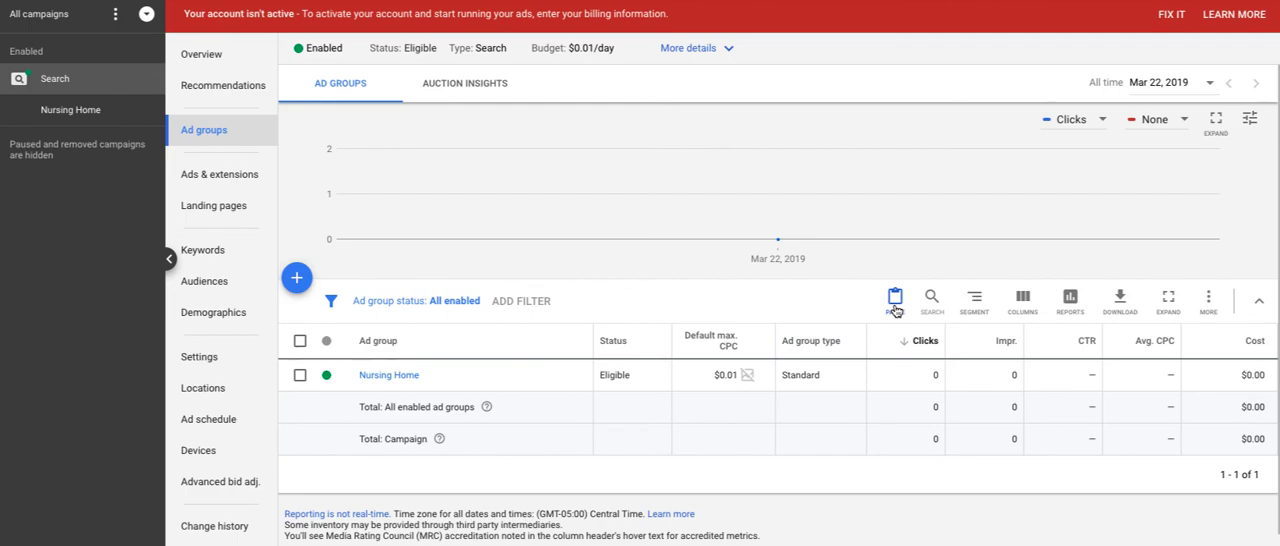
pyautogui.click(894, 297)
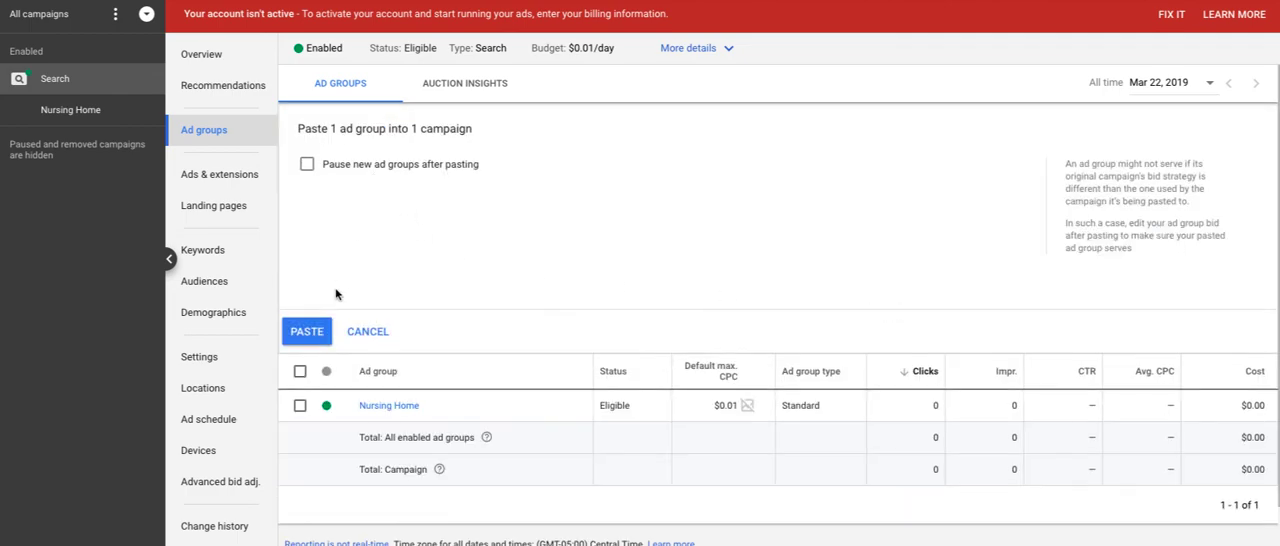
pyautogui.click(307, 331)
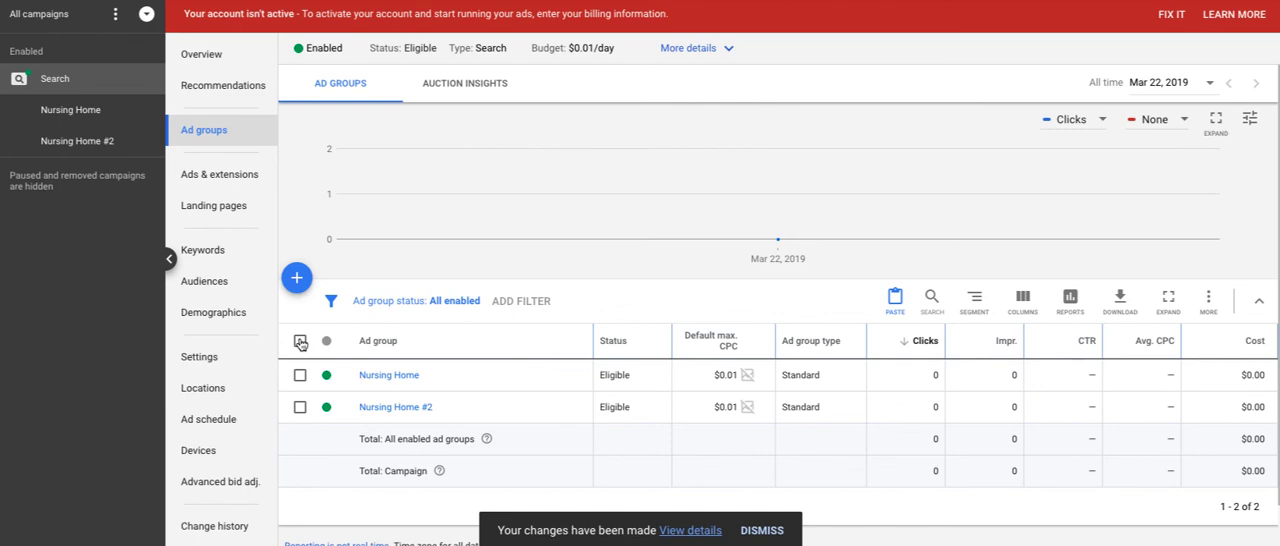
# - Select both ad groups, copy them, and paste them as Nursing Home #3 and #4
pyautogui.click(300, 340)
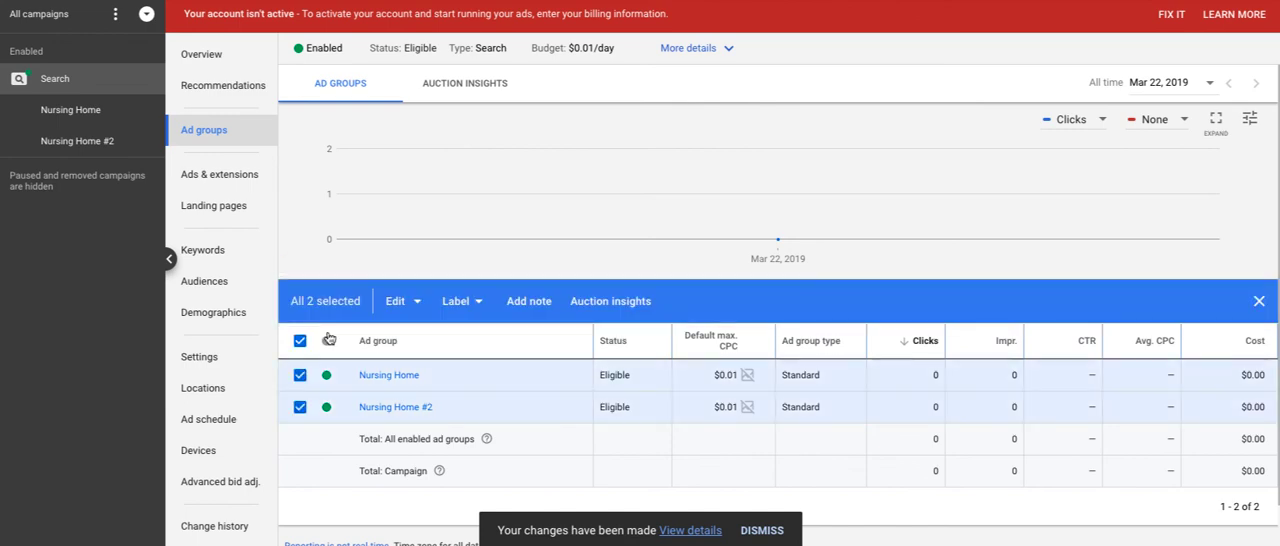
pyautogui.click(398, 301)
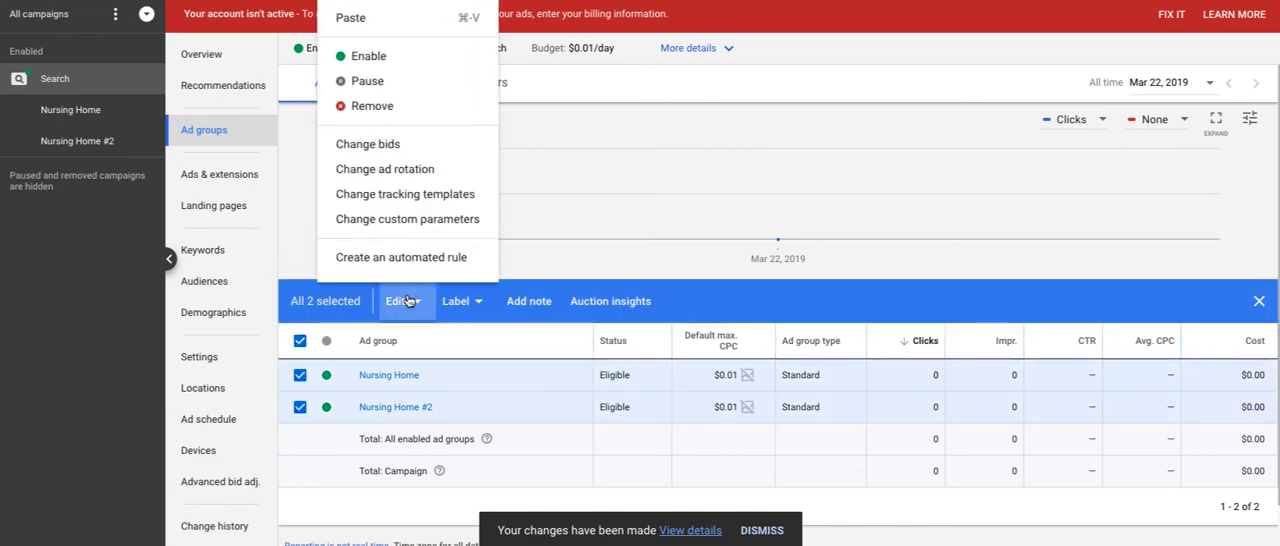
pyautogui.click(399, 301)
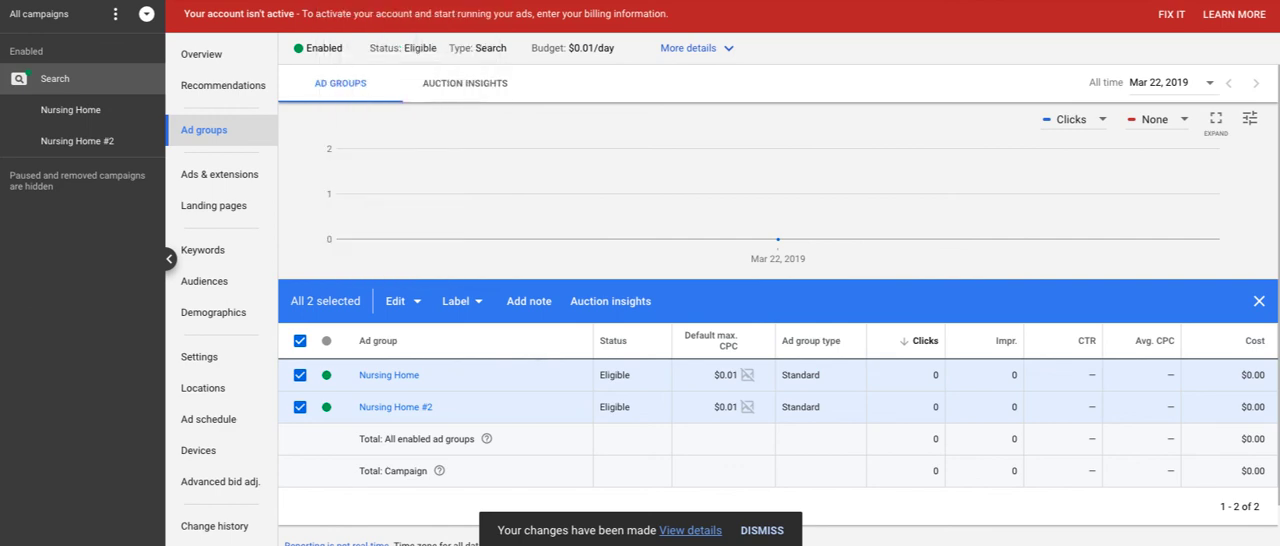
pyautogui.click(396, 301)
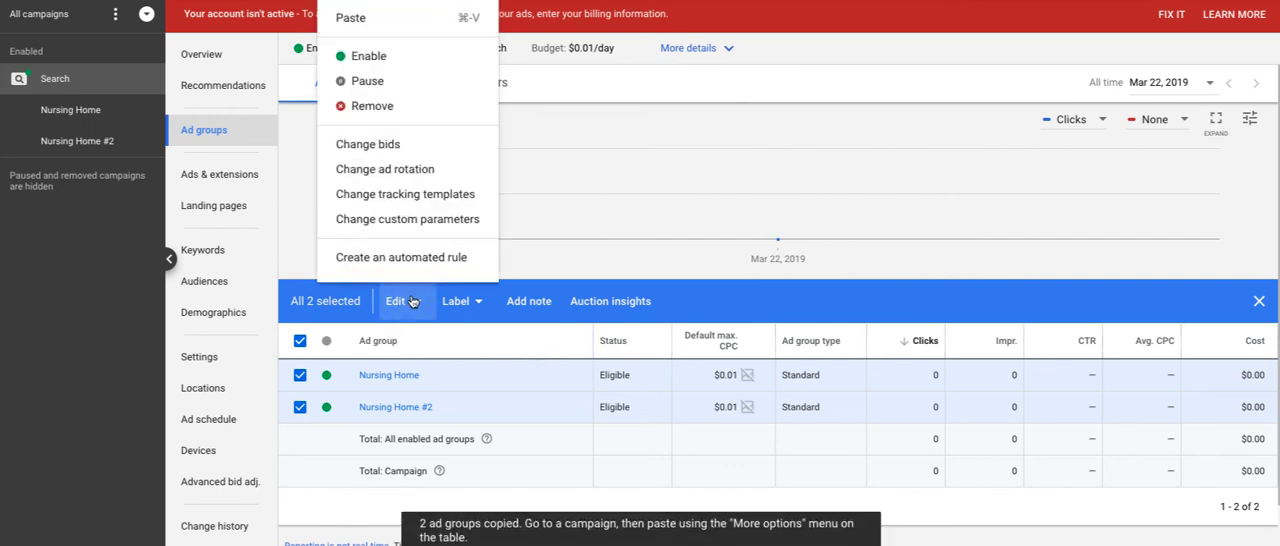
pyautogui.click(397, 301)
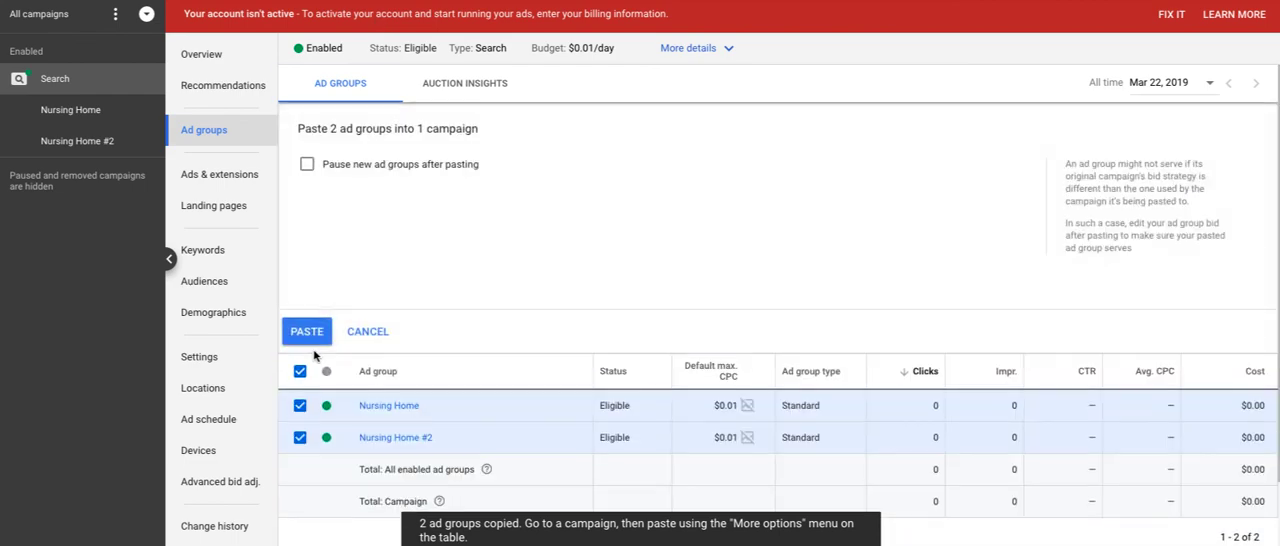
pyautogui.click(307, 331)
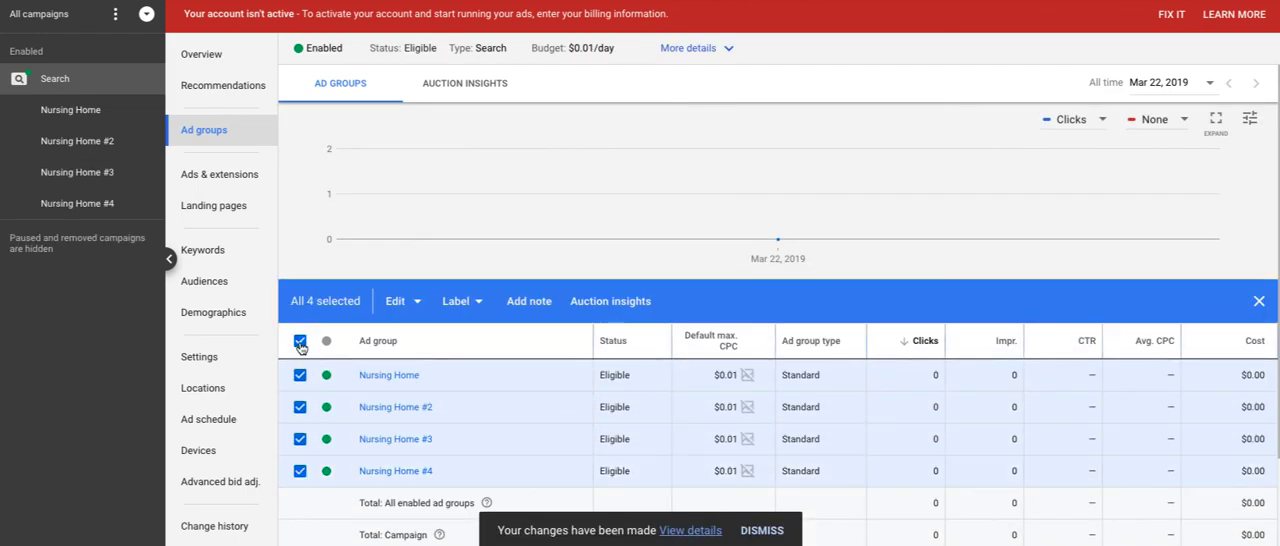
# - Give the three copied ad groups the names In Home Care, Senior Living Apartments, and Nurse Home - Fort Worth
pyautogui.click(300, 341)
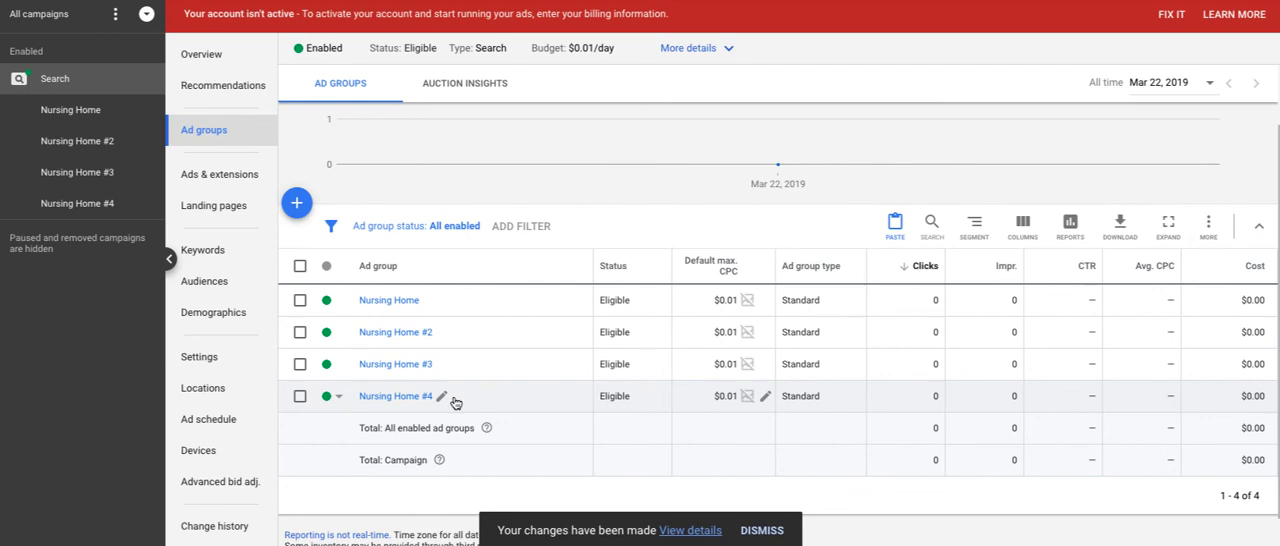
pyautogui.moveTo(428, 300)
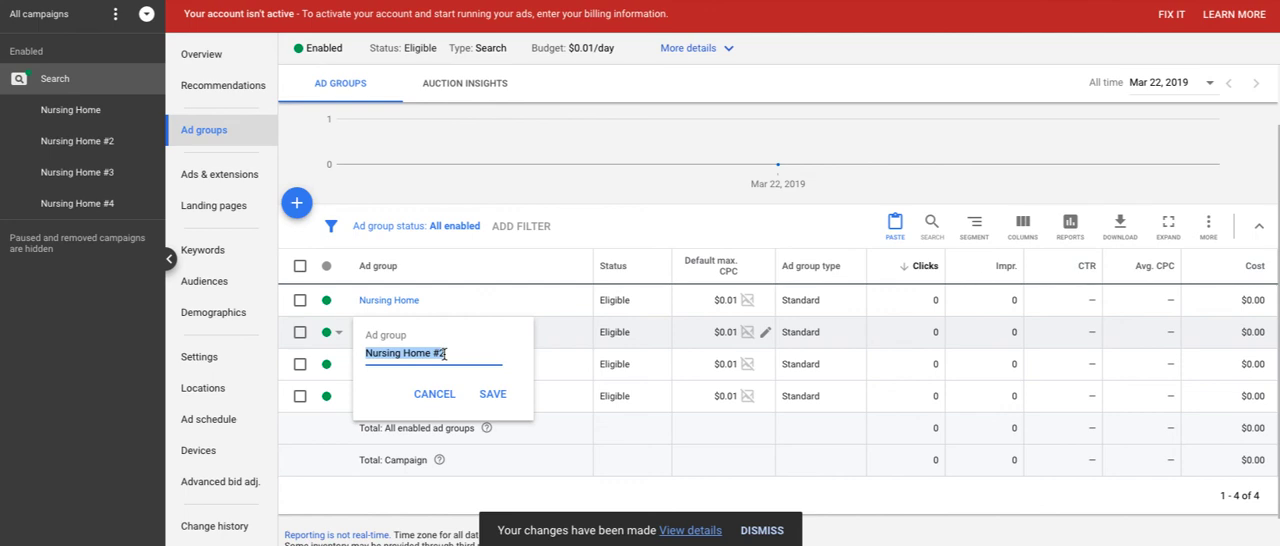
pyautogui.write('In Home Care')
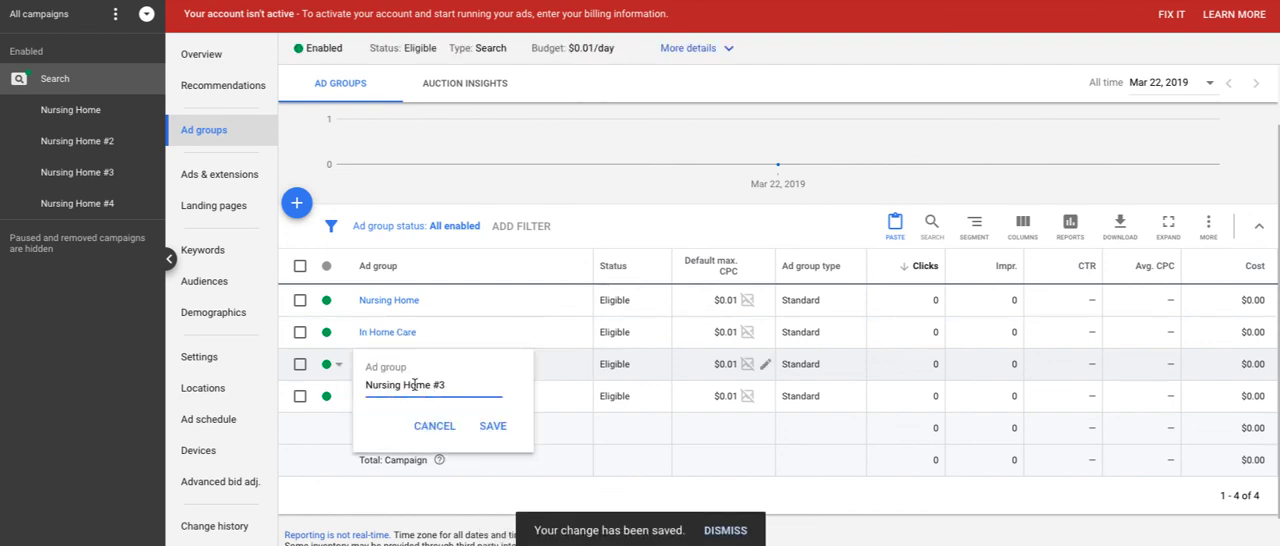
pyautogui.write('Senior')
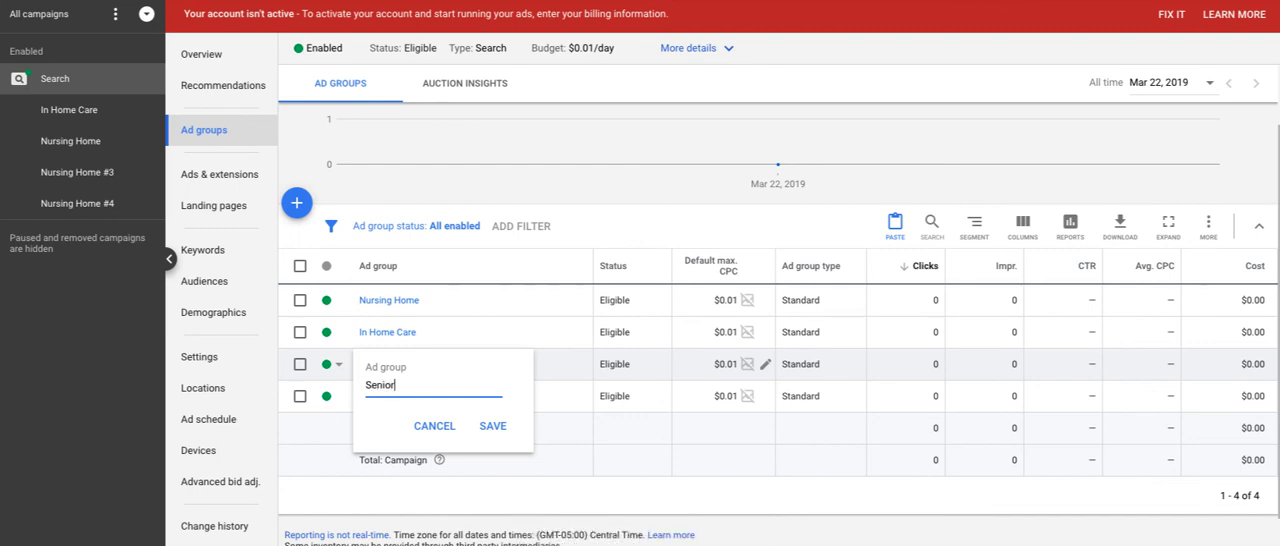
pyautogui.write('Living Apart')
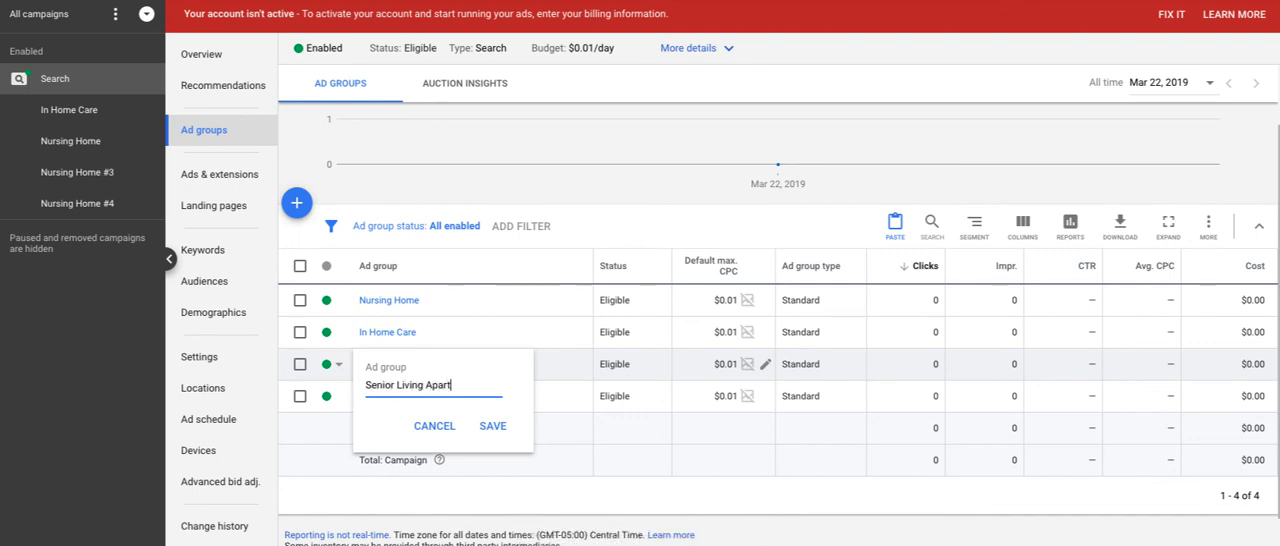
pyautogui.click(492, 426)
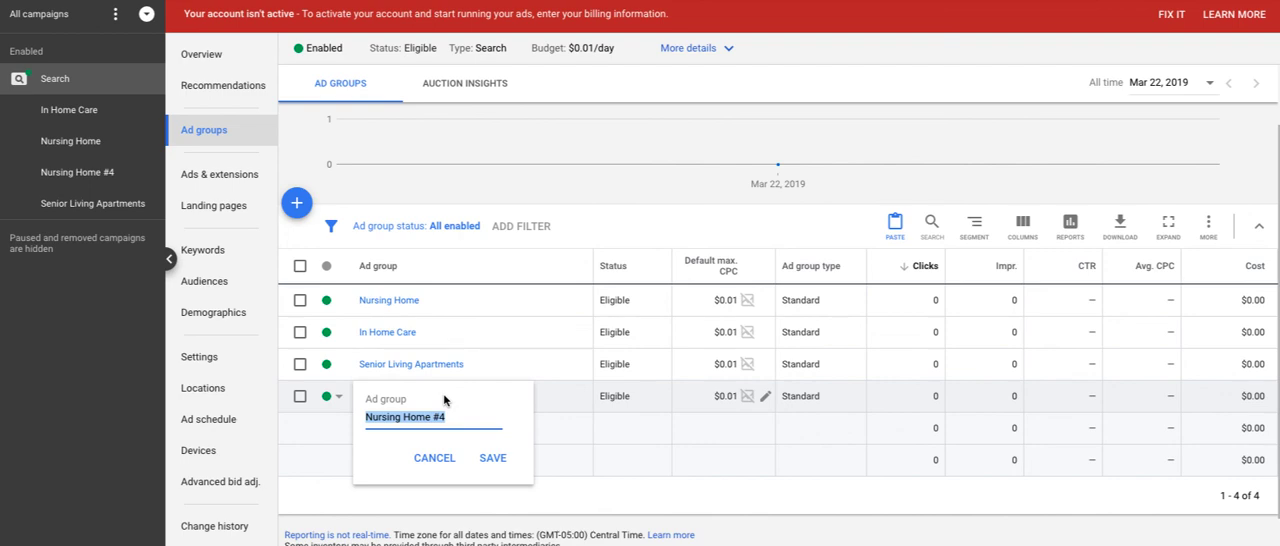
pyautogui.write('Nurse')
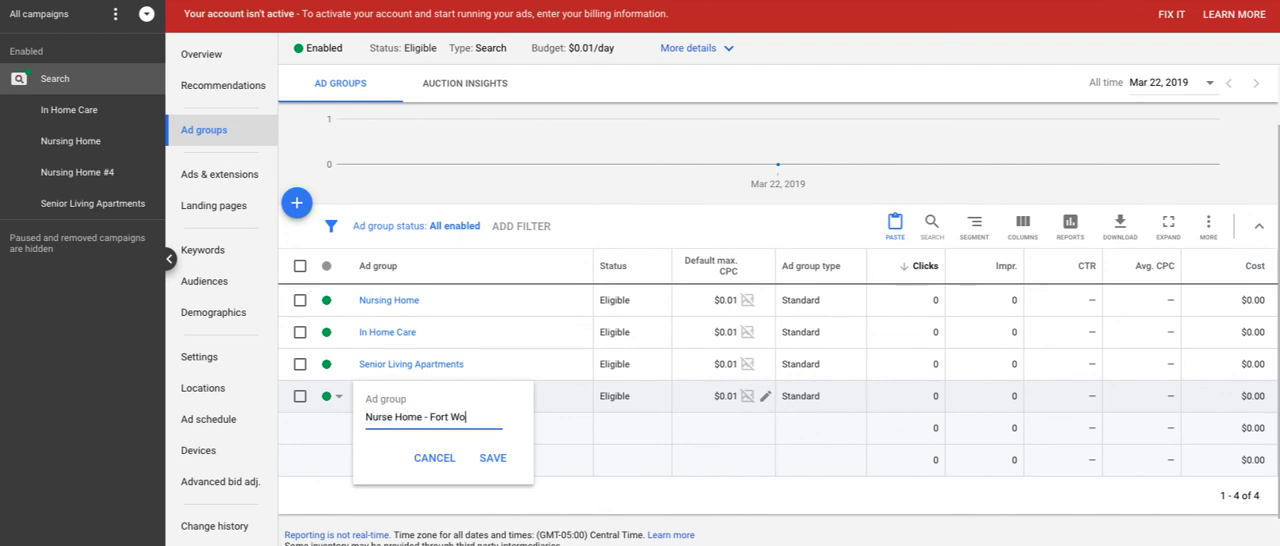
pyautogui.click(492, 457)
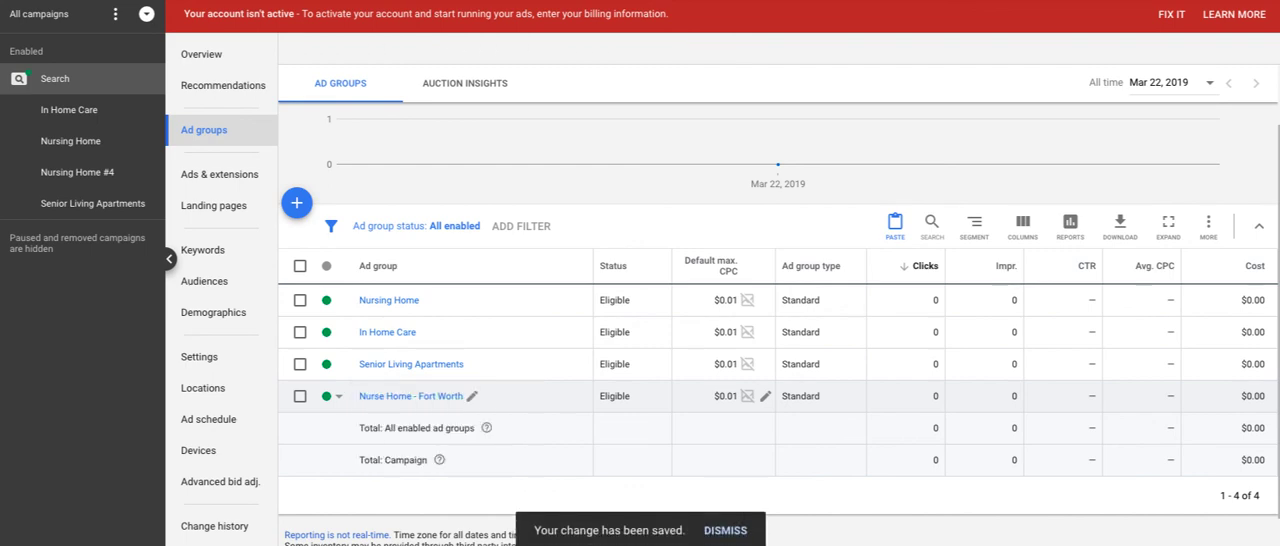